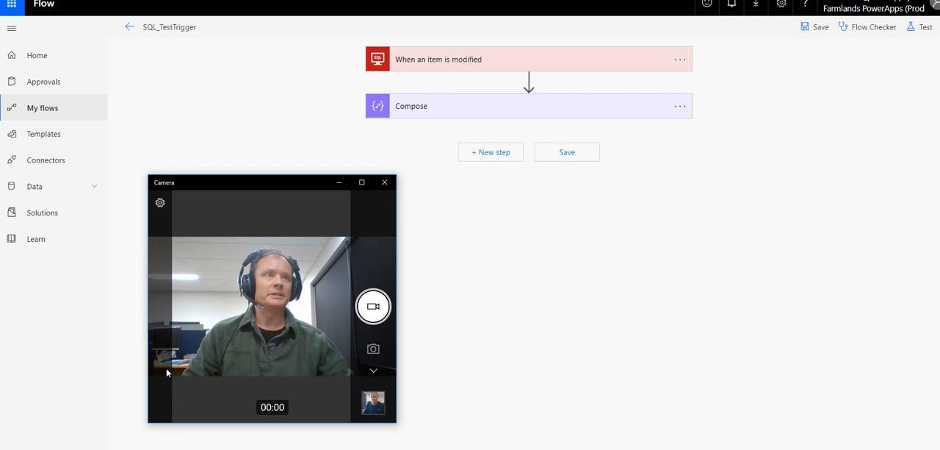
mouse_move(273, 152)
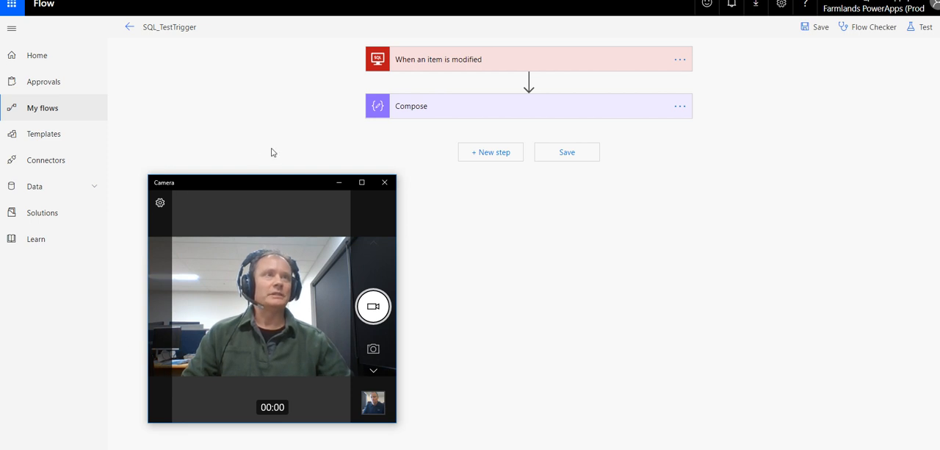
Query record 223 from ChemRec.Recommendation and inspect its 'Test Only 15' note and RowV timestamp.
left_click(385, 183)
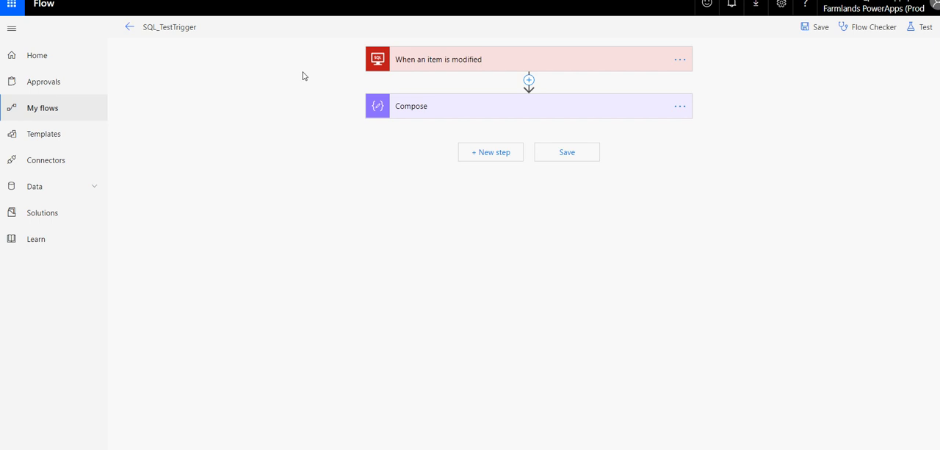
mouse_move(444, 61)
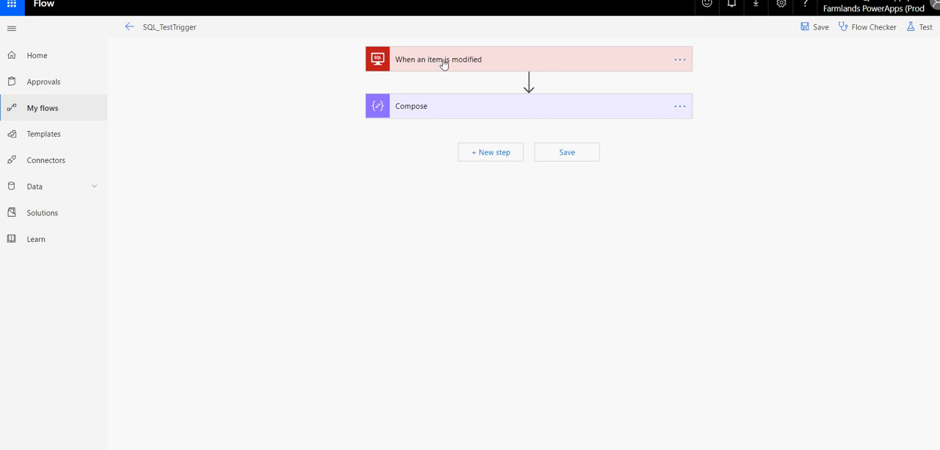
mouse_move(487, 65)
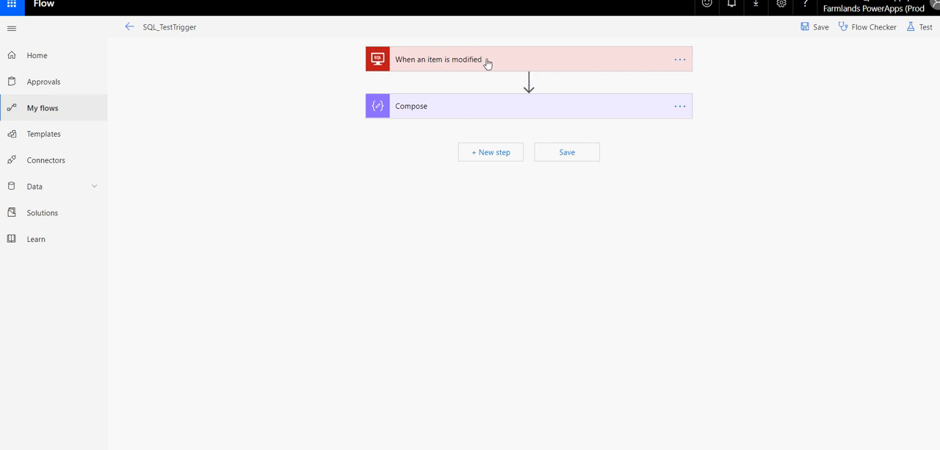
left_click(438, 58)
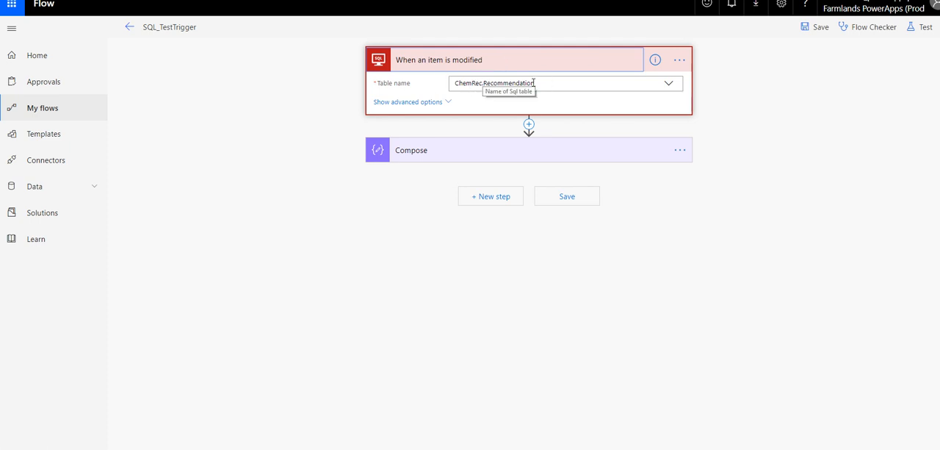
mouse_move(502, 59)
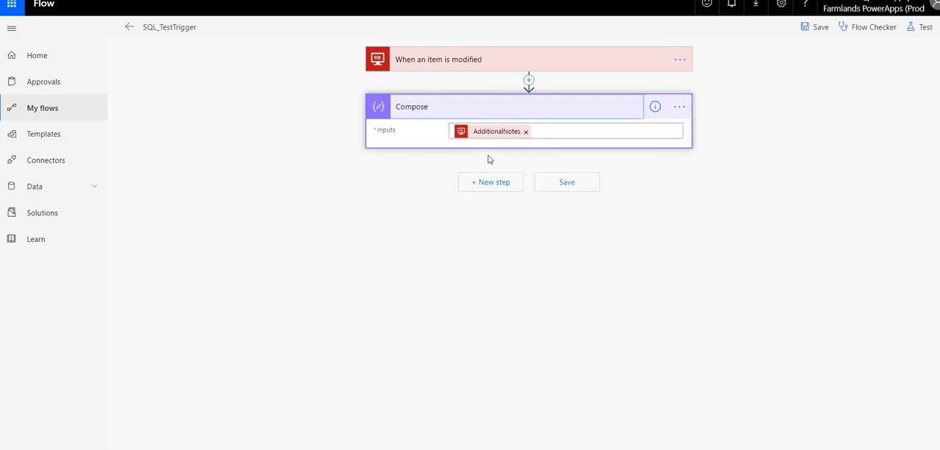
mouse_move(506, 147)
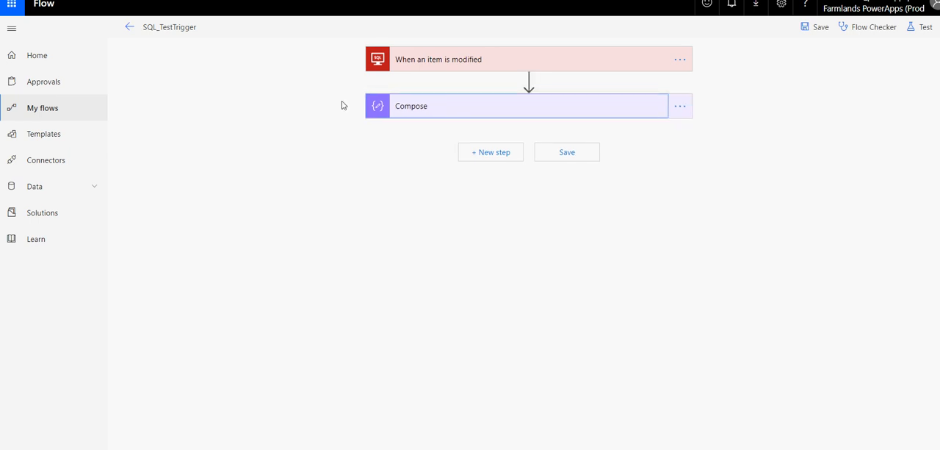
mouse_move(484, 67)
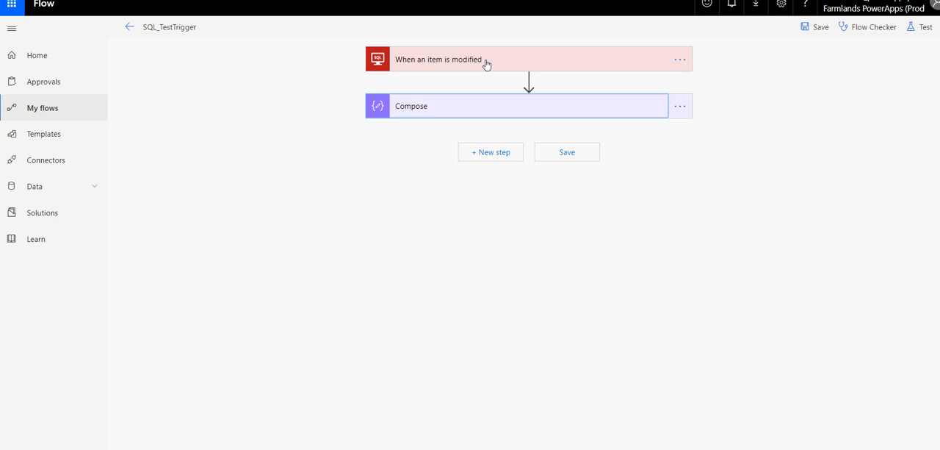
mouse_move(455, 68)
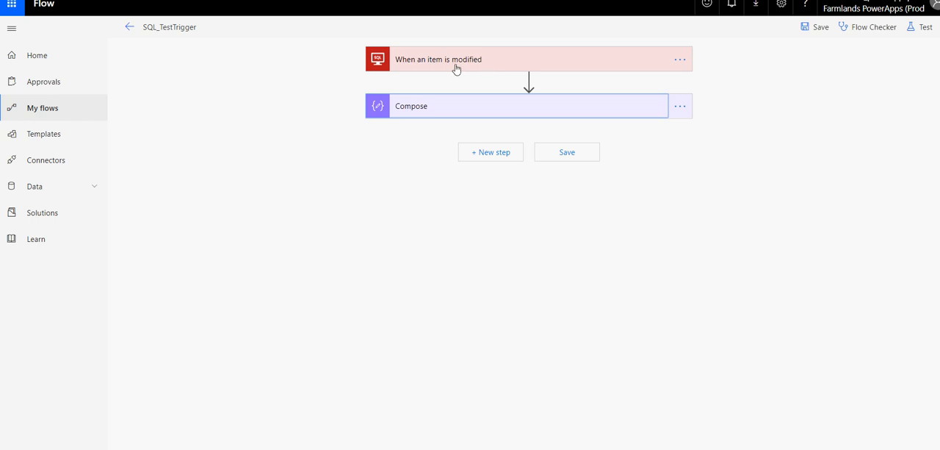
mouse_move(385, 68)
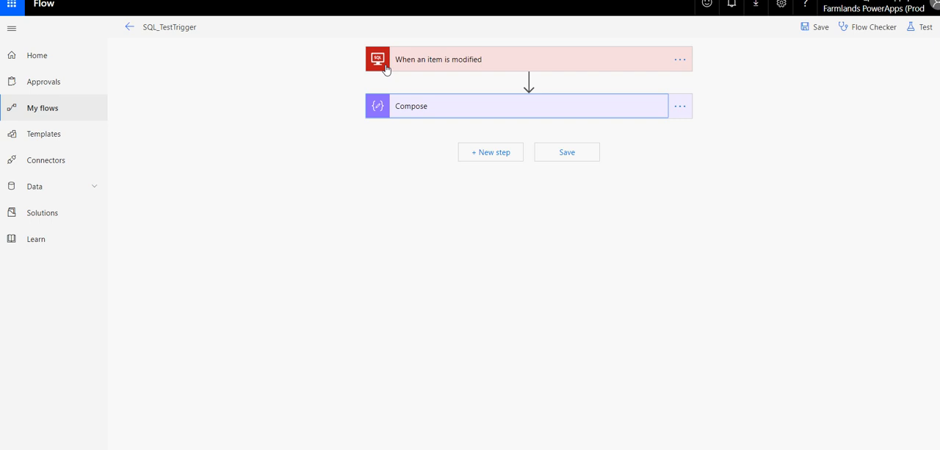
mouse_move(485, 68)
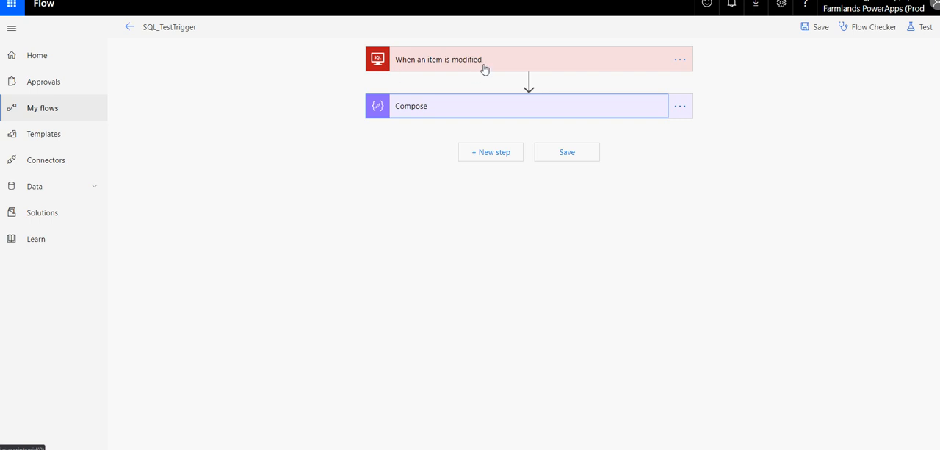
mouse_move(595, 56)
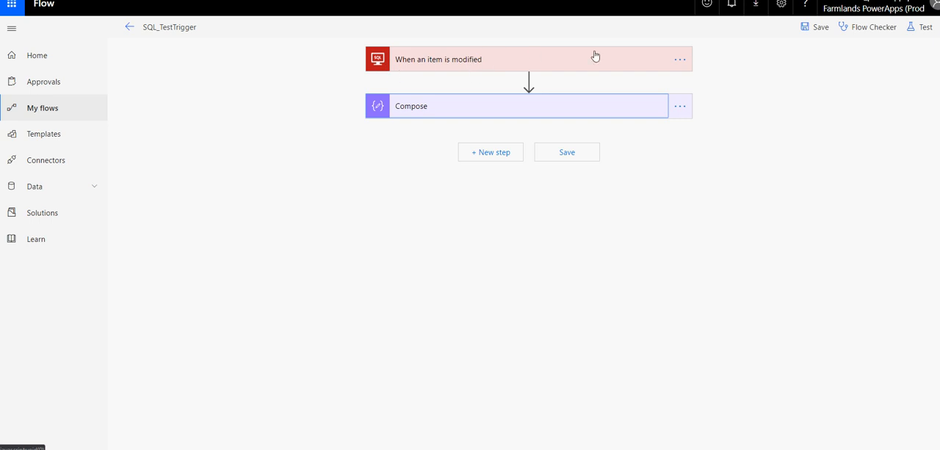
mouse_move(611, 68)
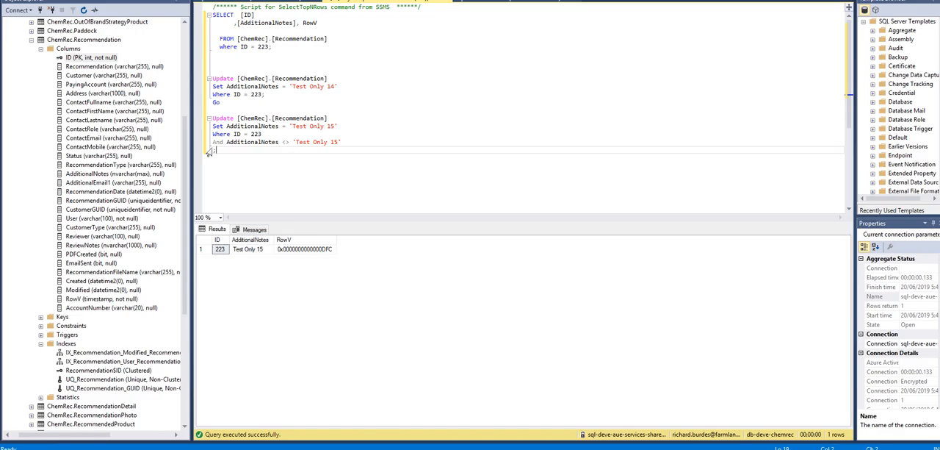
mouse_move(273, 153)
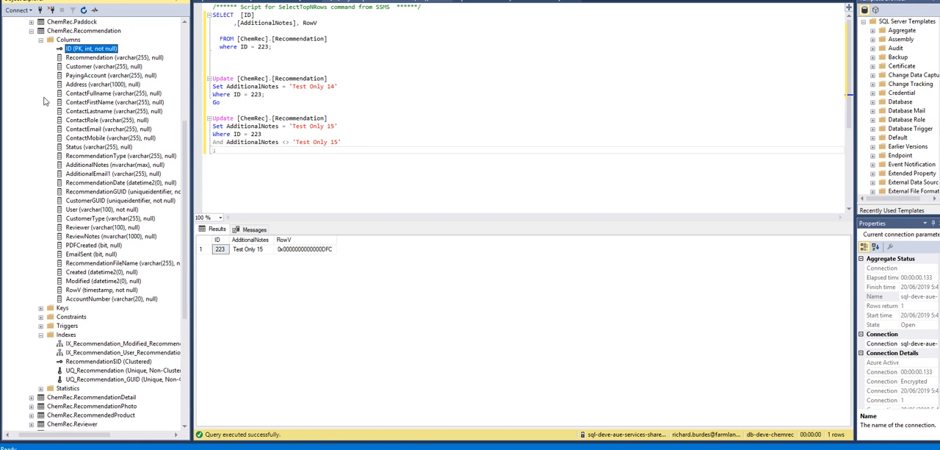
mouse_move(56, 294)
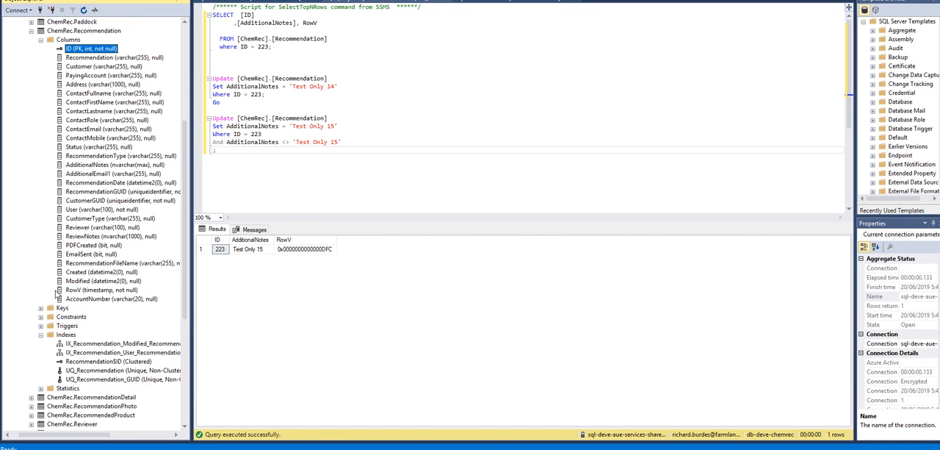
mouse_move(43, 233)
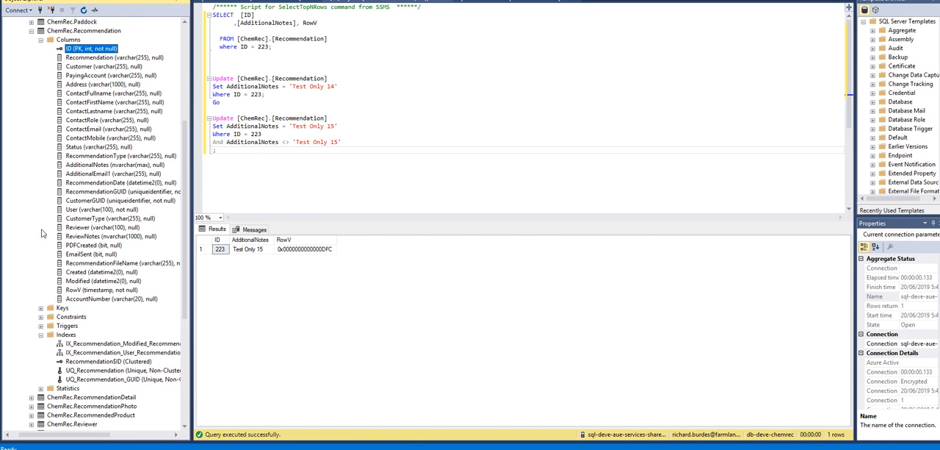
left_click(102, 289)
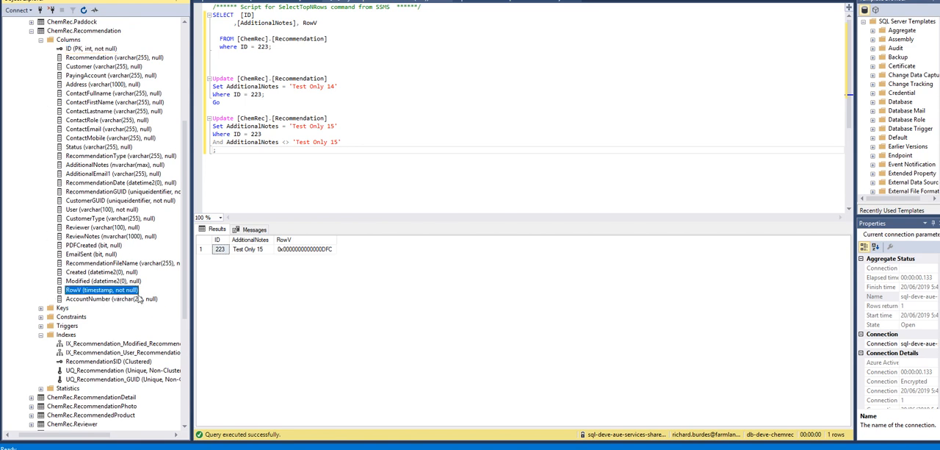
mouse_move(73, 289)
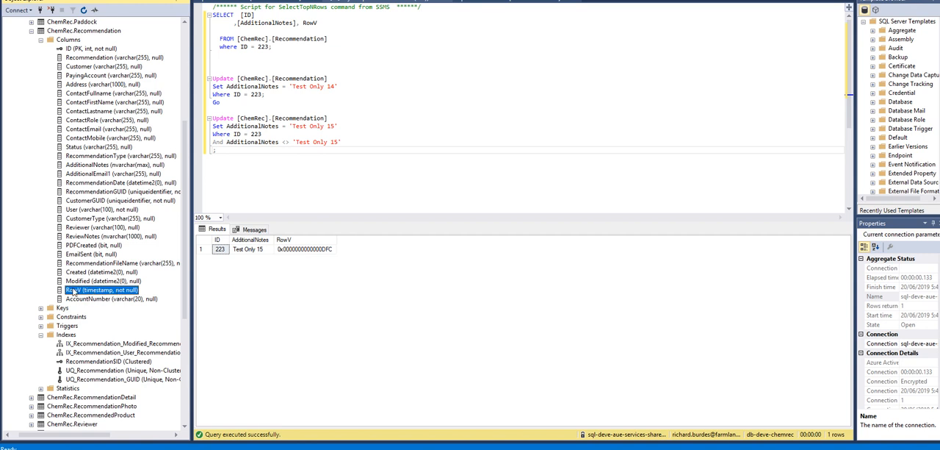
mouse_move(102, 297)
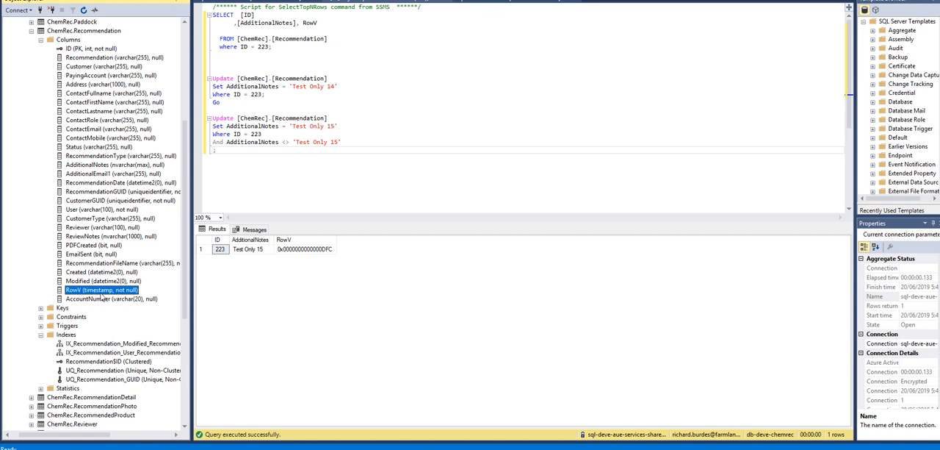
mouse_move(101, 297)
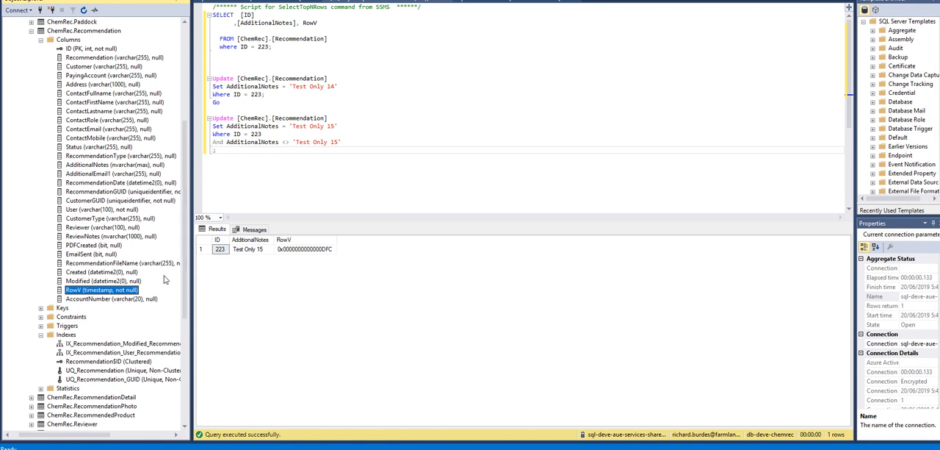
mouse_move(165, 279)
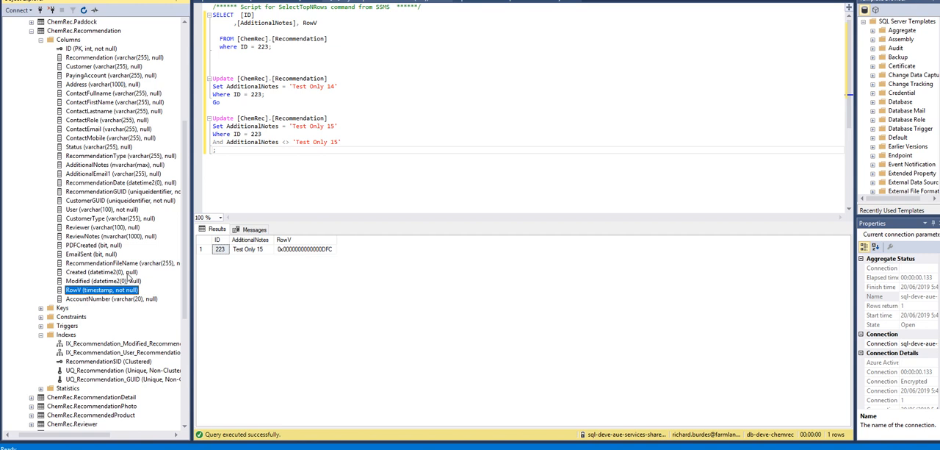
mouse_move(80, 297)
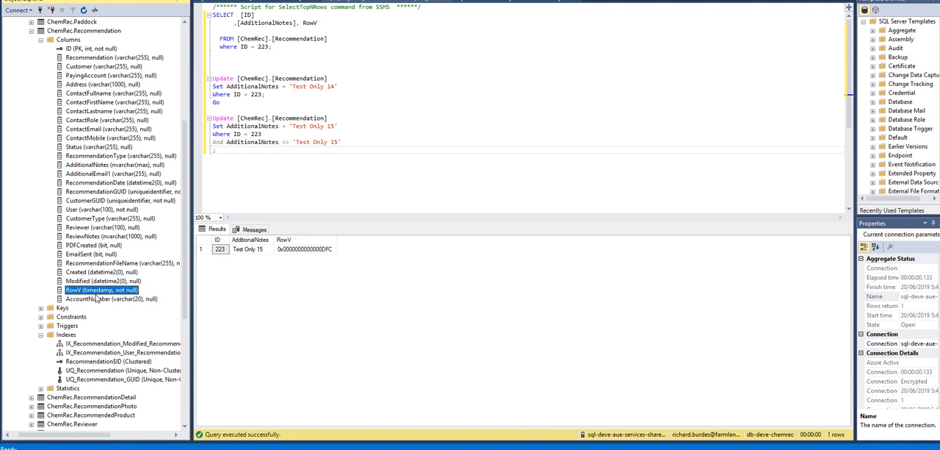
mouse_move(262, 302)
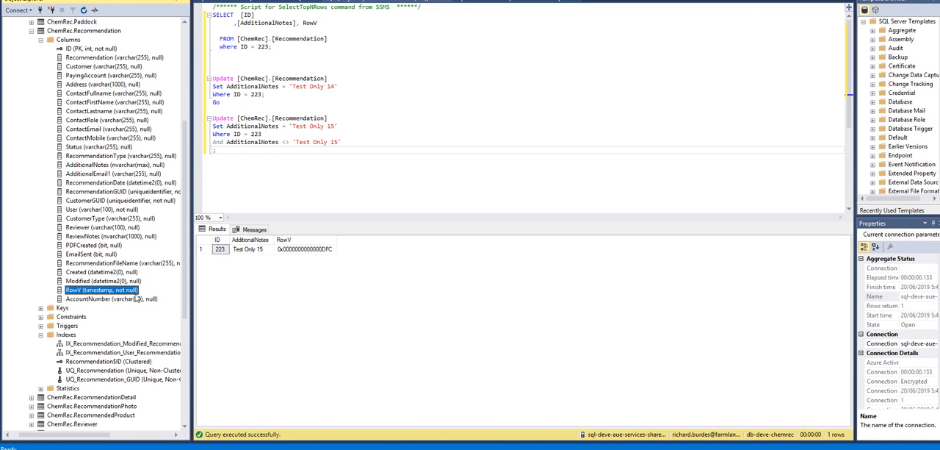
mouse_move(156, 297)
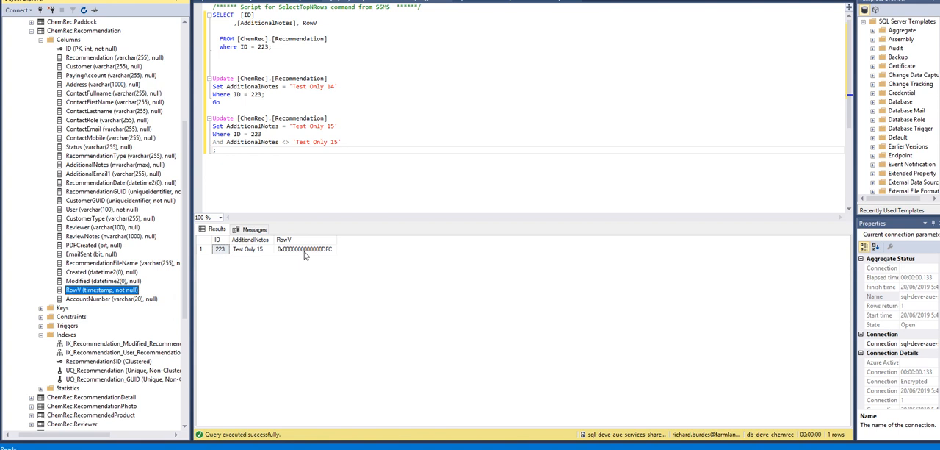
mouse_move(285, 253)
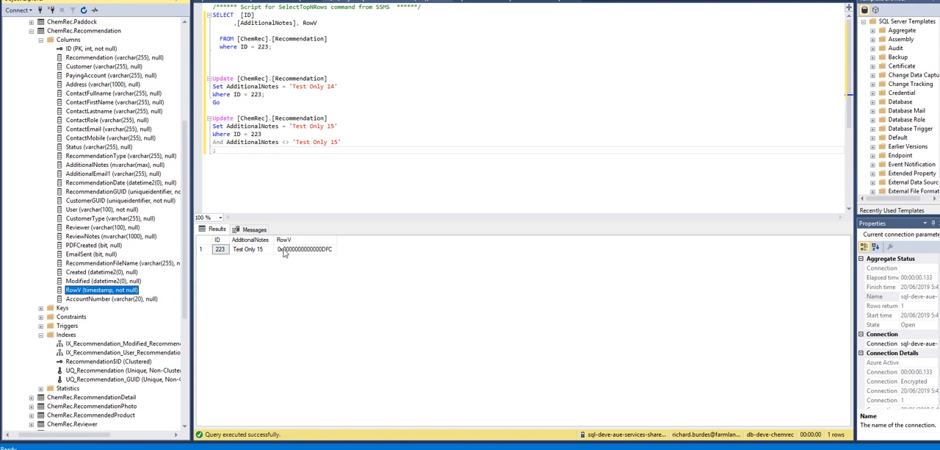
left_click(305, 248)
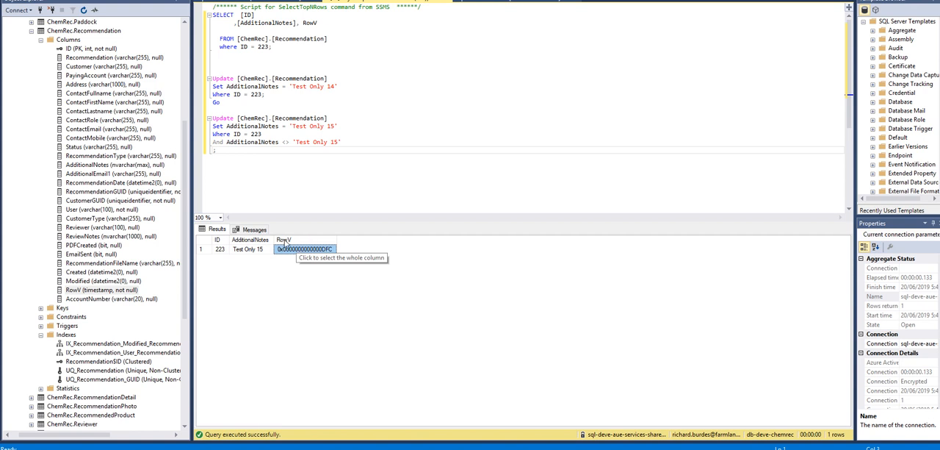
mouse_move(335, 262)
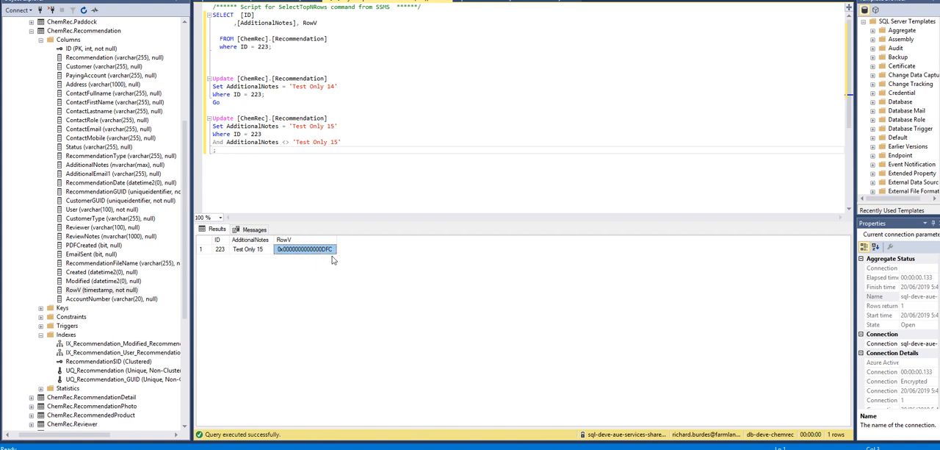
mouse_move(332, 276)
type("6")
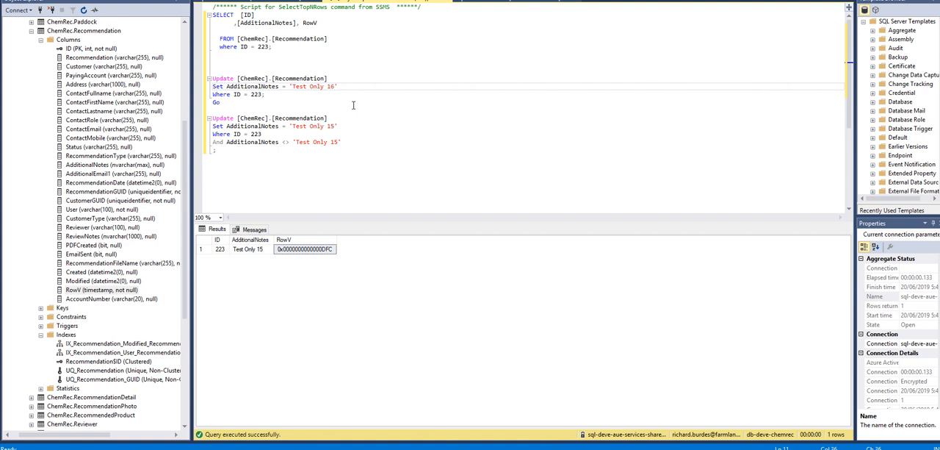
Run the UPDATE statements on record 223 up to 'Test Only 17', then read back its new RowV value.
left_click_drag(211, 79, 218, 103)
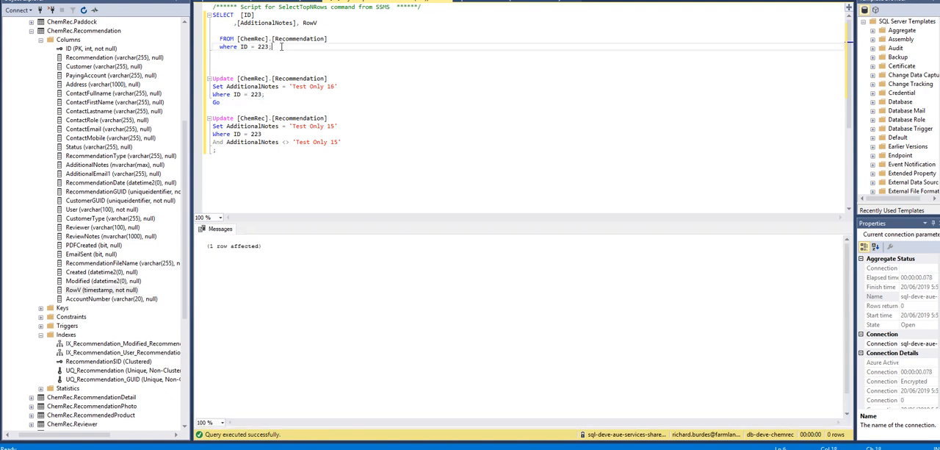
key("F5")
type("7")
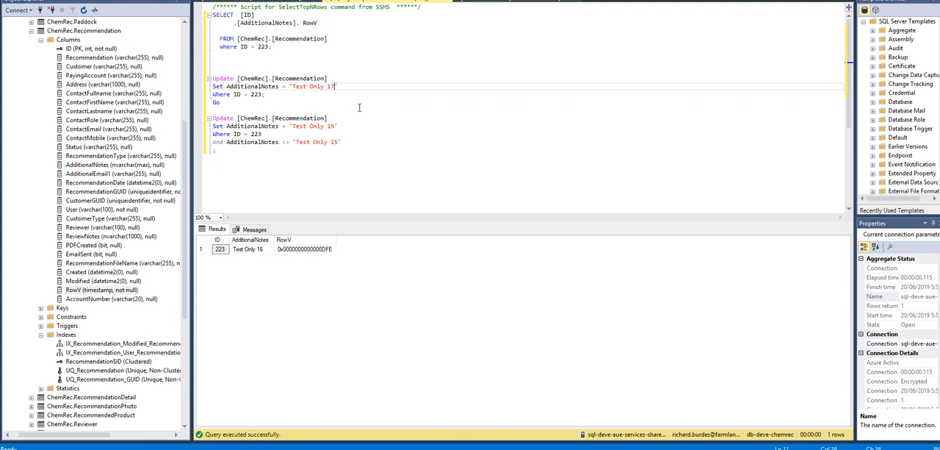
left_click_drag(212, 79, 221, 103)
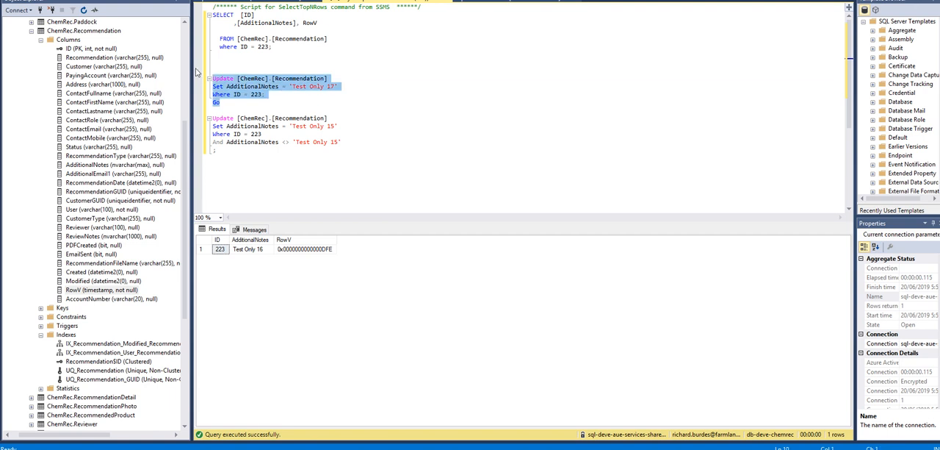
key("F5")
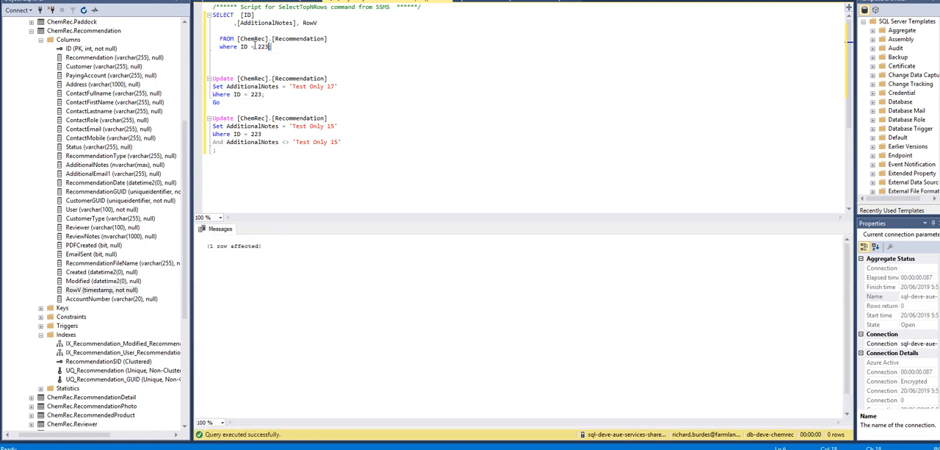
key("F5")
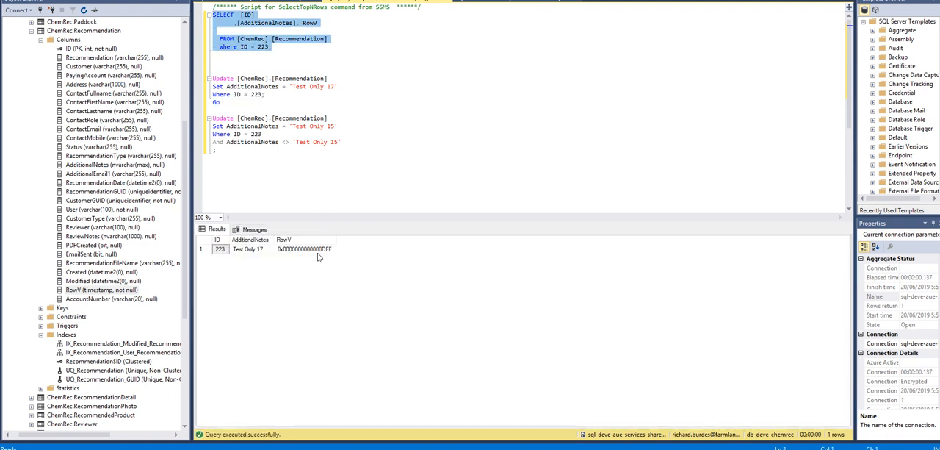
mouse_move(323, 238)
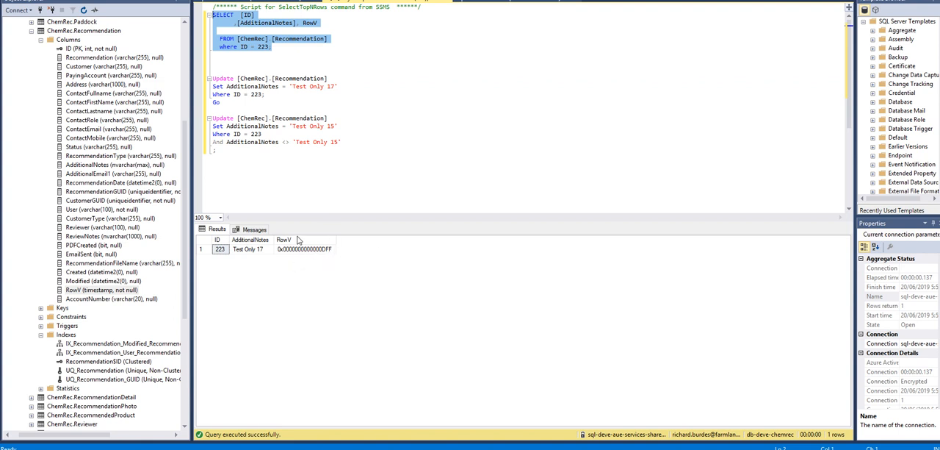
mouse_move(256, 248)
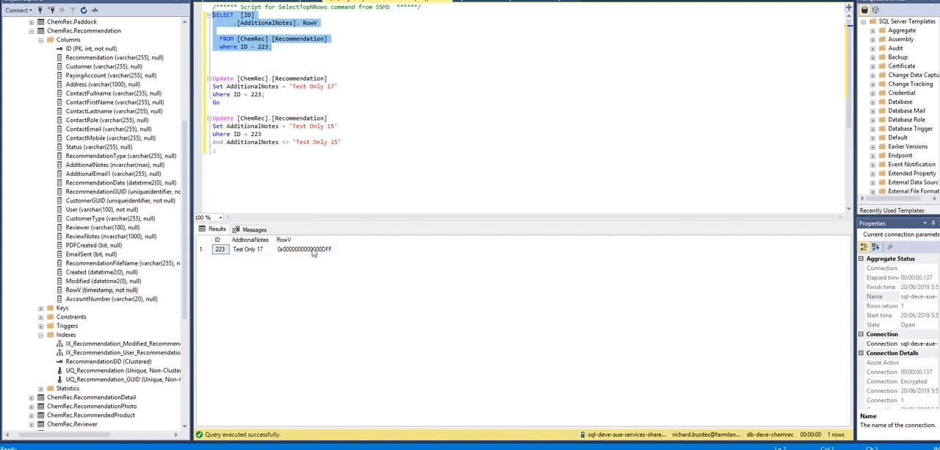
mouse_move(311, 239)
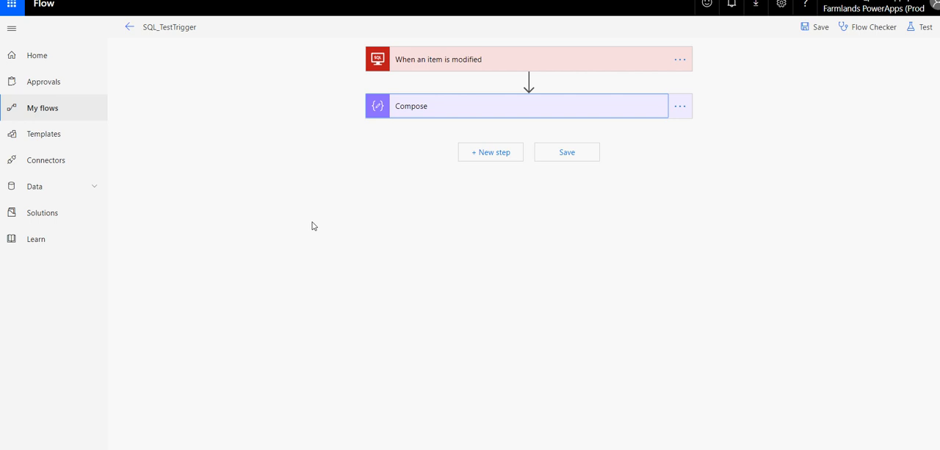
mouse_move(555, 71)
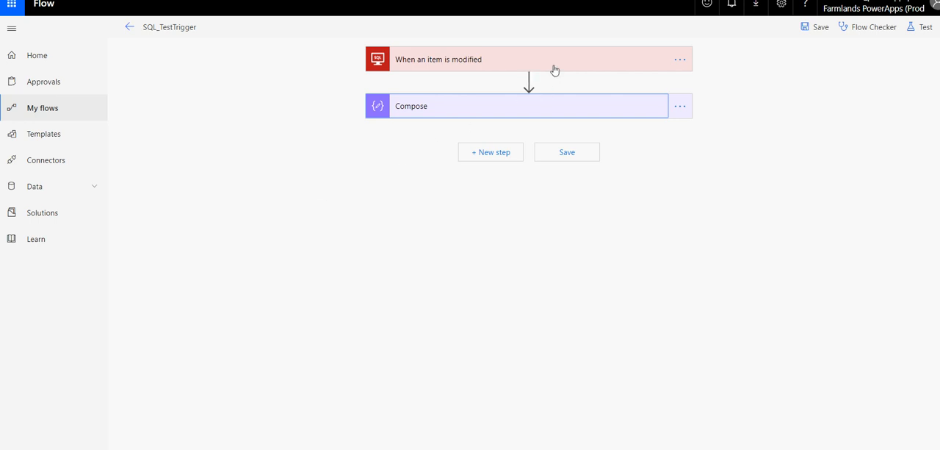
mouse_move(764, 66)
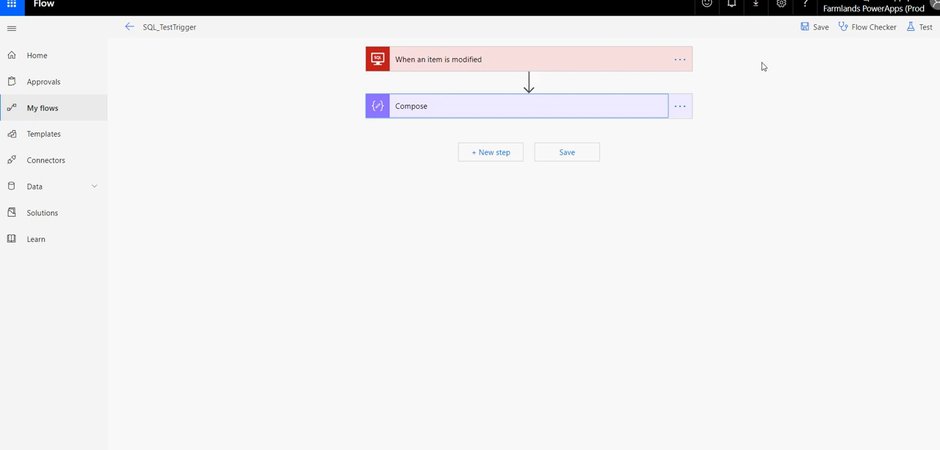
mouse_move(781, 69)
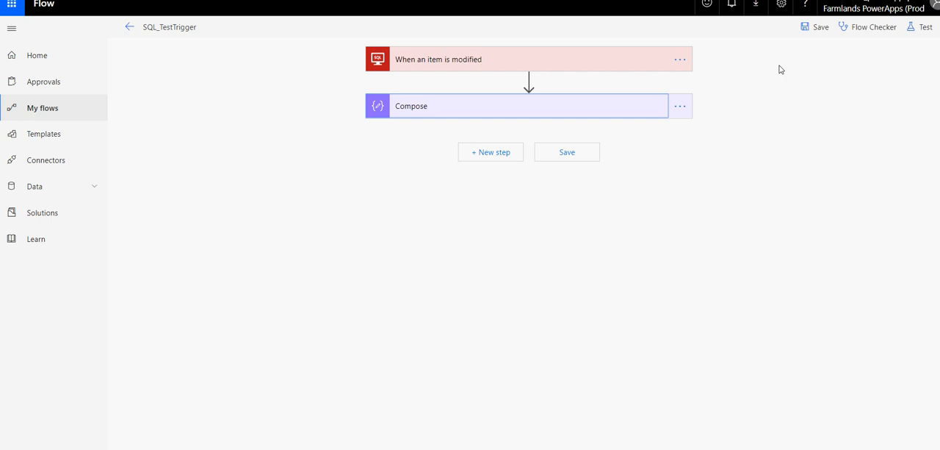
mouse_move(634, 71)
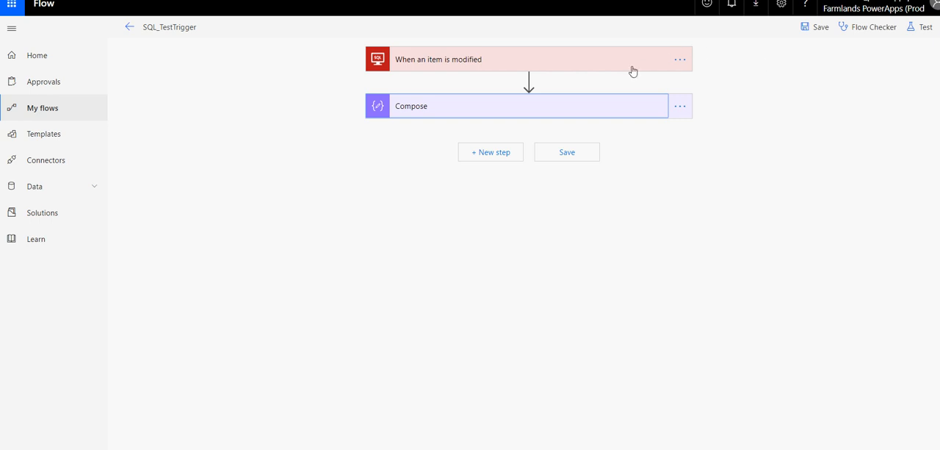
mouse_move(789, 71)
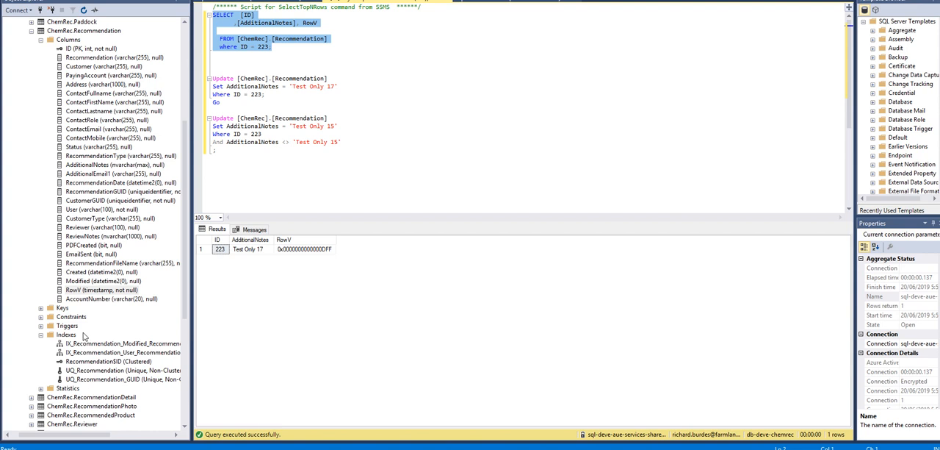
Scroll Object Explorer down to the Query Store node with Top Resource Consuming Queries.
scroll("down", 3)
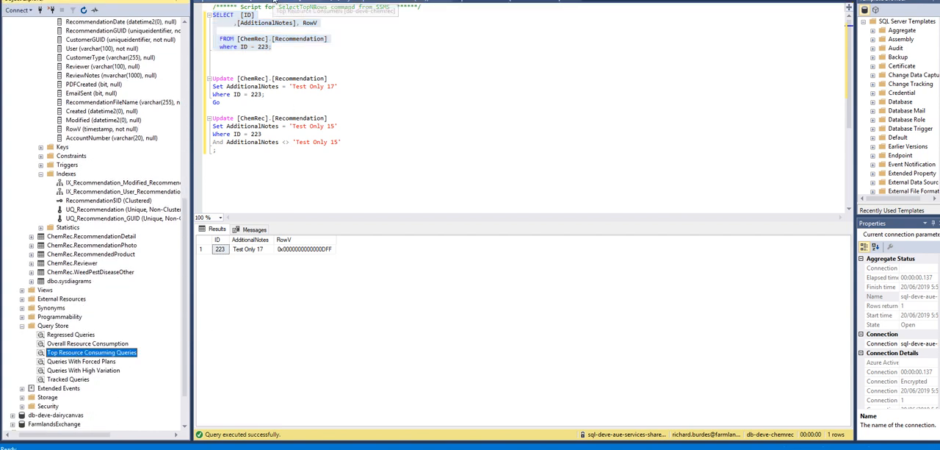
left_click(91, 353)
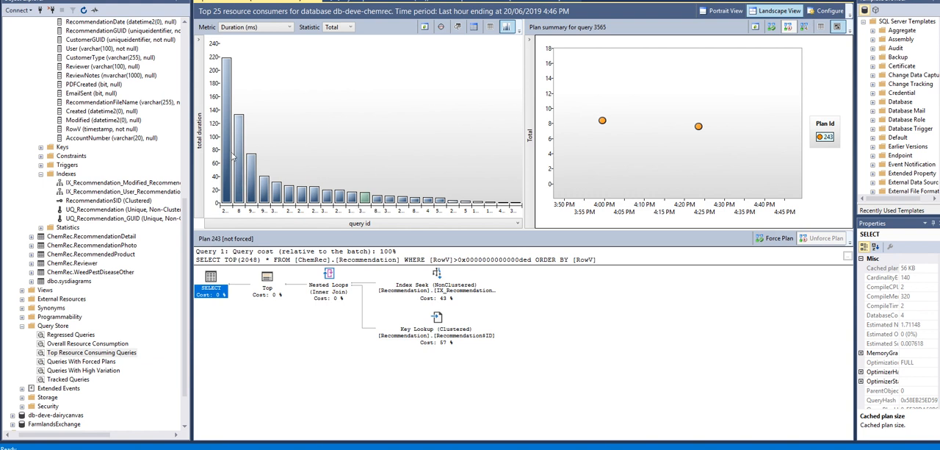
mouse_move(364, 198)
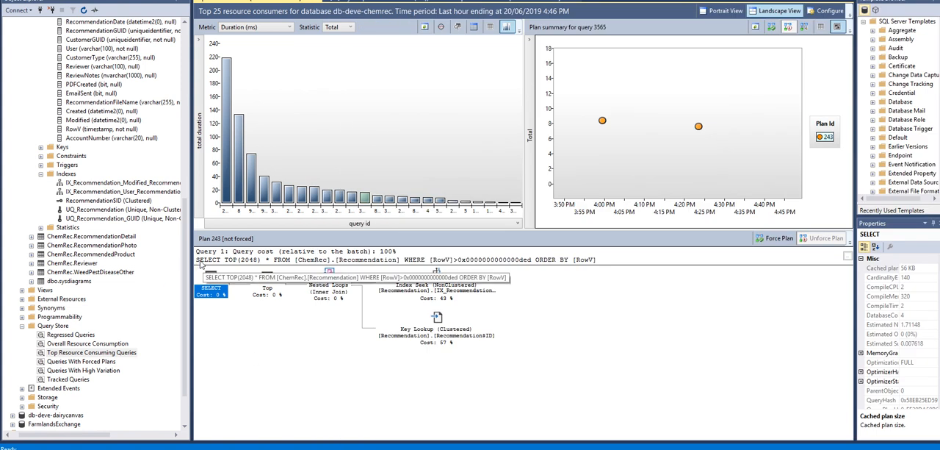
mouse_move(385, 266)
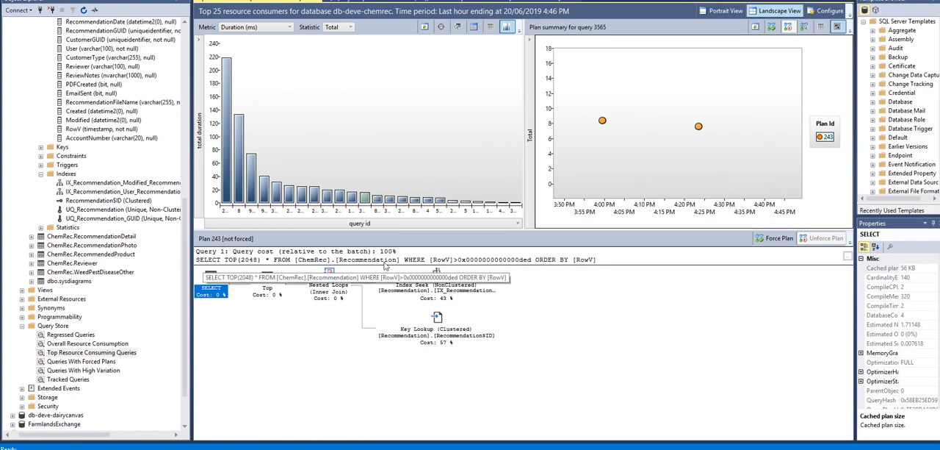
mouse_move(376, 263)
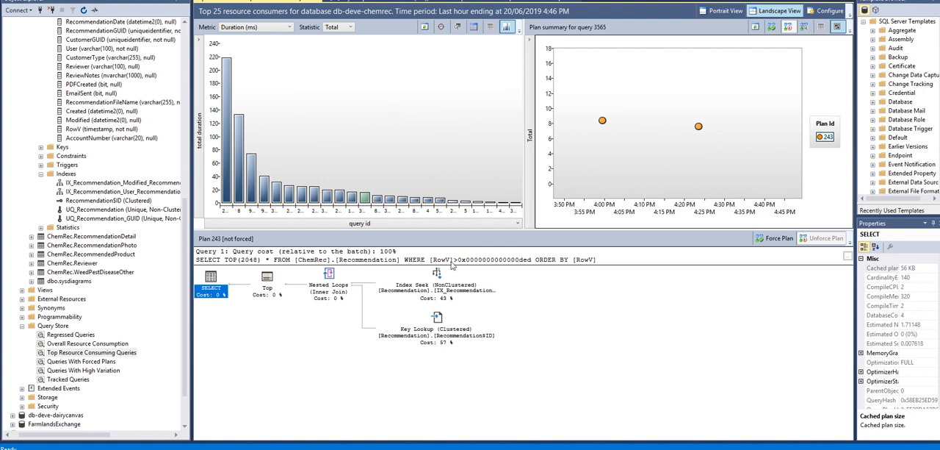
mouse_move(502, 266)
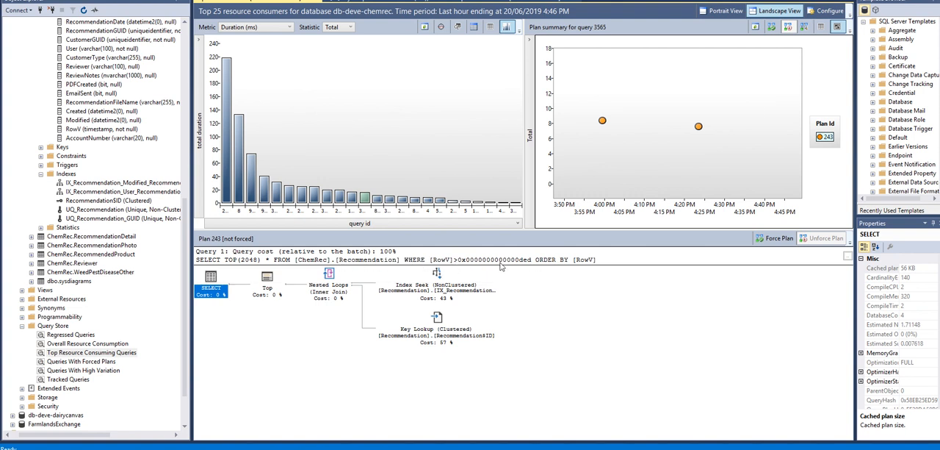
mouse_move(500, 267)
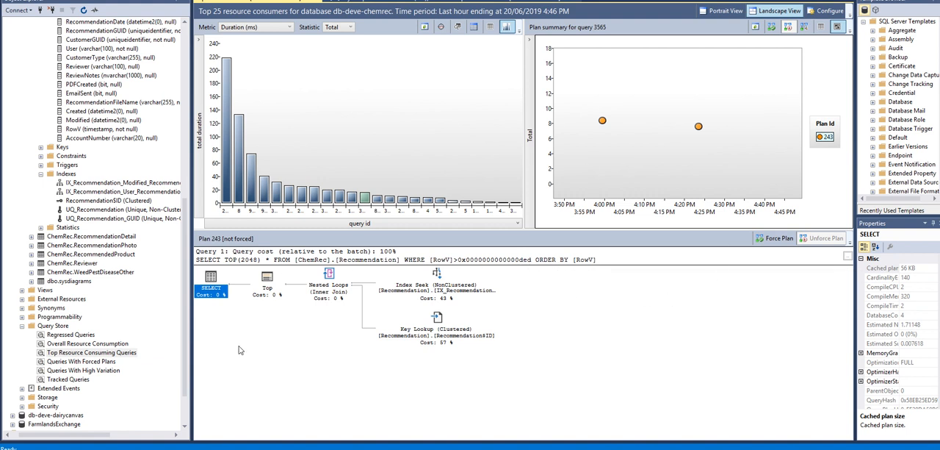
mouse_move(232, 279)
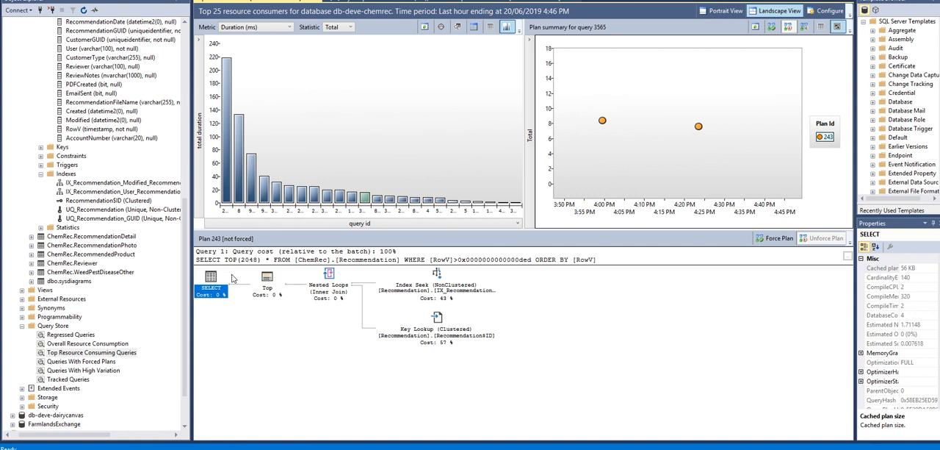
mouse_move(212, 278)
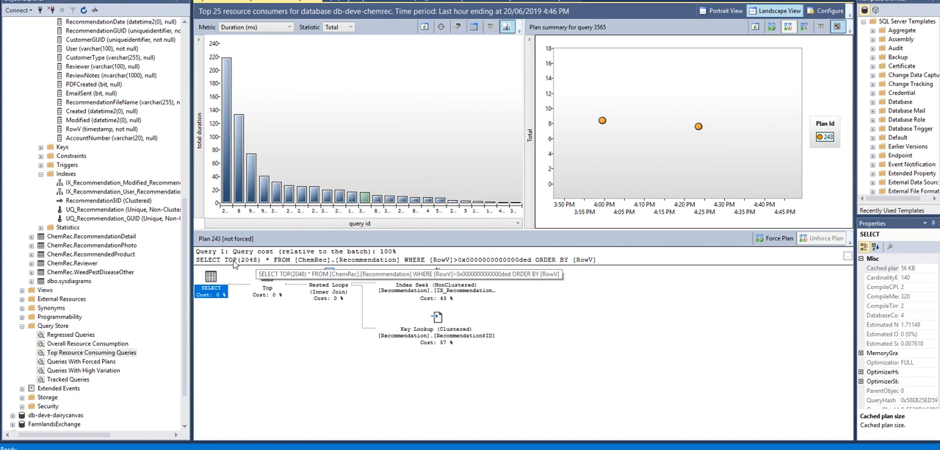
mouse_move(253, 267)
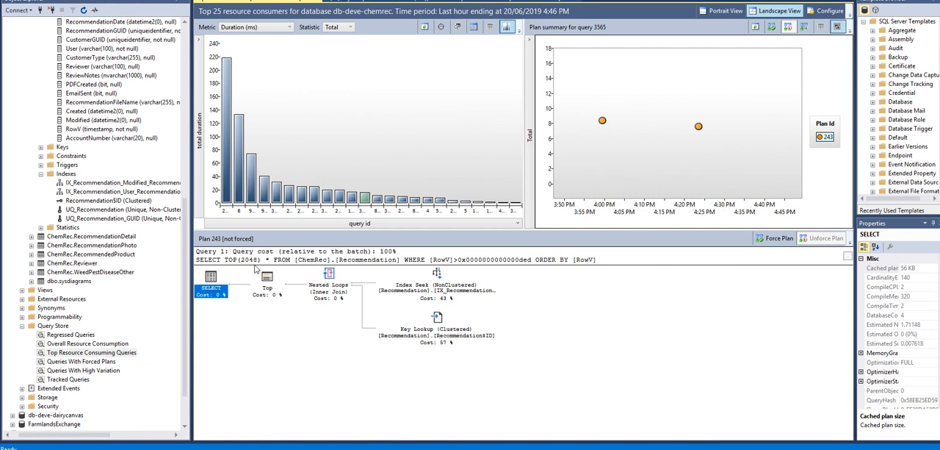
mouse_move(273, 270)
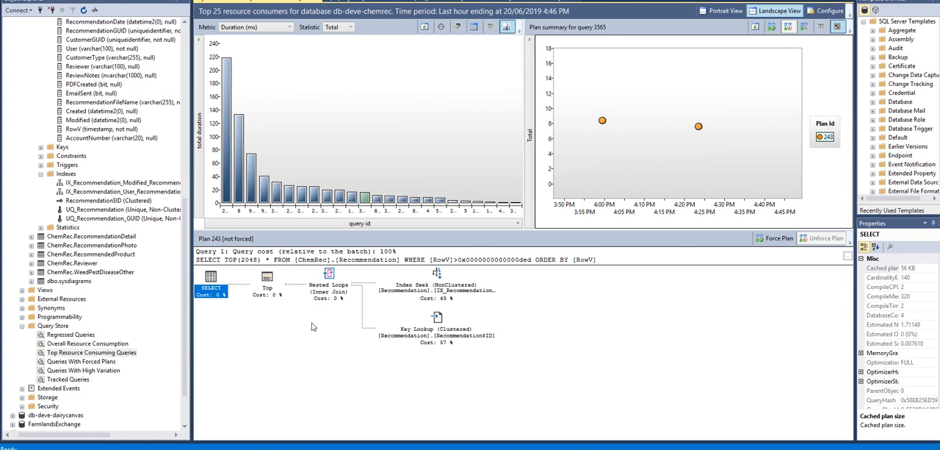
mouse_move(176, 294)
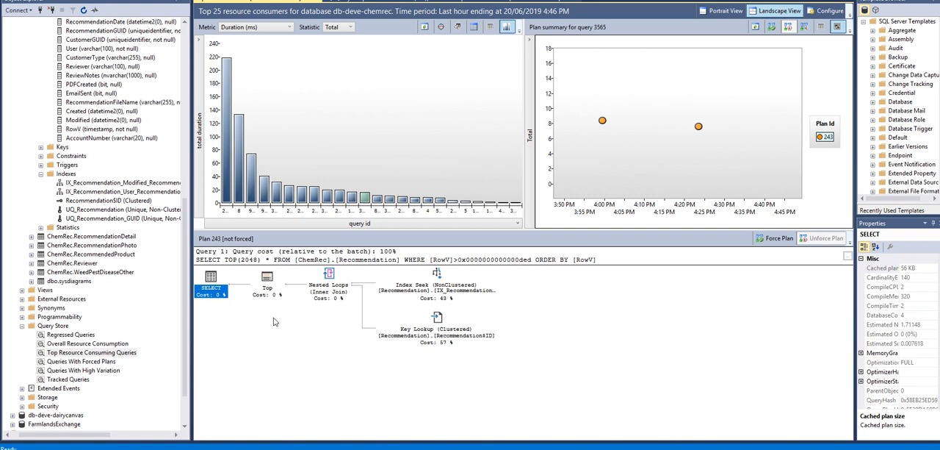
mouse_move(250, 307)
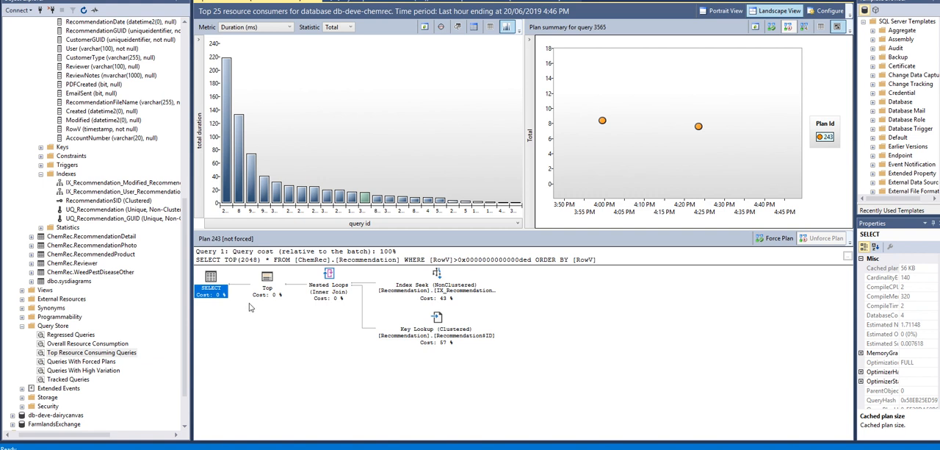
mouse_move(282, 341)
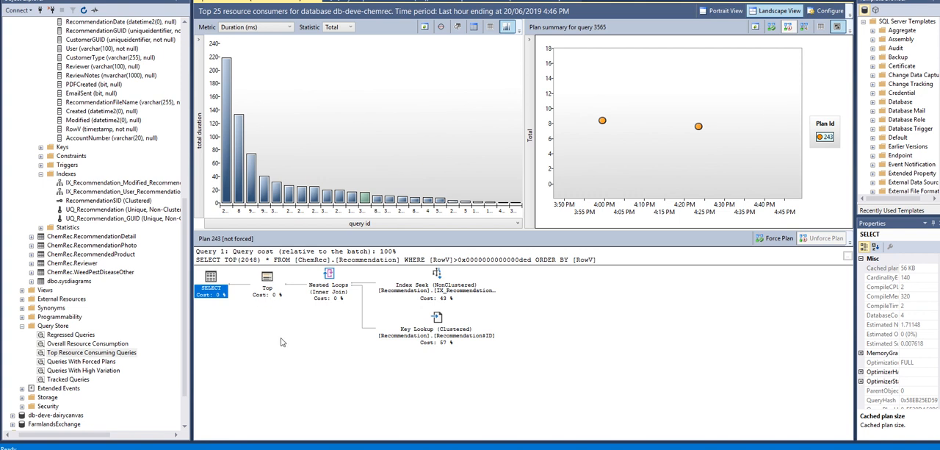
mouse_move(289, 361)
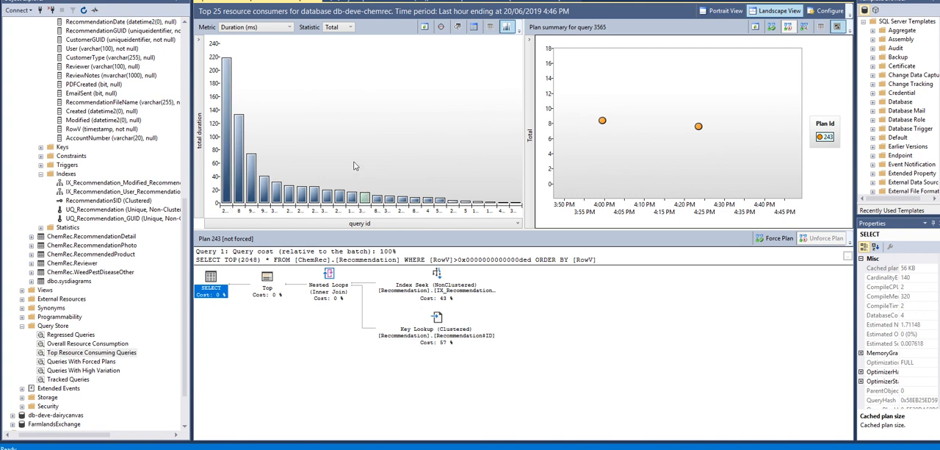
mouse_move(365, 198)
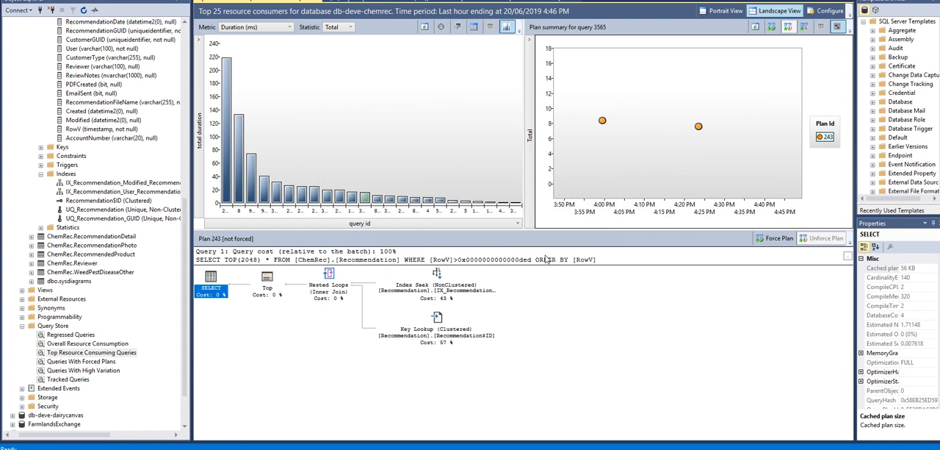
mouse_move(518, 261)
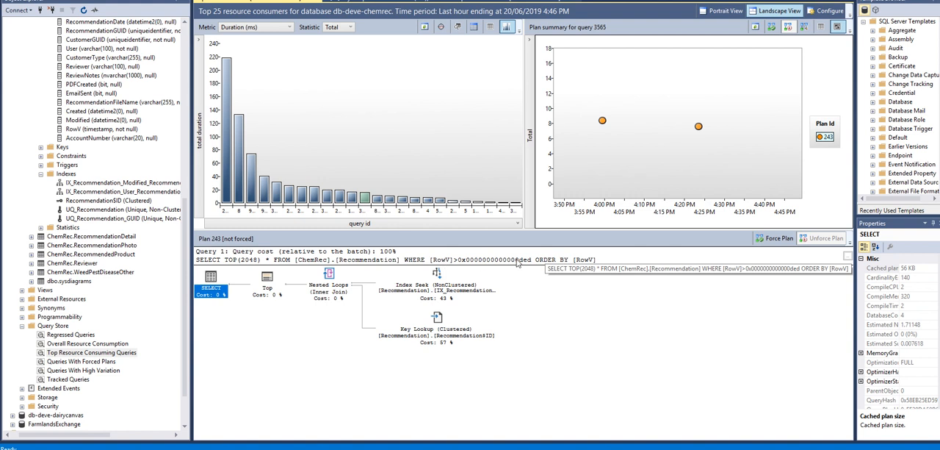
mouse_move(327, 338)
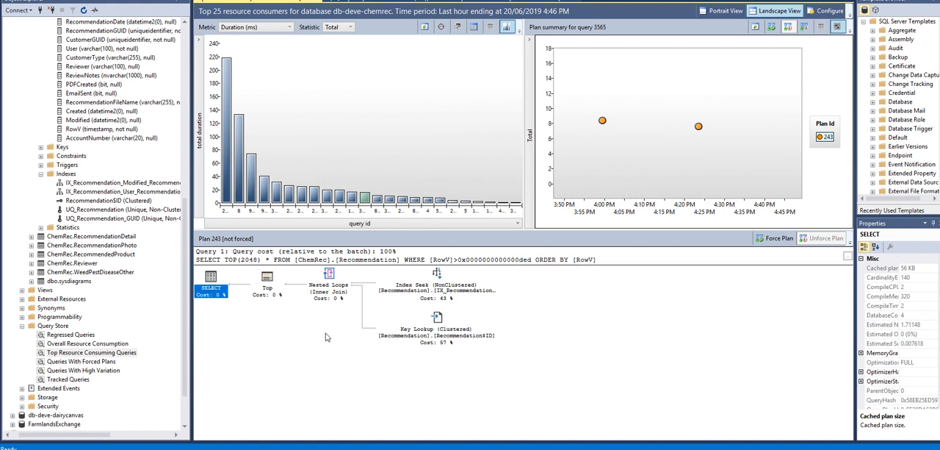
mouse_move(329, 338)
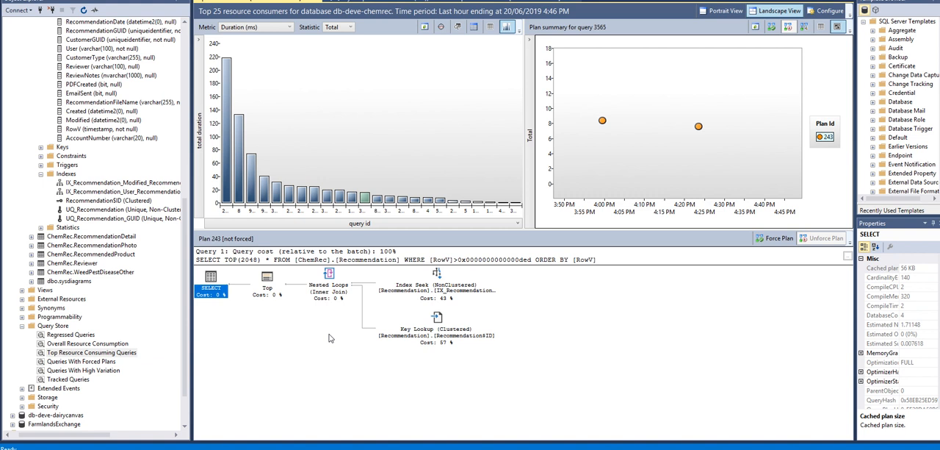
mouse_move(310, 271)
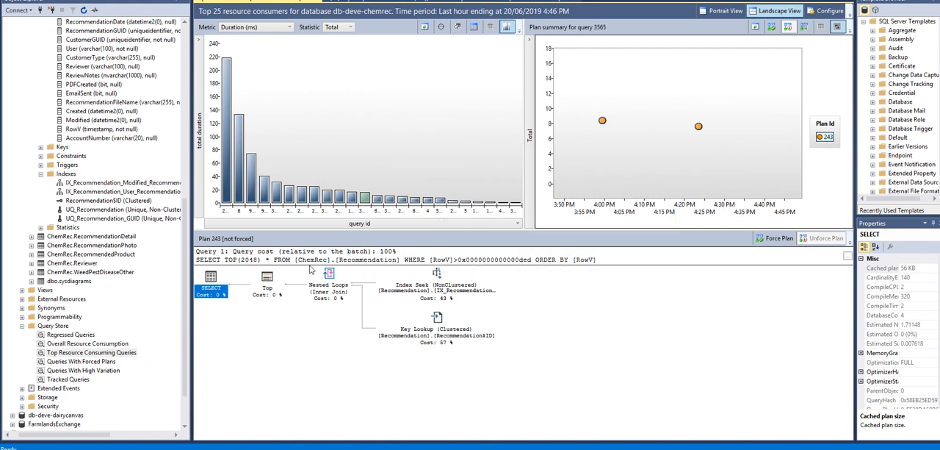
mouse_move(364, 200)
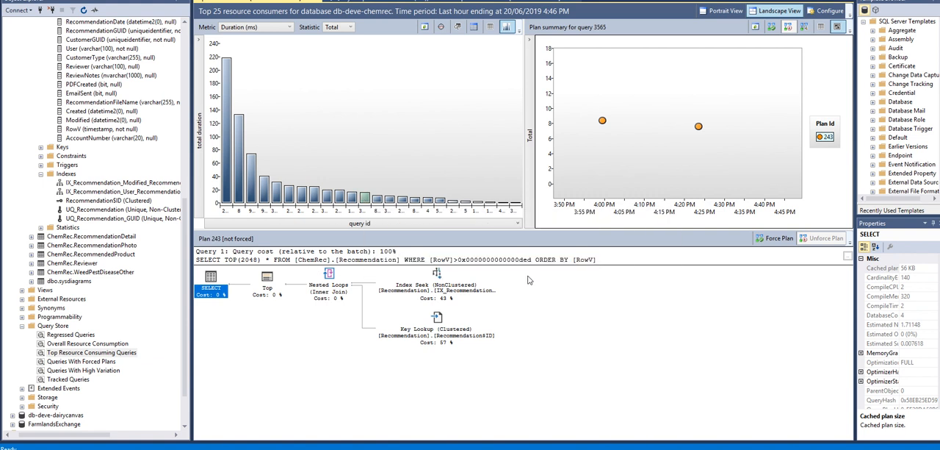
mouse_move(436, 287)
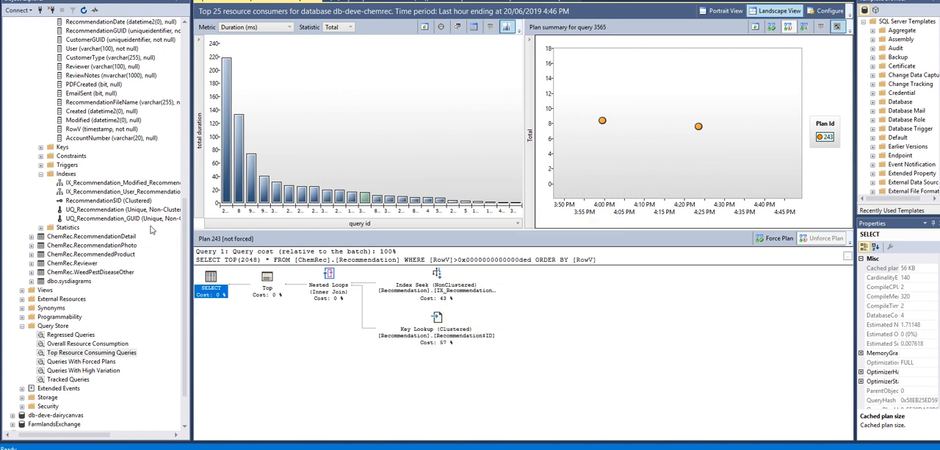
mouse_move(156, 232)
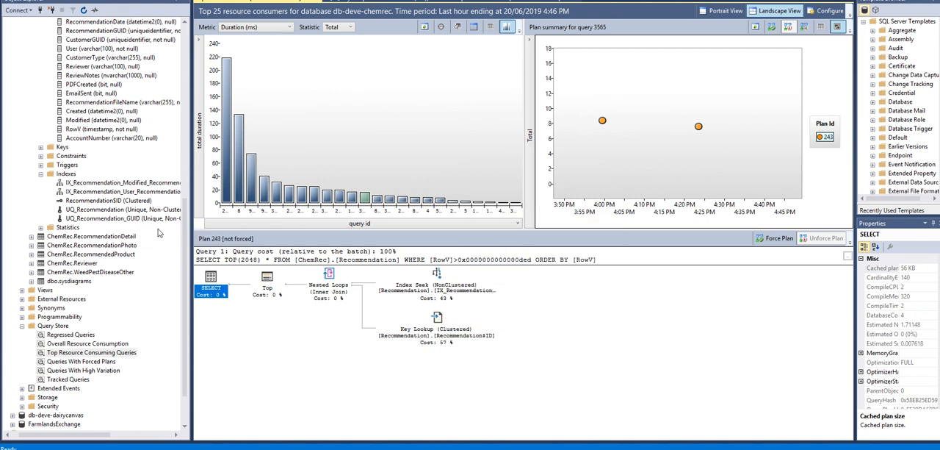
mouse_move(585, 338)
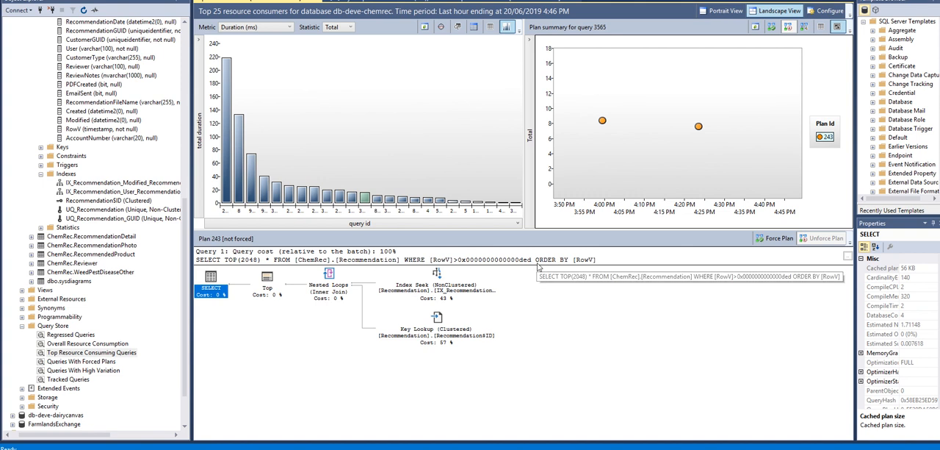
mouse_move(514, 296)
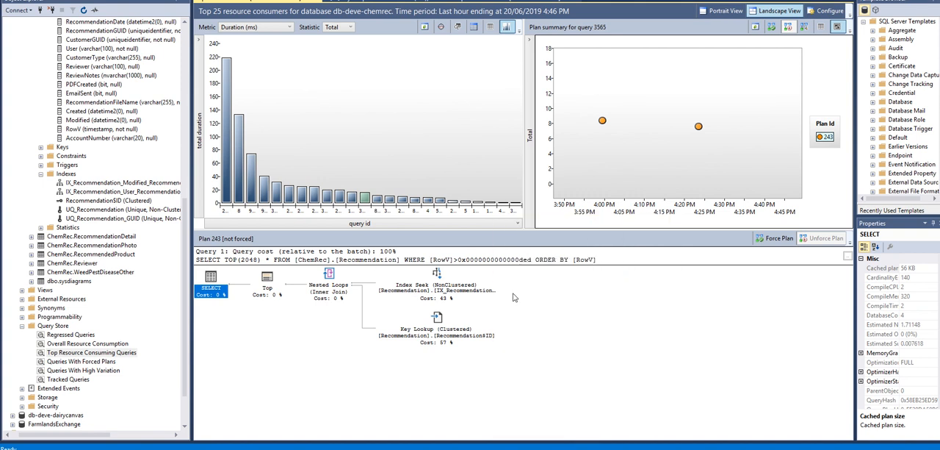
mouse_move(500, 285)
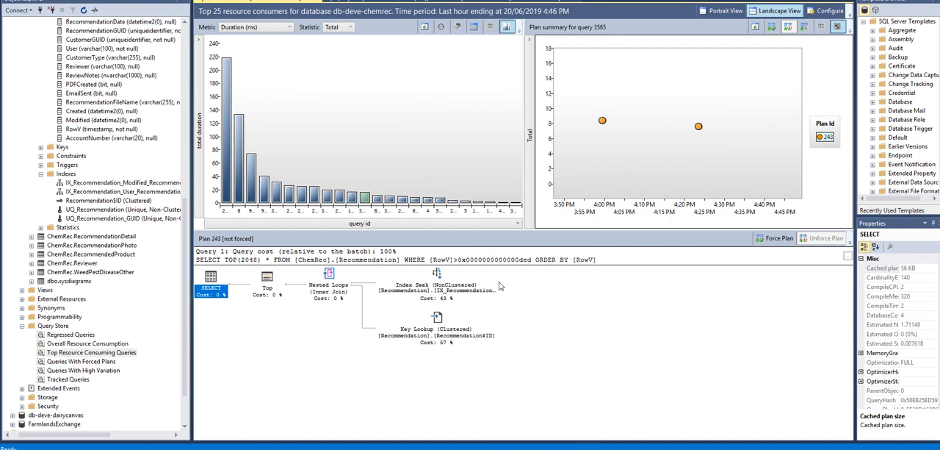
mouse_move(558, 302)
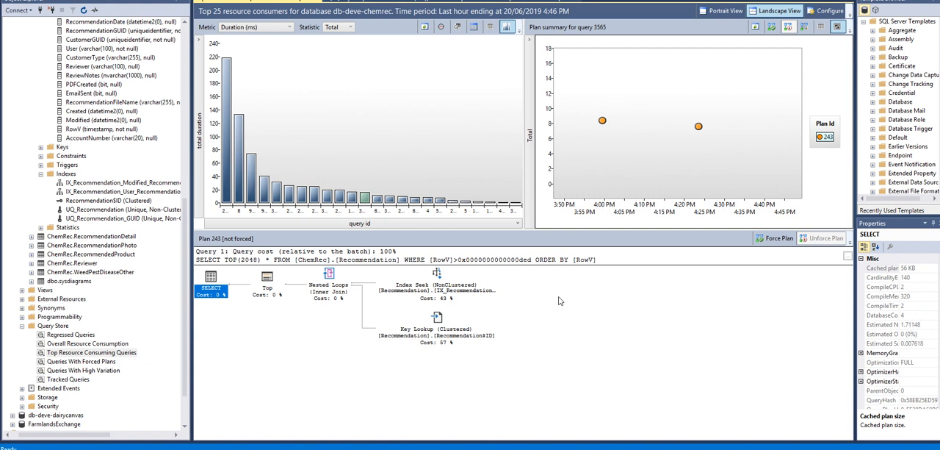
mouse_move(514, 285)
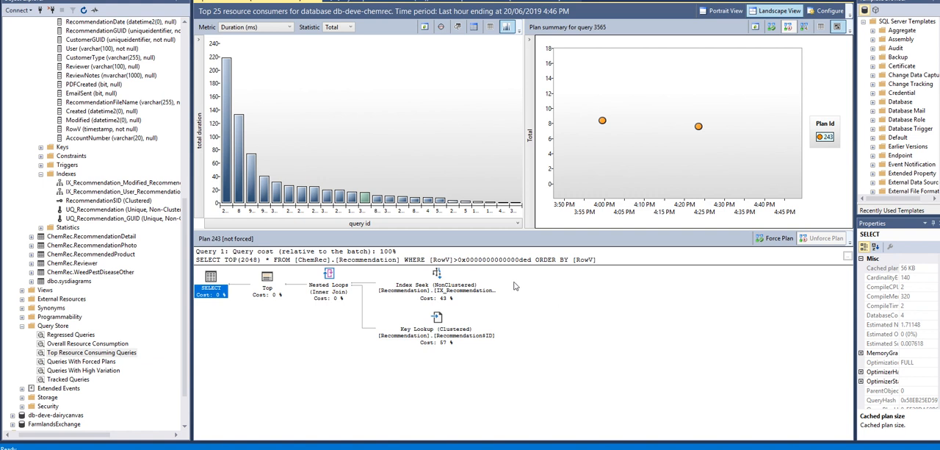
mouse_move(553, 287)
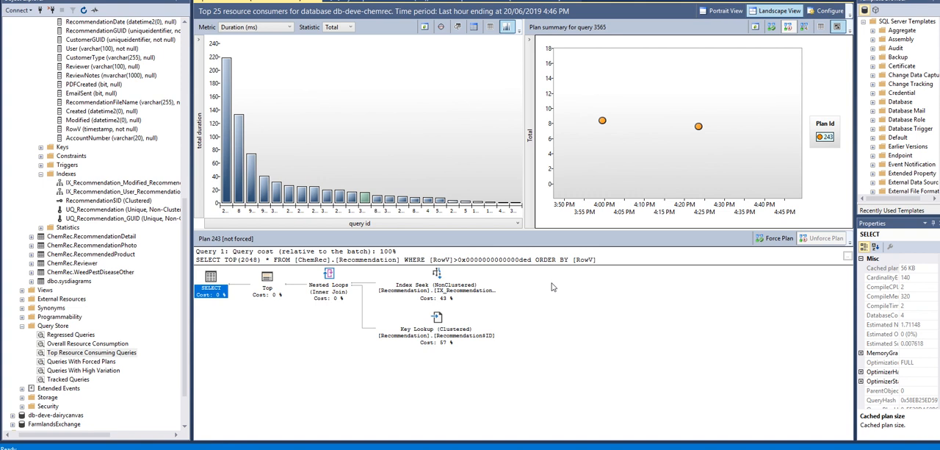
mouse_move(532, 303)
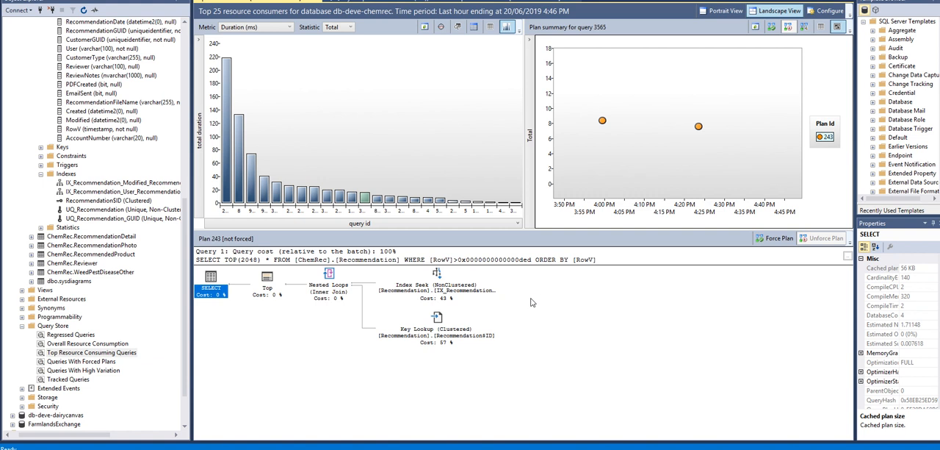
mouse_move(529, 296)
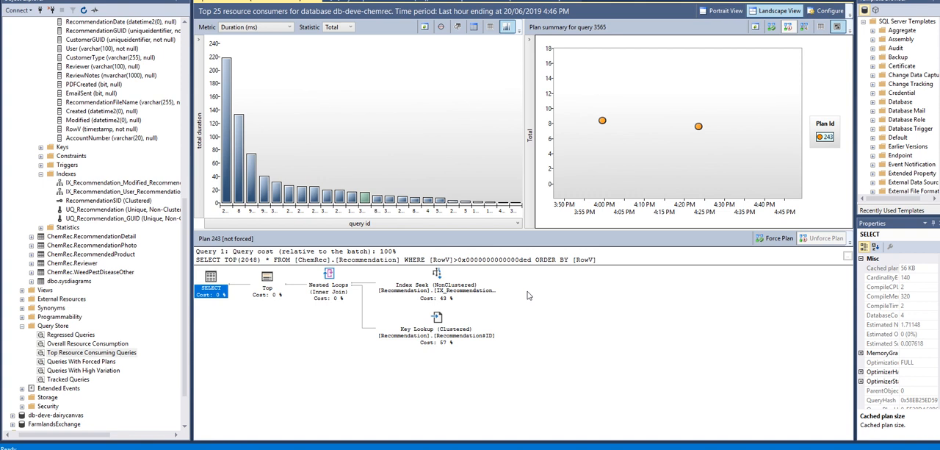
mouse_move(543, 297)
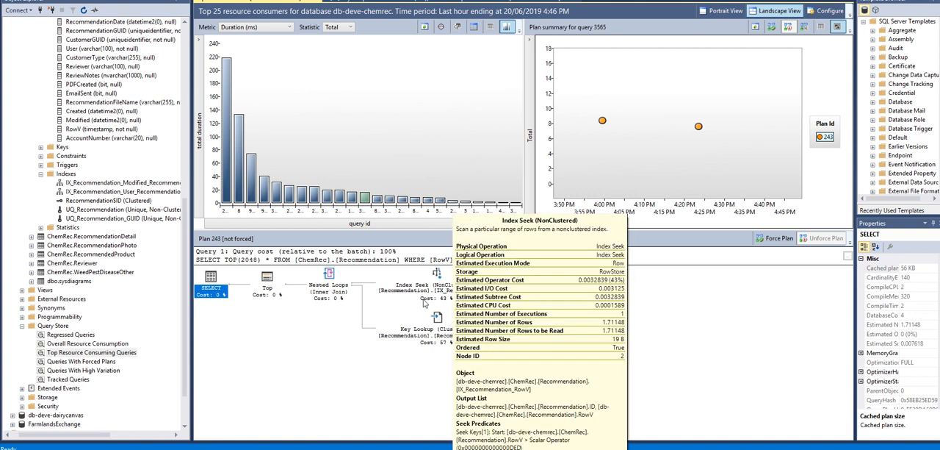
mouse_move(360, 381)
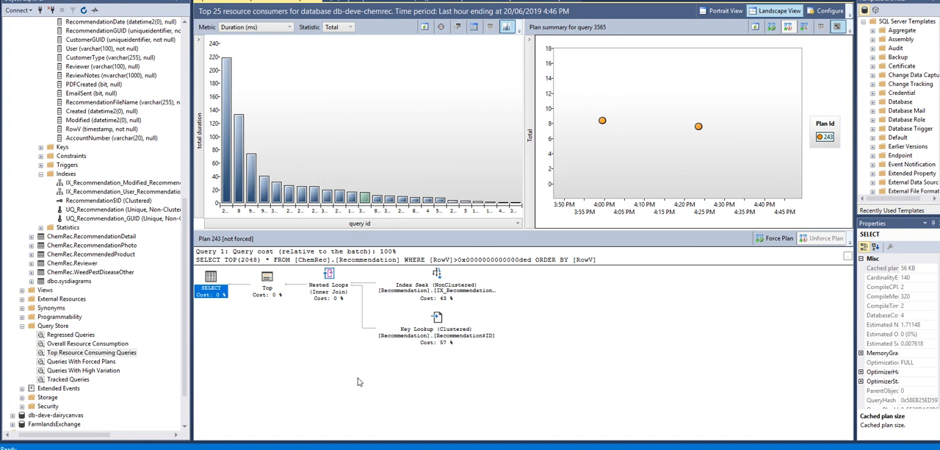
mouse_move(588, 409)
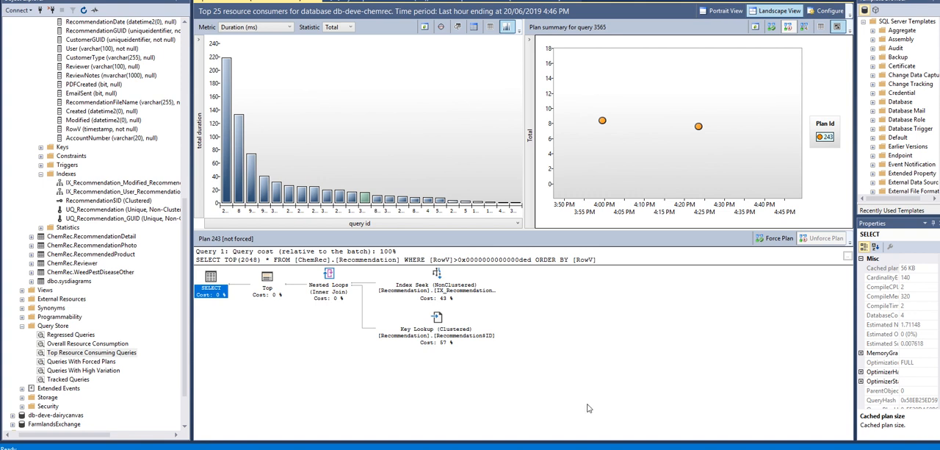
mouse_move(441, 345)
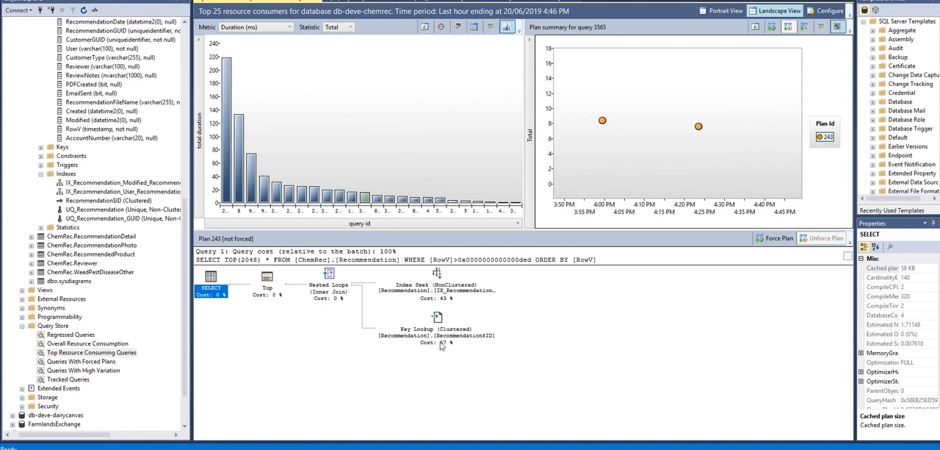
mouse_move(595, 344)
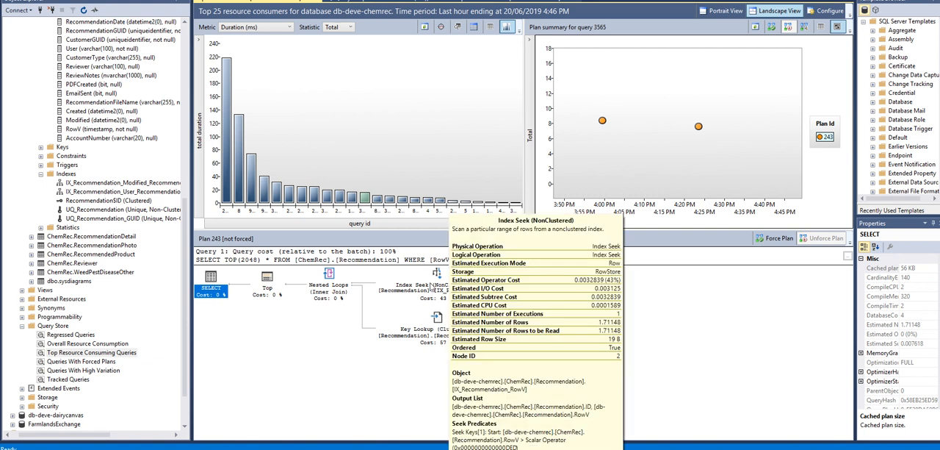
mouse_move(429, 297)
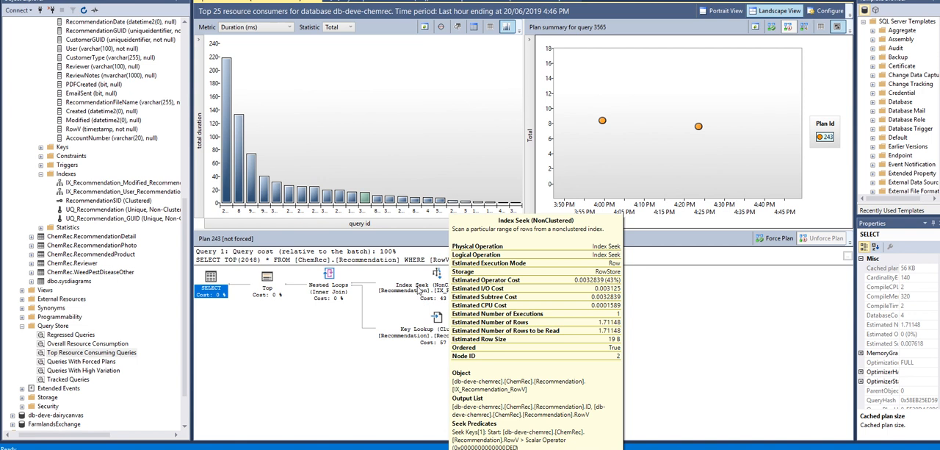
mouse_move(455, 345)
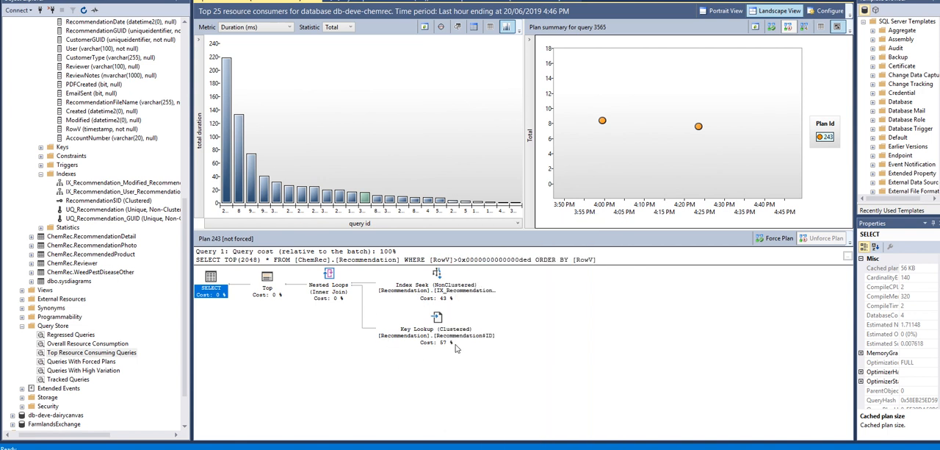
mouse_move(594, 370)
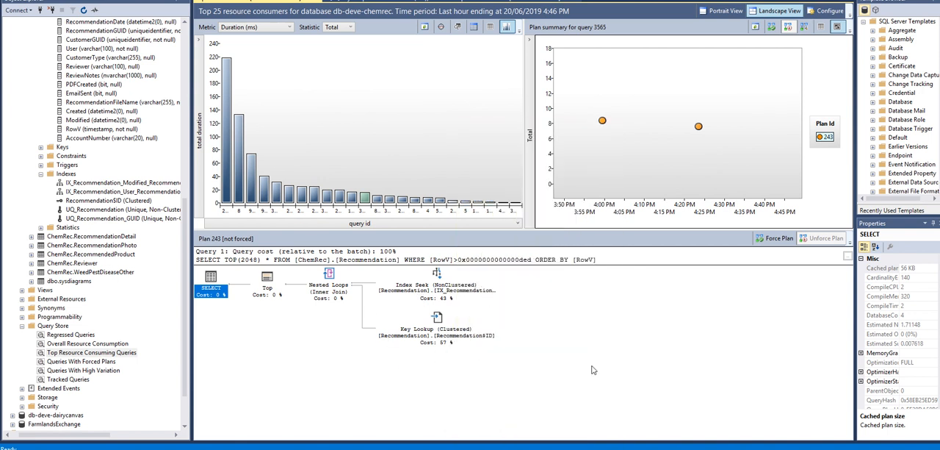
mouse_move(590, 394)
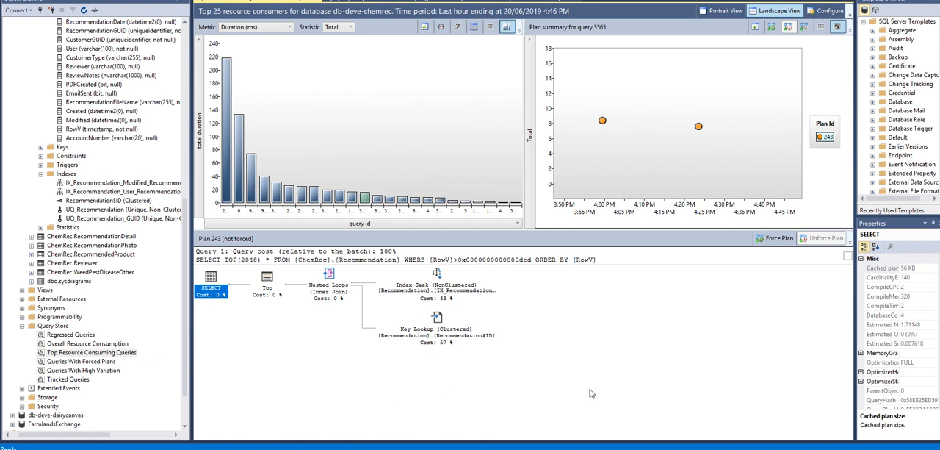
mouse_move(550, 405)
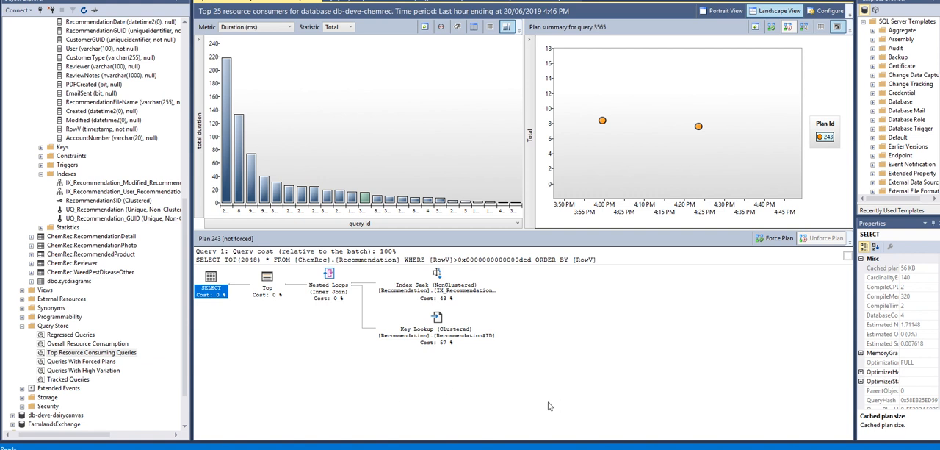
mouse_move(576, 388)
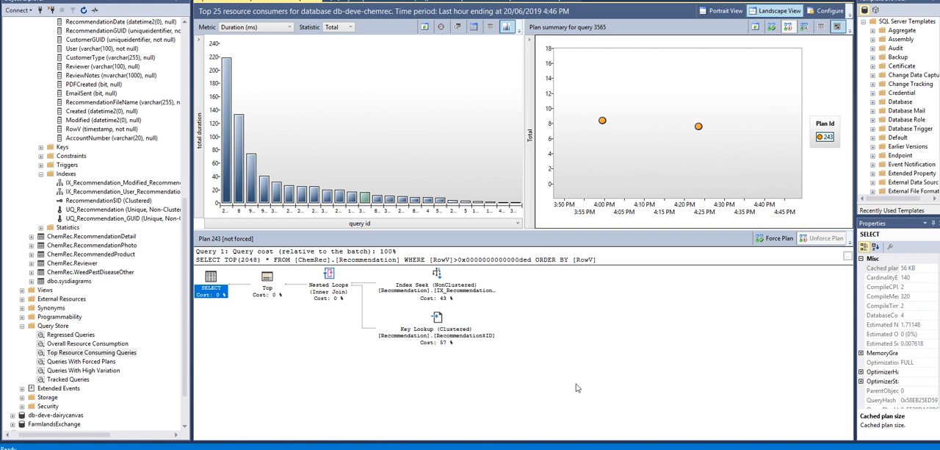
mouse_move(588, 381)
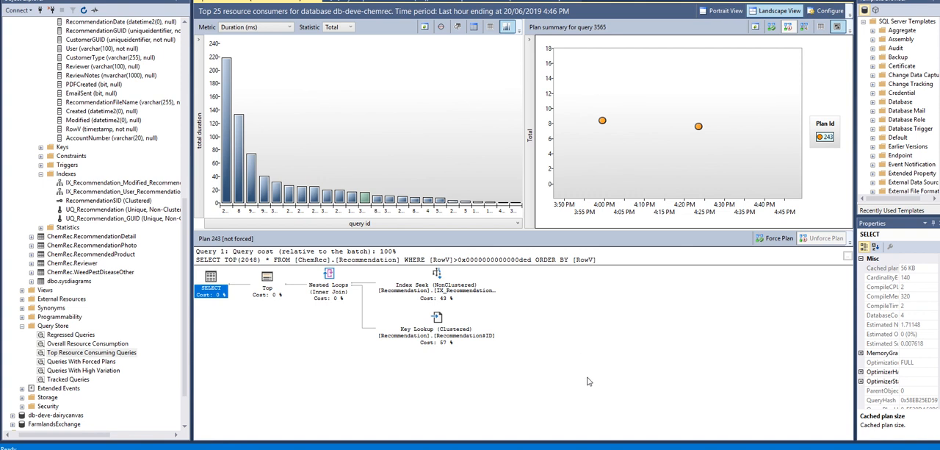
mouse_move(605, 369)
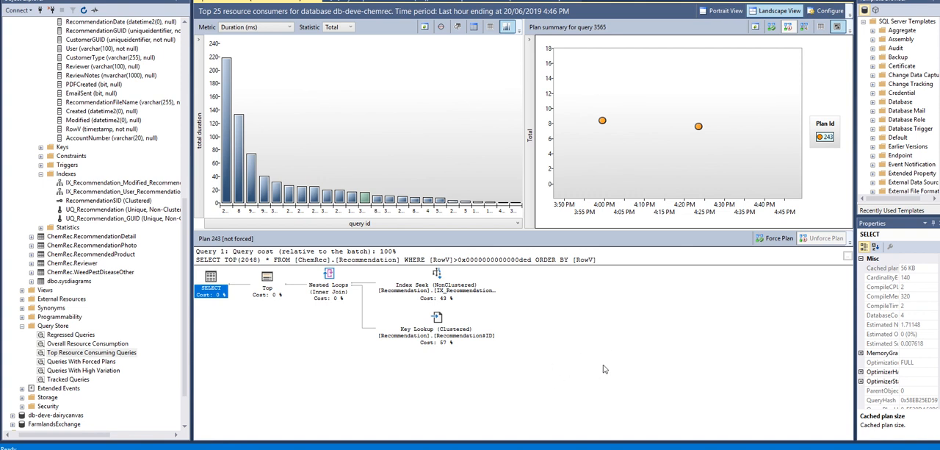
mouse_move(438, 326)
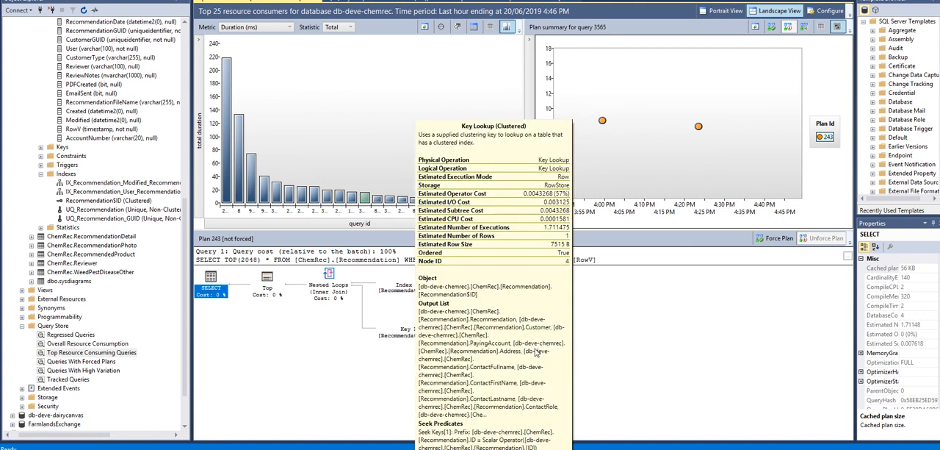
mouse_move(629, 366)
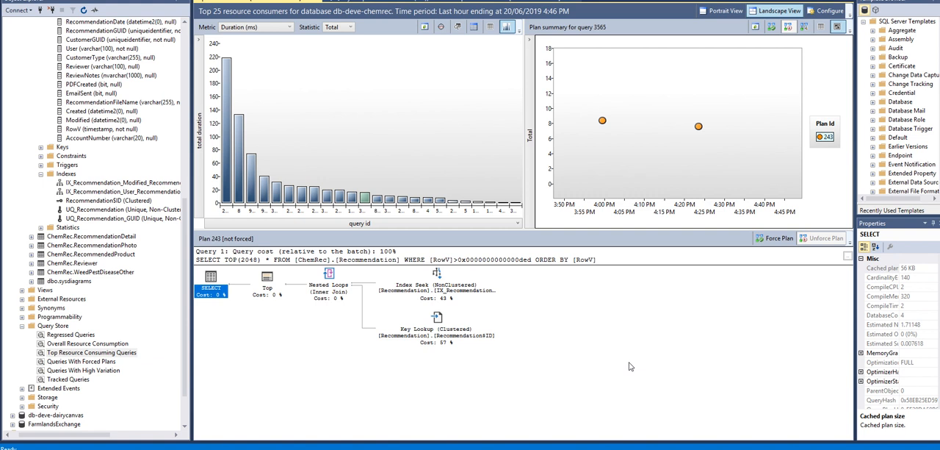
mouse_move(309, 371)
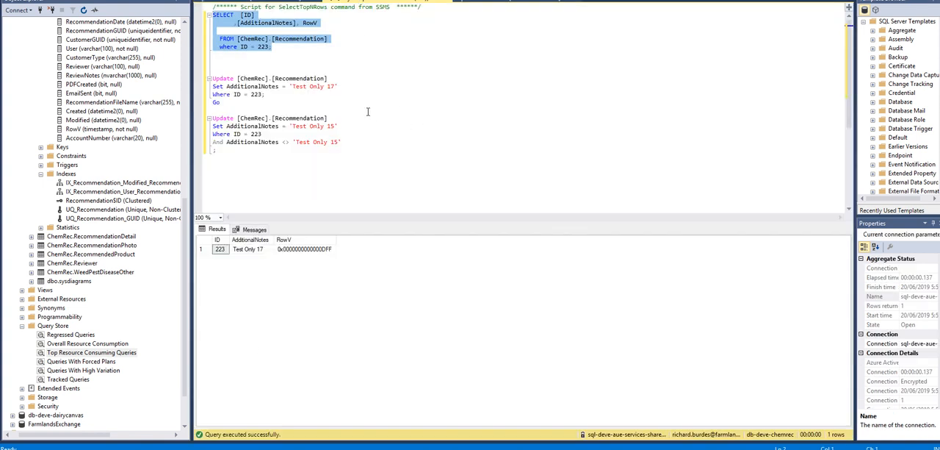
mouse_move(332, 85)
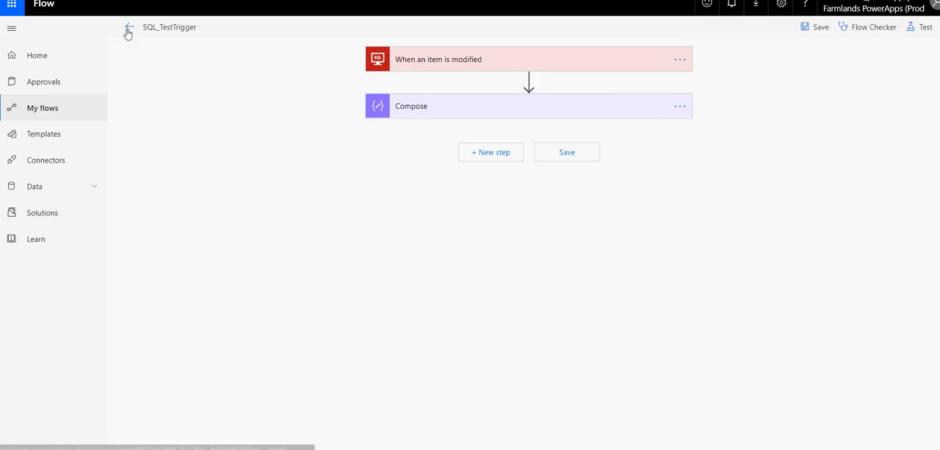
Open the 05:54 PM run and confirm its Compose output reads 'Test Only 17'.
left_click(128, 26)
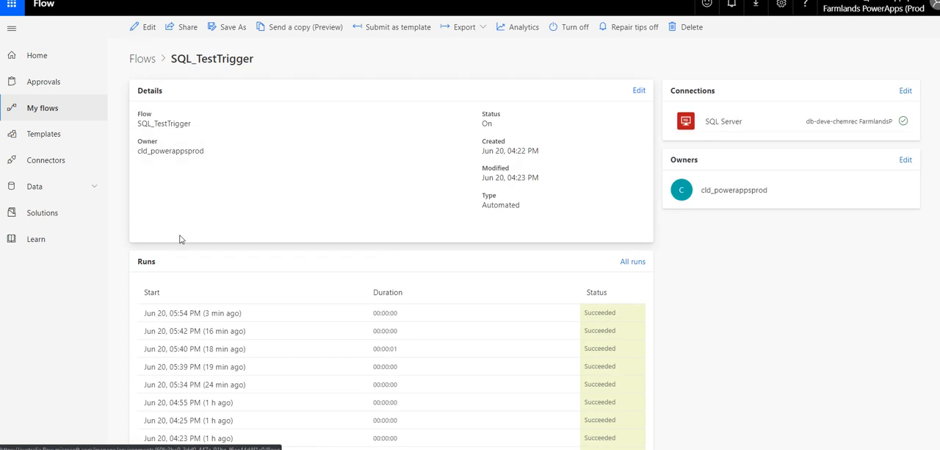
scroll("down", 3)
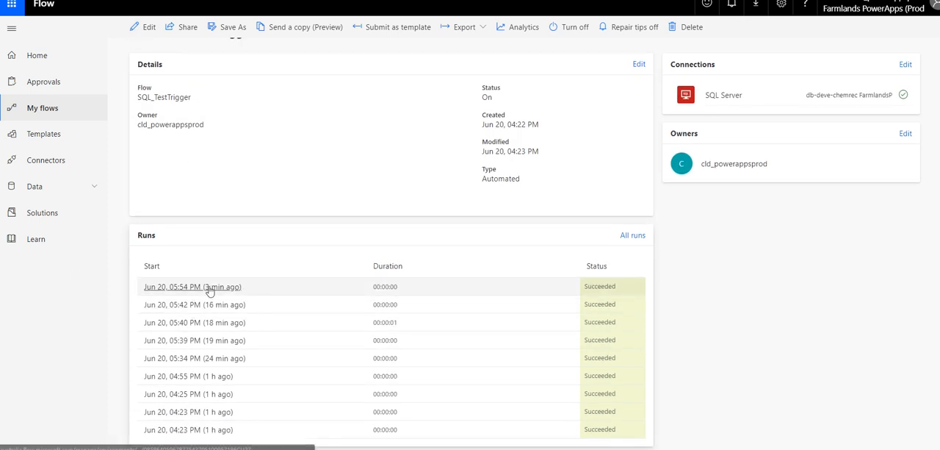
left_click(193, 286)
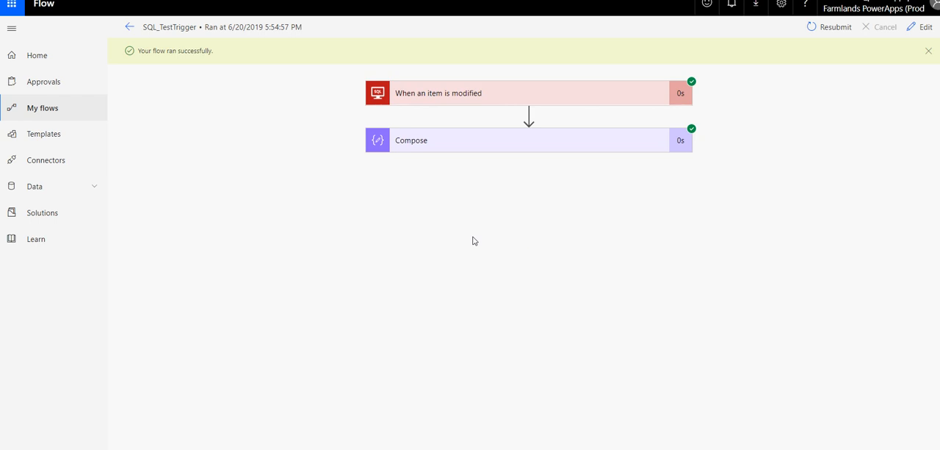
left_click(529, 142)
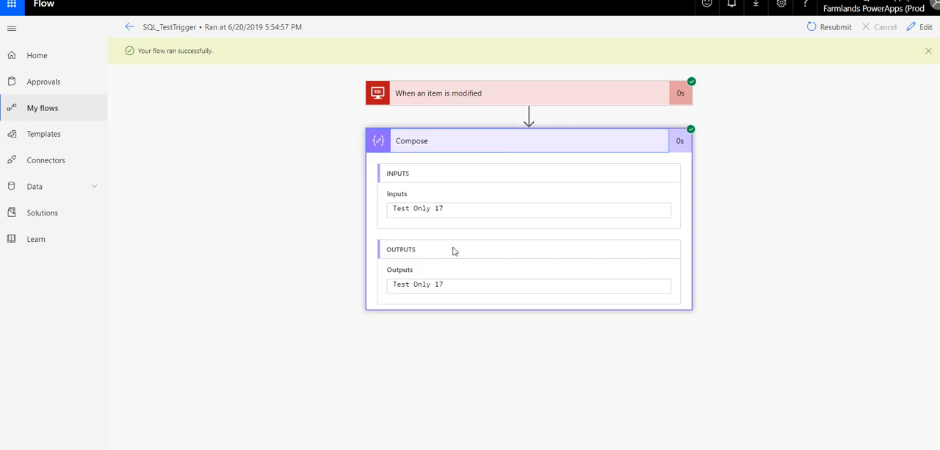
mouse_move(492, 5)
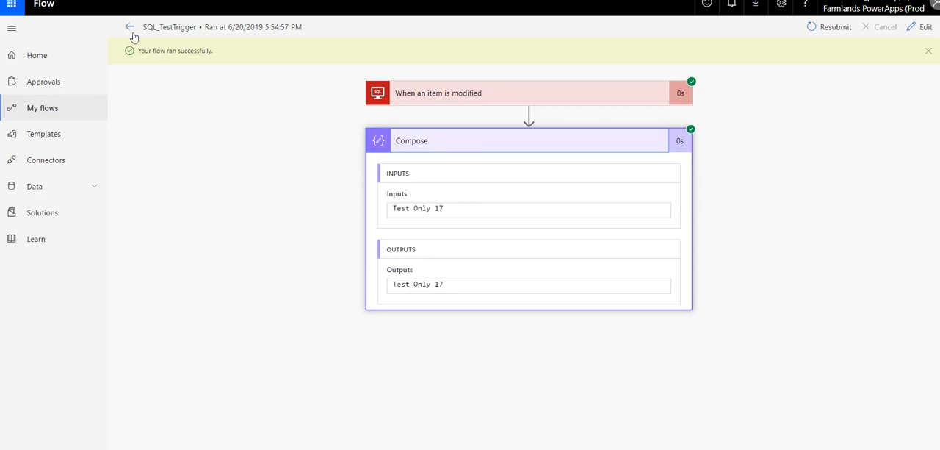
Open the 05:59 PM run and confirm its Compose output reads 'Test Only 18'.
left_click(129, 27)
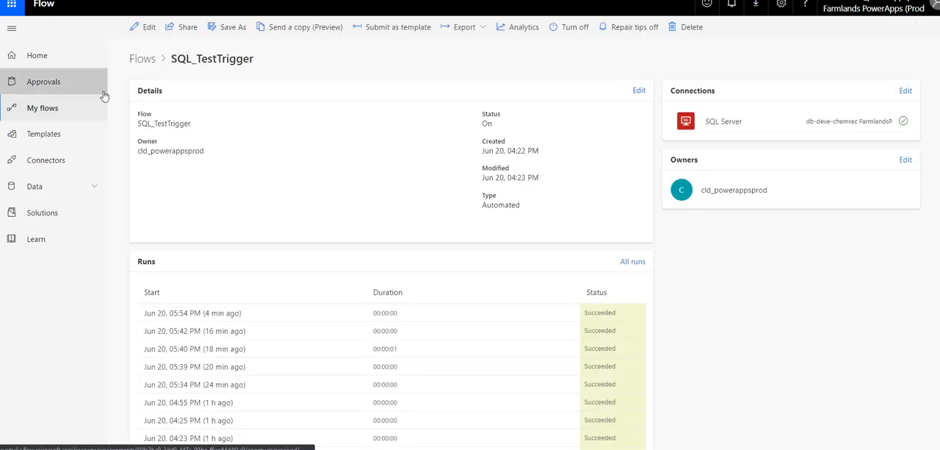
left_click(41, 108)
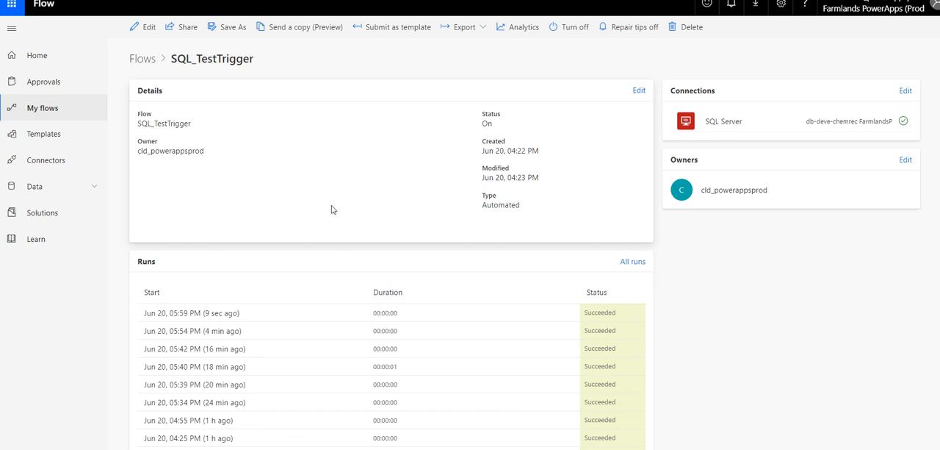
left_click(191, 312)
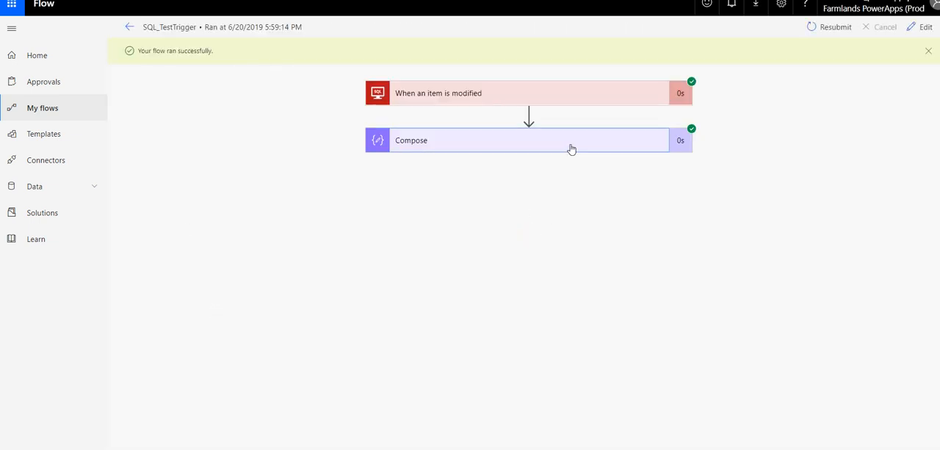
left_click(529, 141)
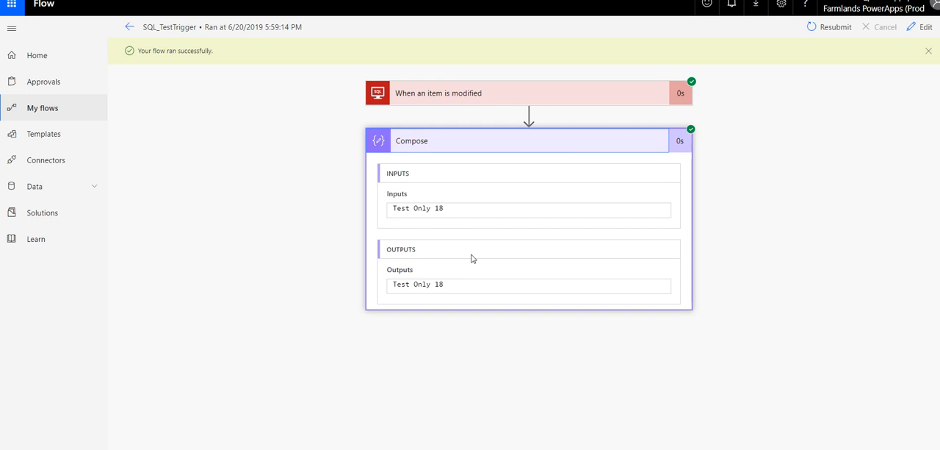
mouse_move(258, 235)
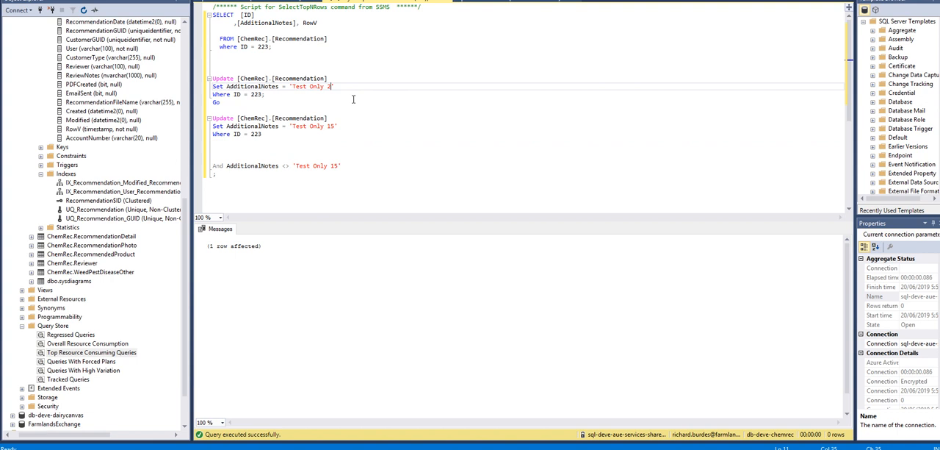
Edit the two UPDATEs to 'Test Only 20' and 'Test Only 21' and execute both together.
type("0'")
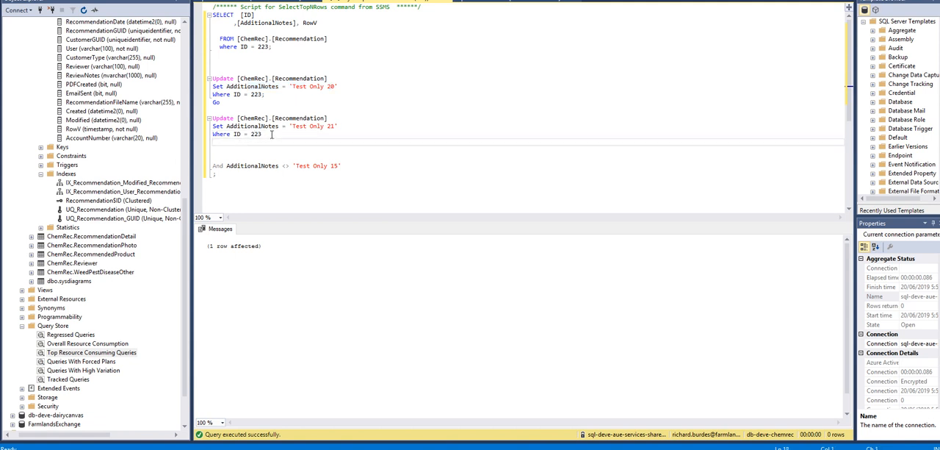
left_click_drag(212, 79, 262, 135)
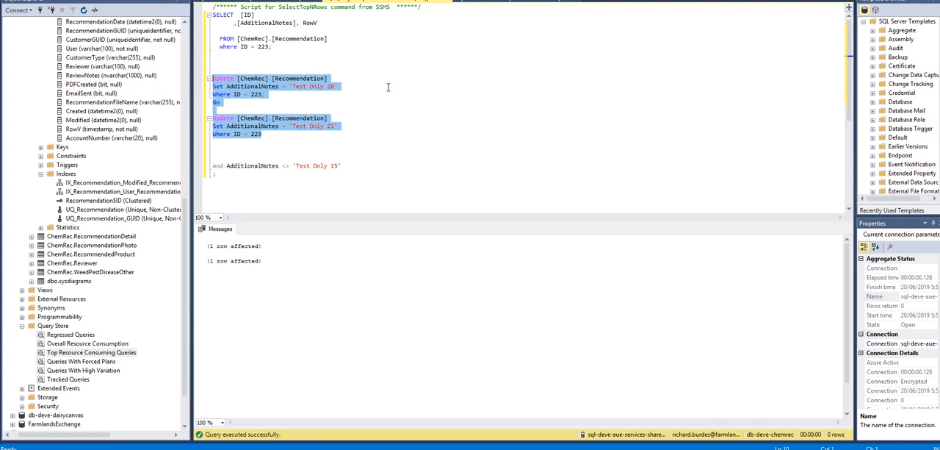
mouse_move(250, 247)
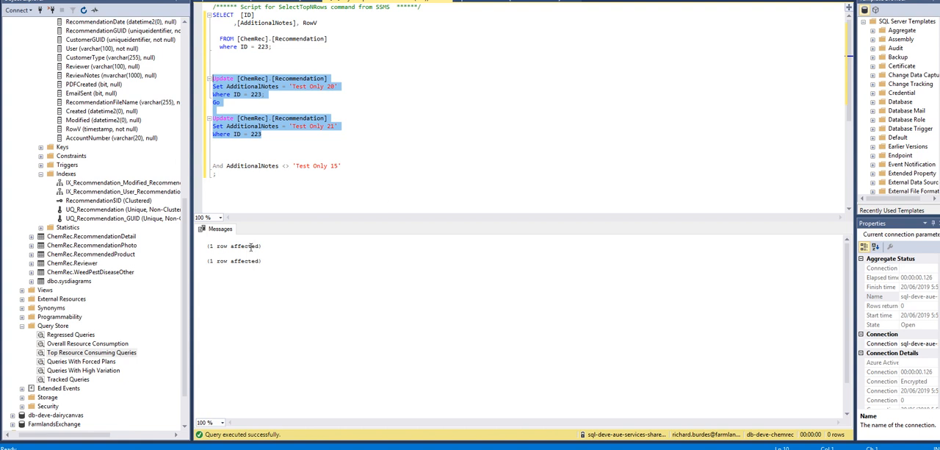
mouse_move(276, 268)
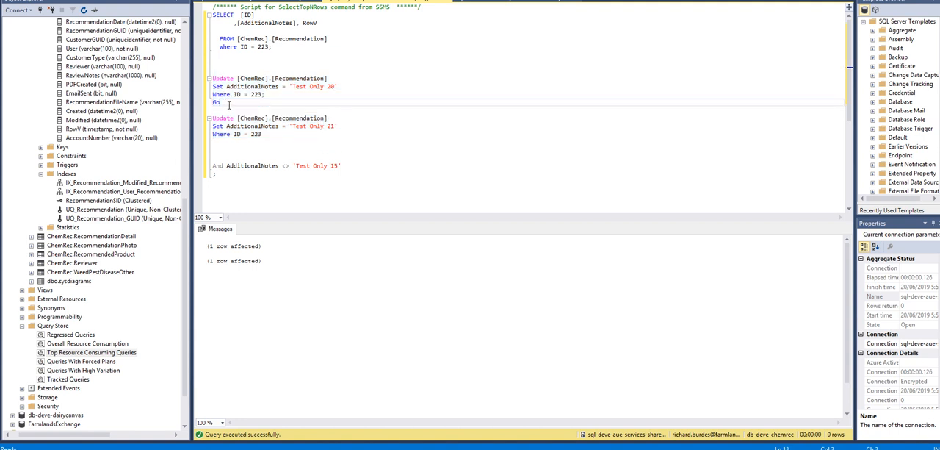
left_click_drag(213, 79, 219, 102)
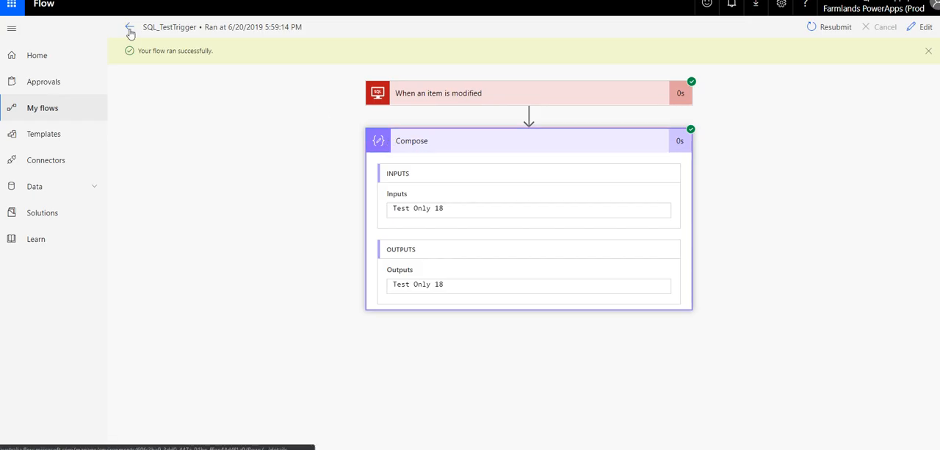
Open the 6:00:29 PM run and confirm its Compose output shows only 'Test Only 21'.
left_click(129, 26)
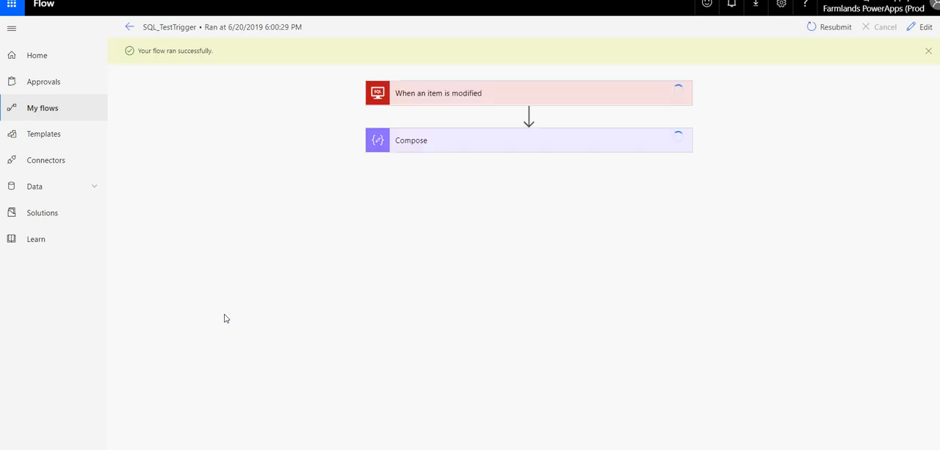
left_click(411, 141)
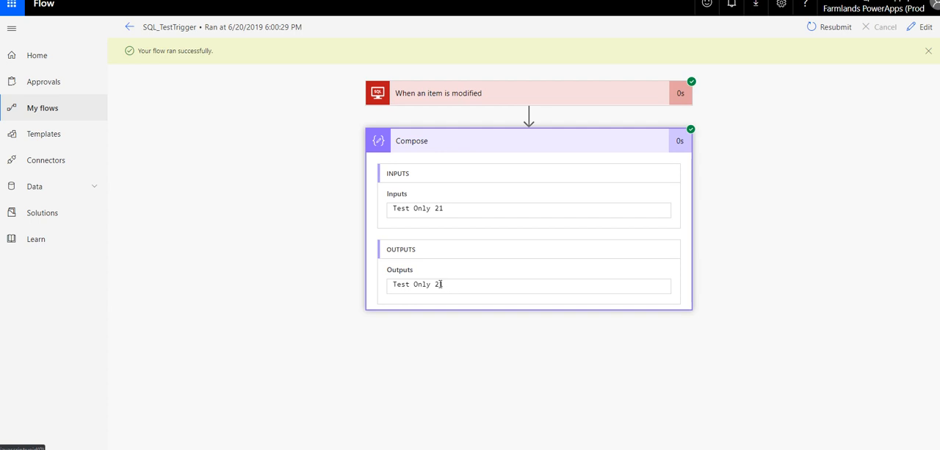
mouse_move(379, 287)
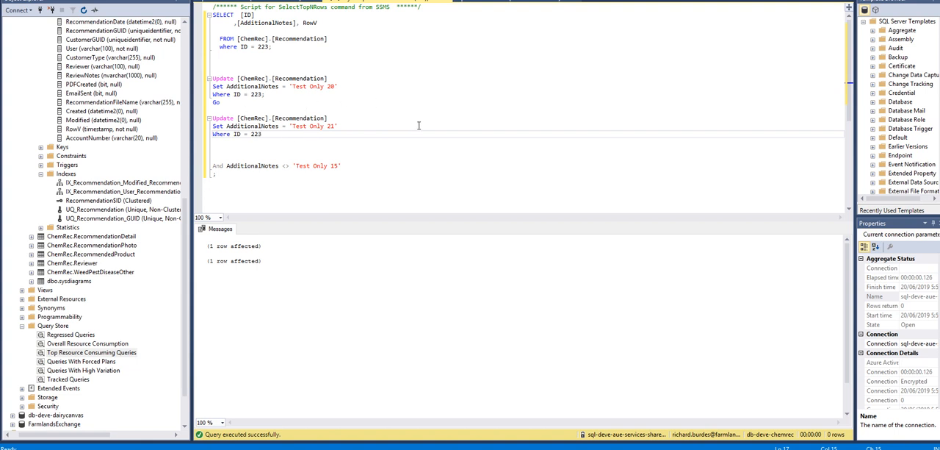
mouse_move(444, 130)
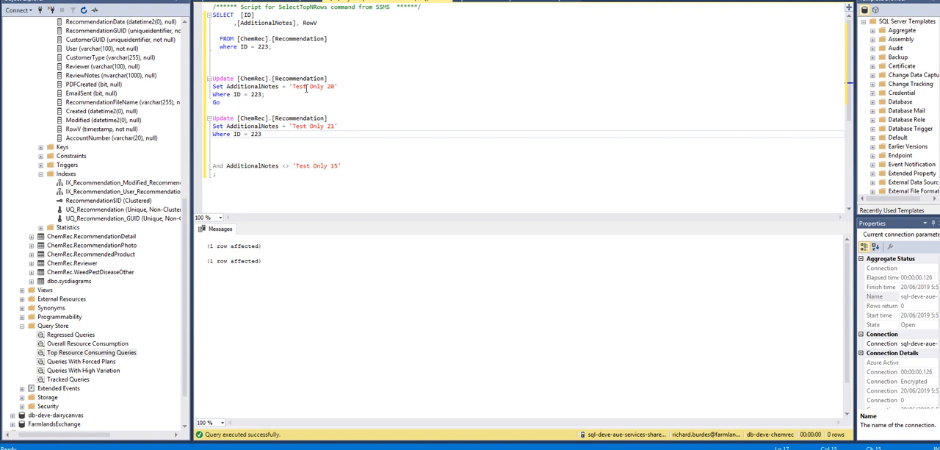
mouse_move(319, 65)
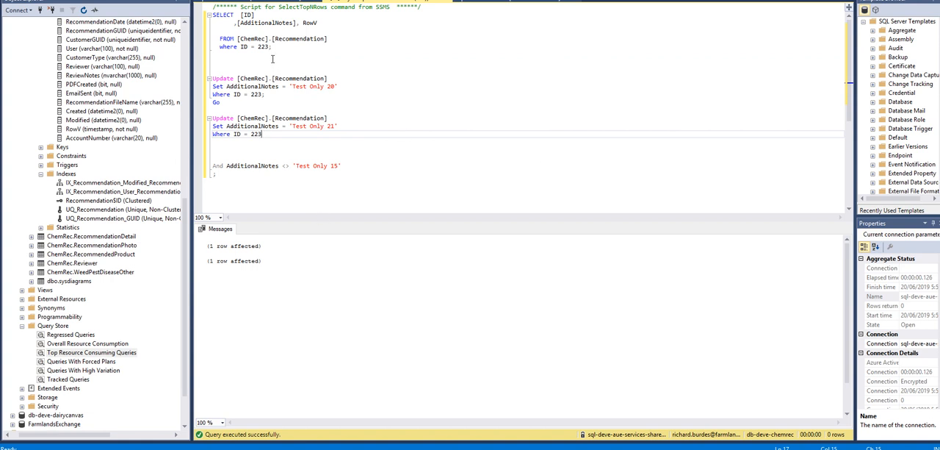
Read row 223 back after the 'Test Only 21' update, showing the new note and its RowV value.
left_click_drag(220, 15, 271, 47)
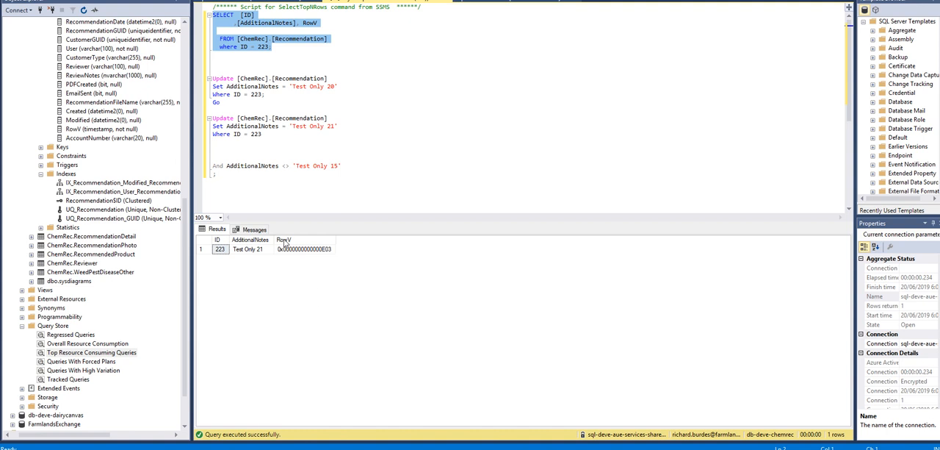
mouse_move(335, 258)
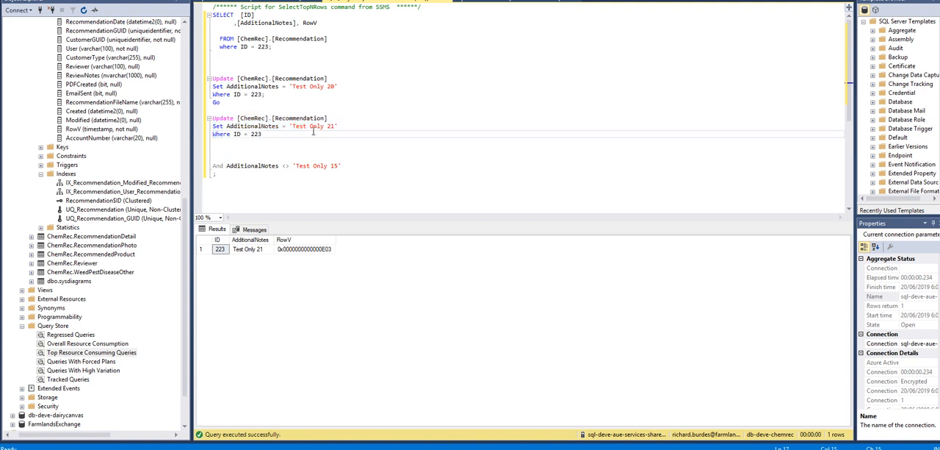
left_click_drag(217, 127, 262, 134)
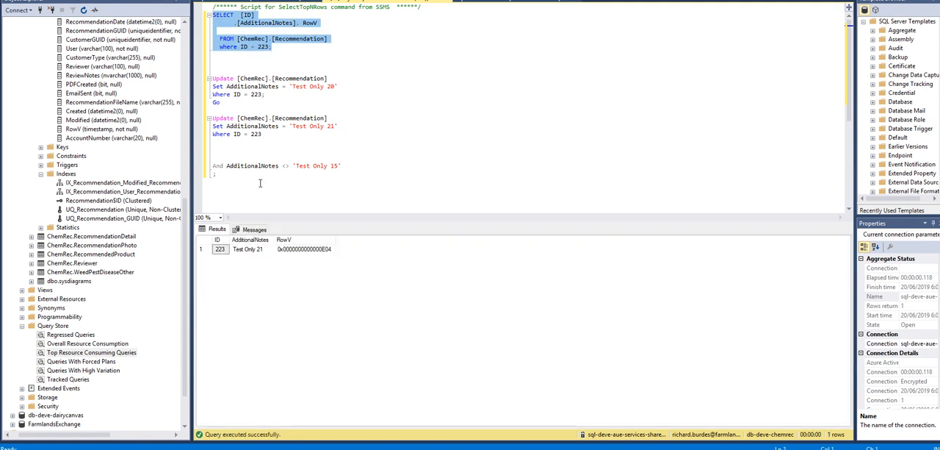
mouse_move(330, 257)
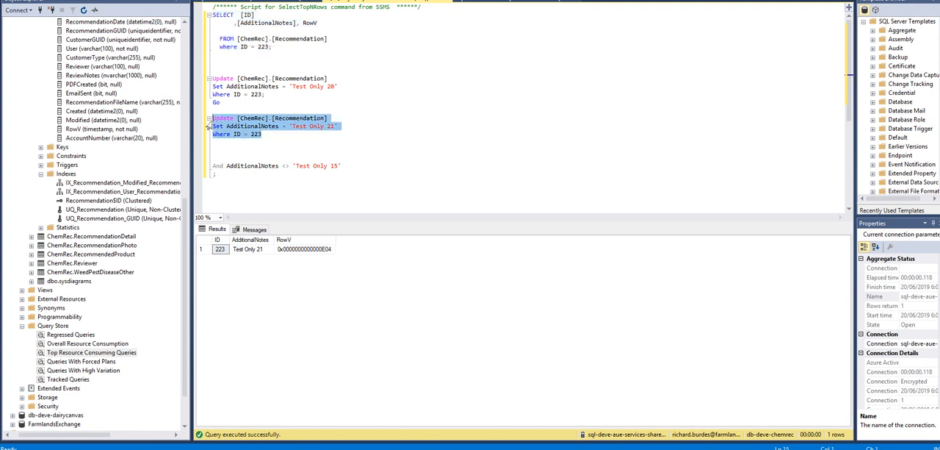
left_click(264, 138)
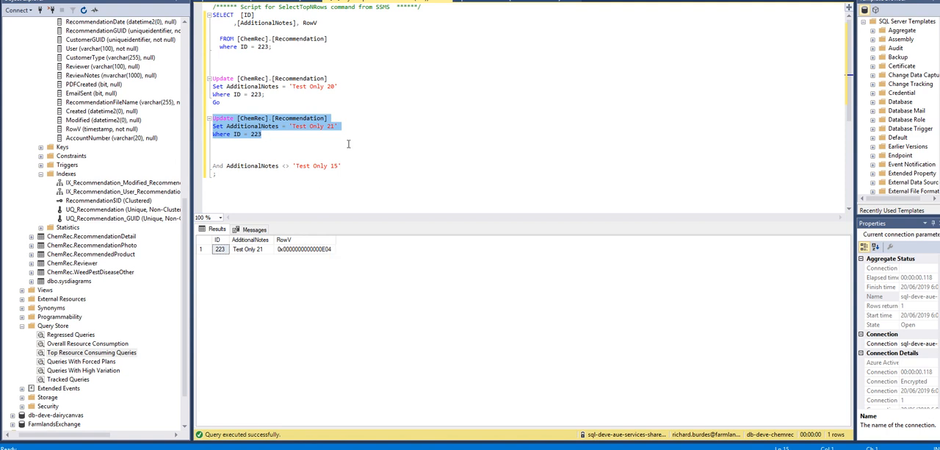
mouse_move(267, 137)
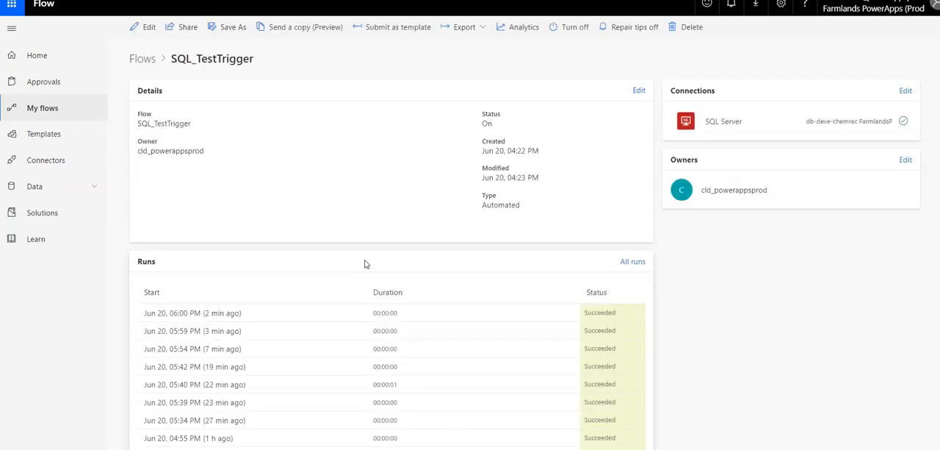
Recheck the 6:00 PM run's Compose step, still showing input and output 'Test Only 21'.
left_click(192, 312)
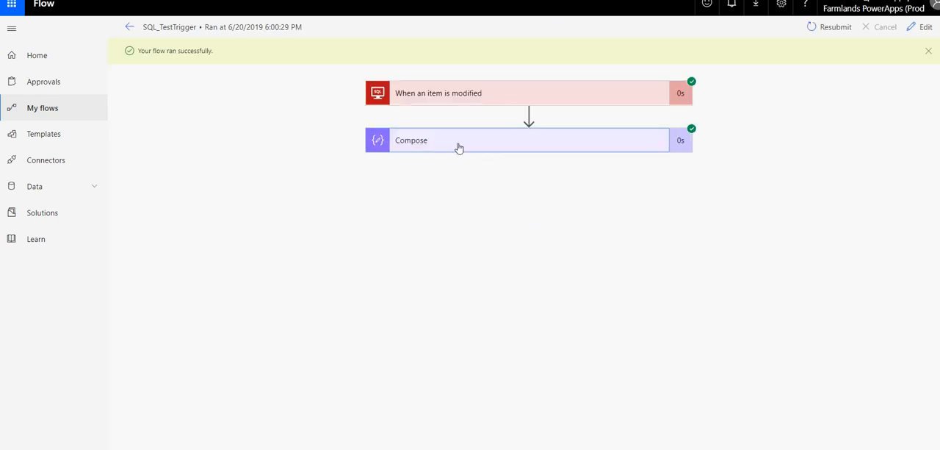
left_click(458, 141)
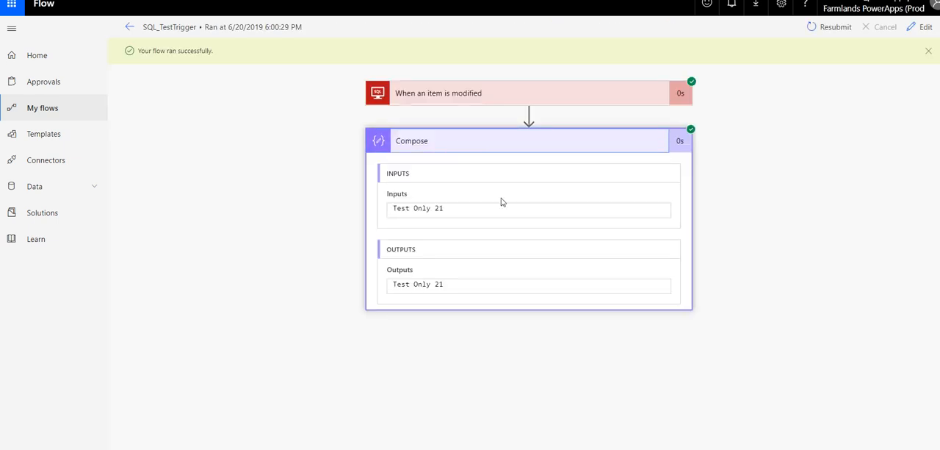
mouse_move(456, 253)
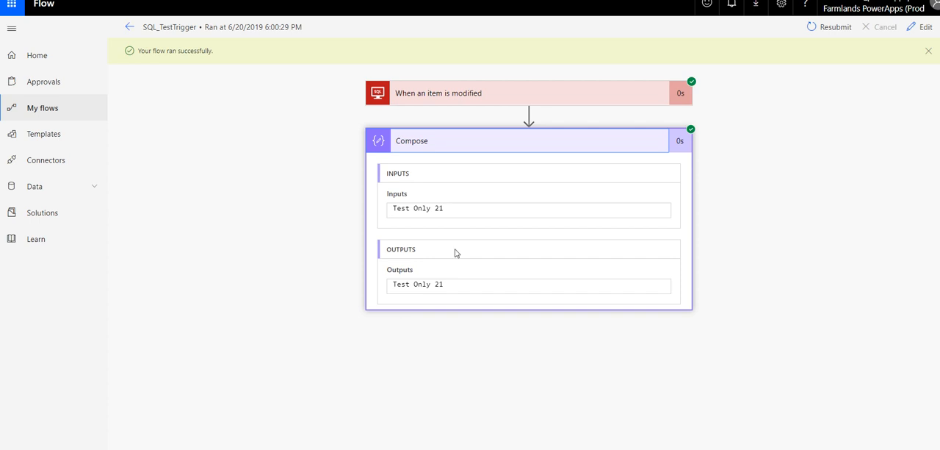
double_click(417, 285)
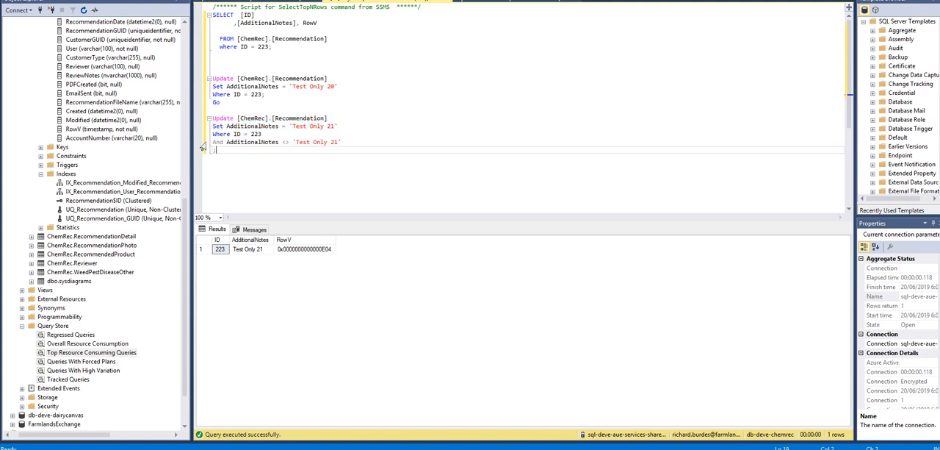
Rerun the read-back query for row 223, confirming 'Test Only 21' with an unchanged RowV.
left_click_drag(212, 118, 341, 147)
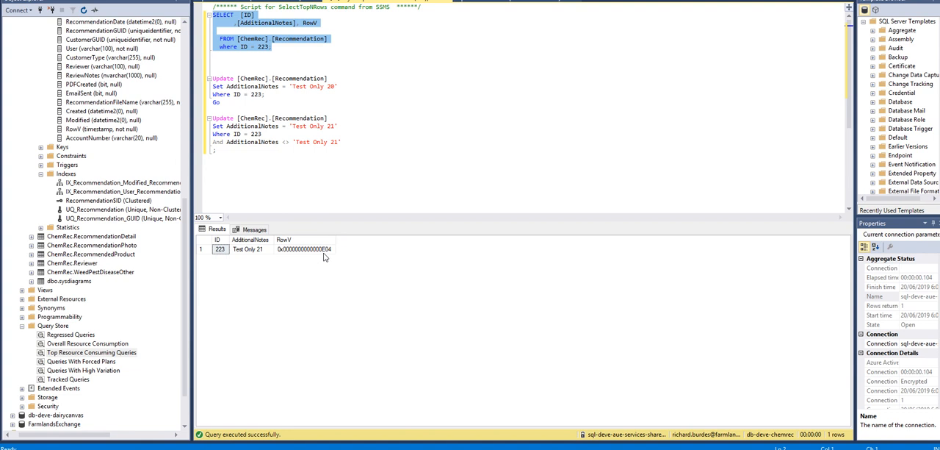
mouse_move(309, 202)
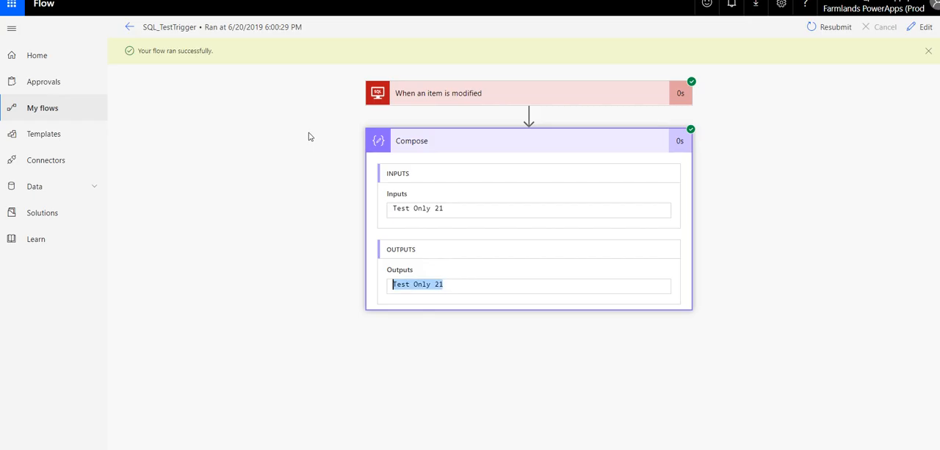
mouse_move(597, 97)
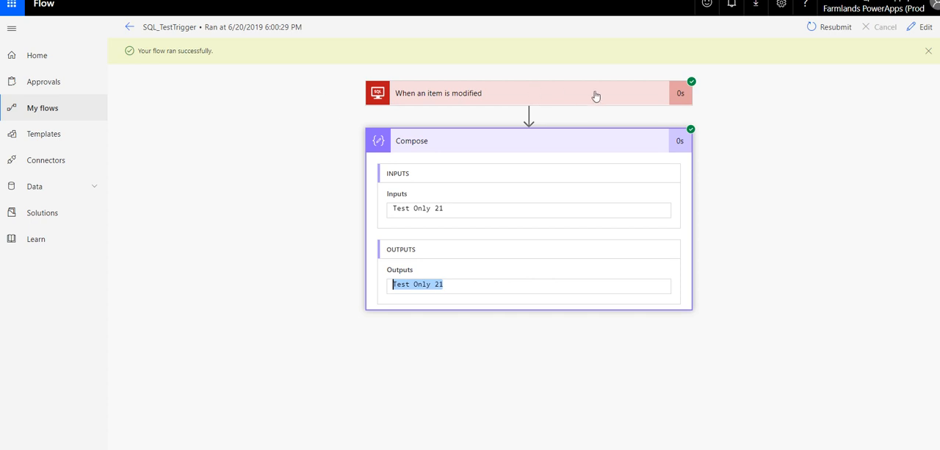
left_click(922, 27)
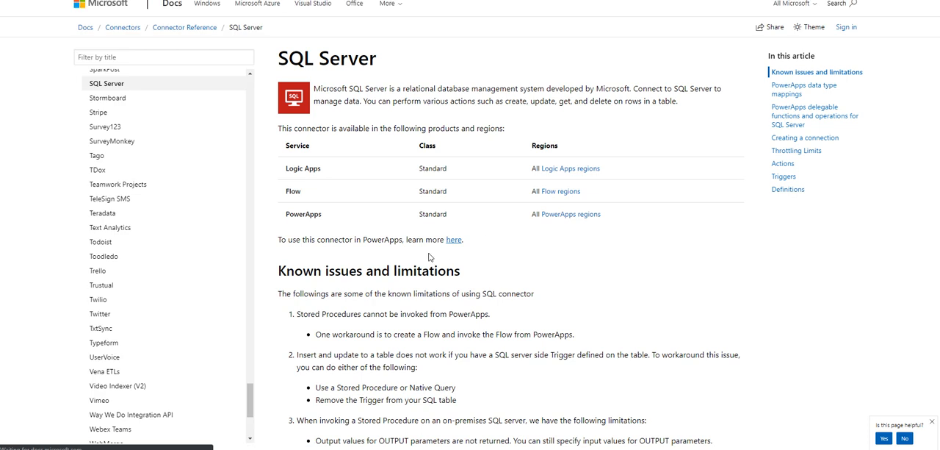
Scroll to Known issues item 5: ROWVERSION required for modified items, IDENTITY for new items.
scroll("down", 3)
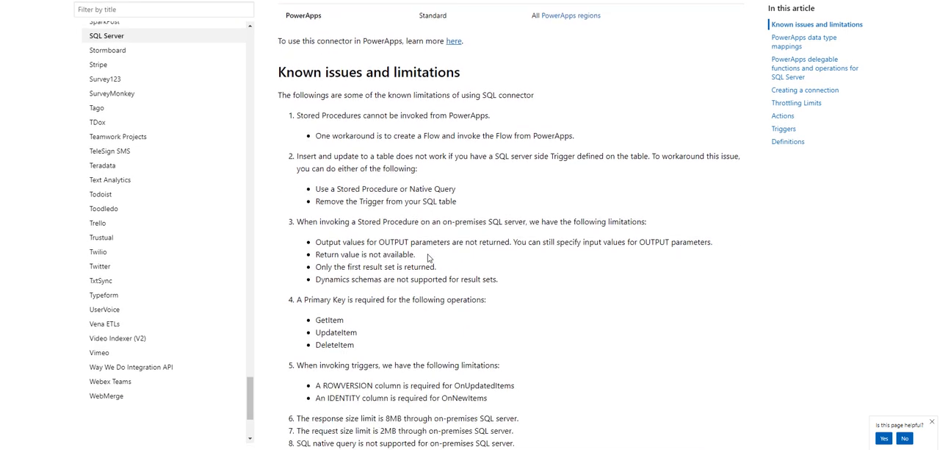
scroll("down", 3)
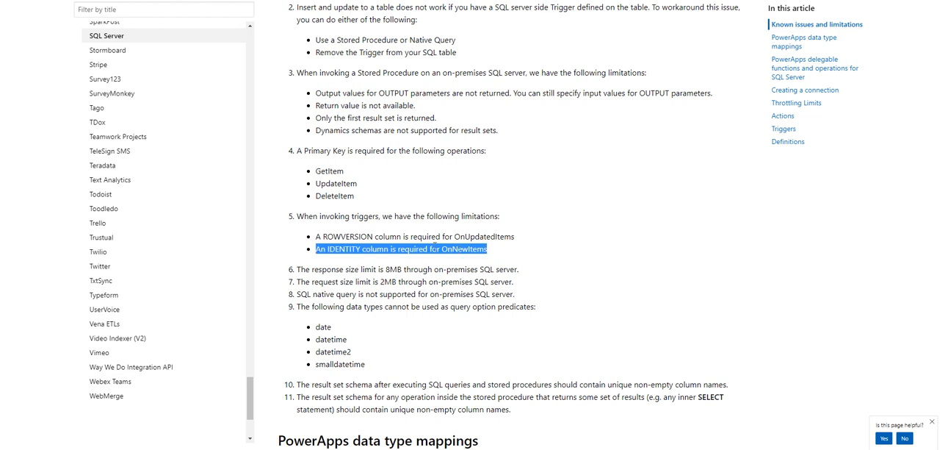
mouse_move(419, 215)
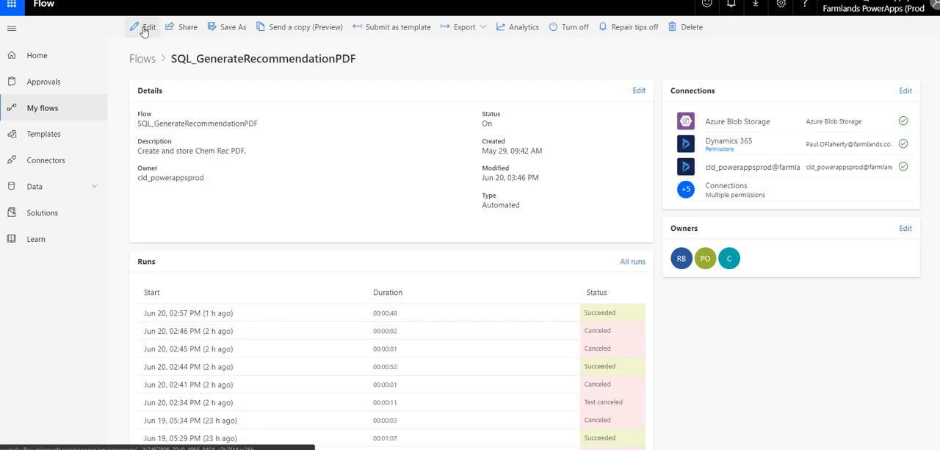
left_click(149, 27)
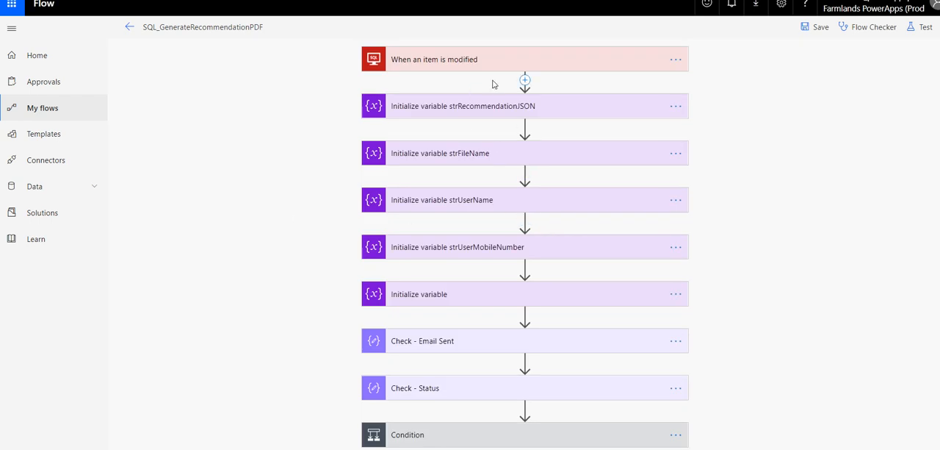
mouse_move(473, 60)
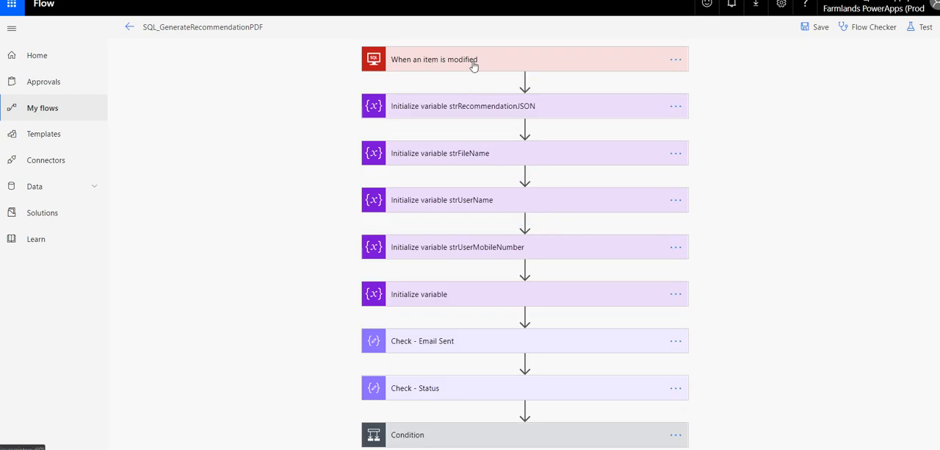
scroll("down", 3)
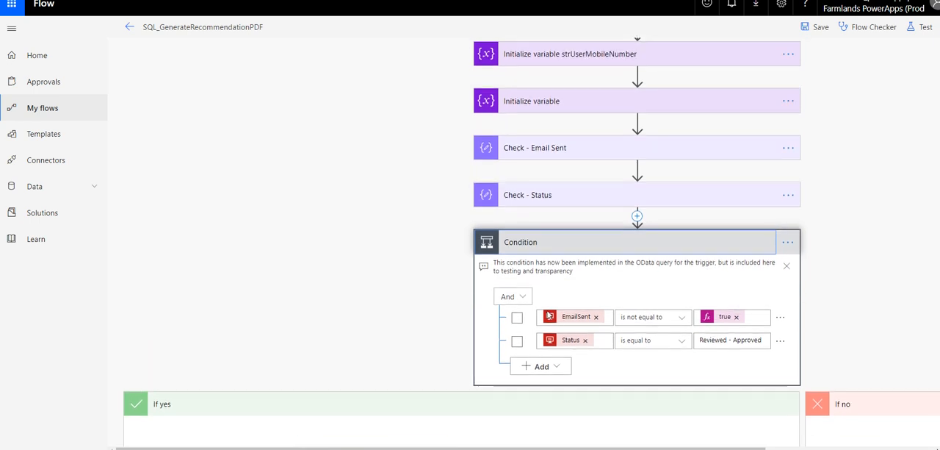
mouse_move(552, 326)
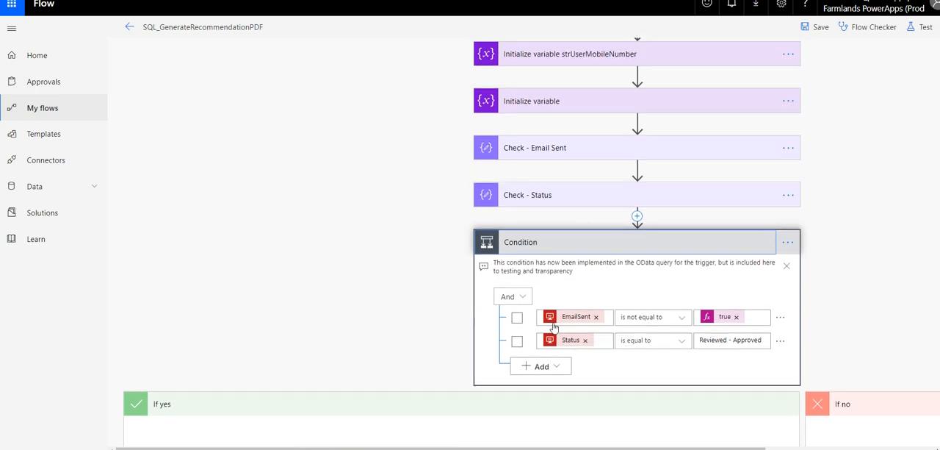
mouse_move(570, 339)
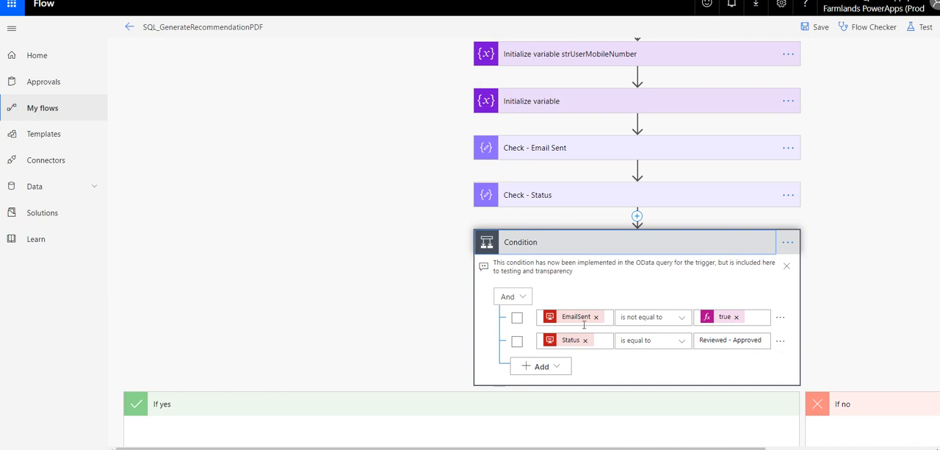
mouse_move(647, 322)
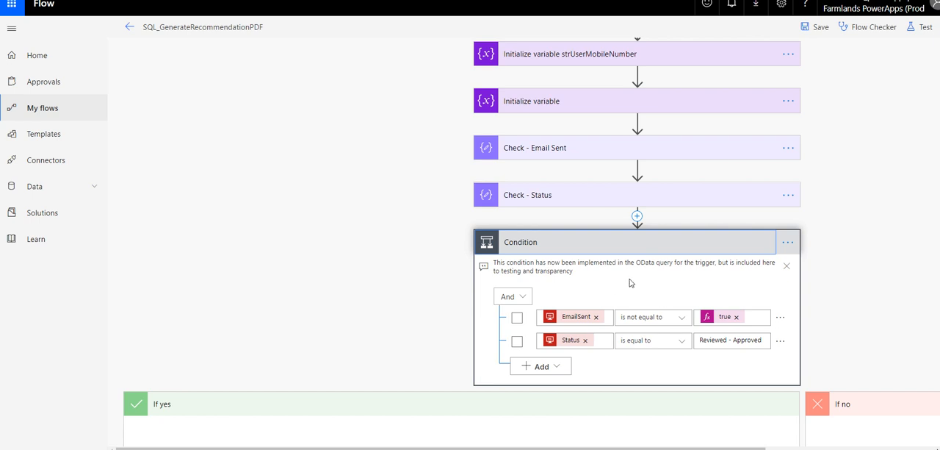
mouse_move(603, 310)
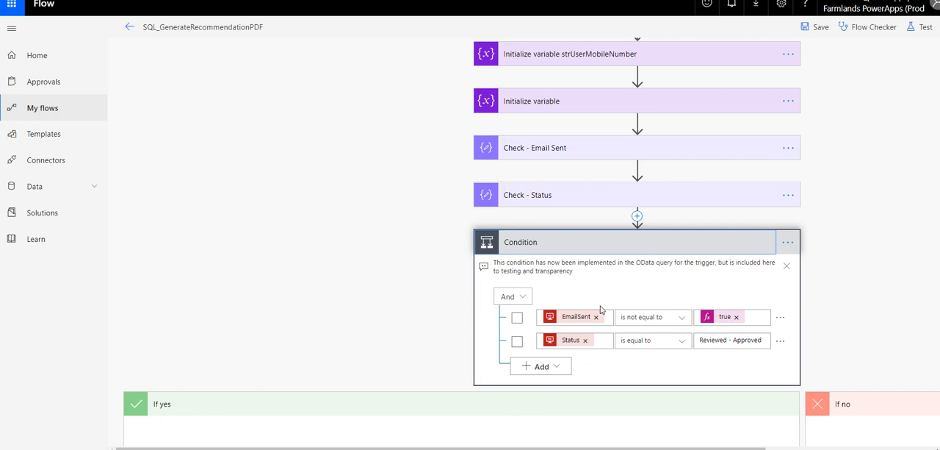
mouse_move(855, 262)
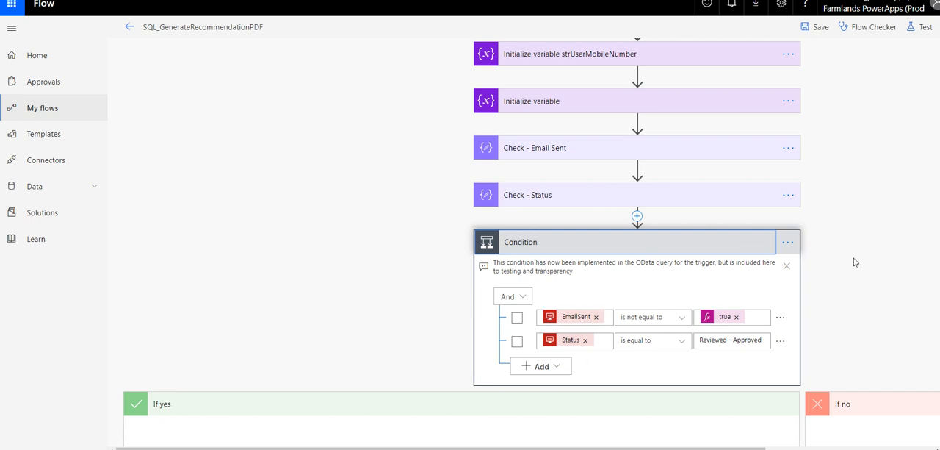
mouse_move(867, 259)
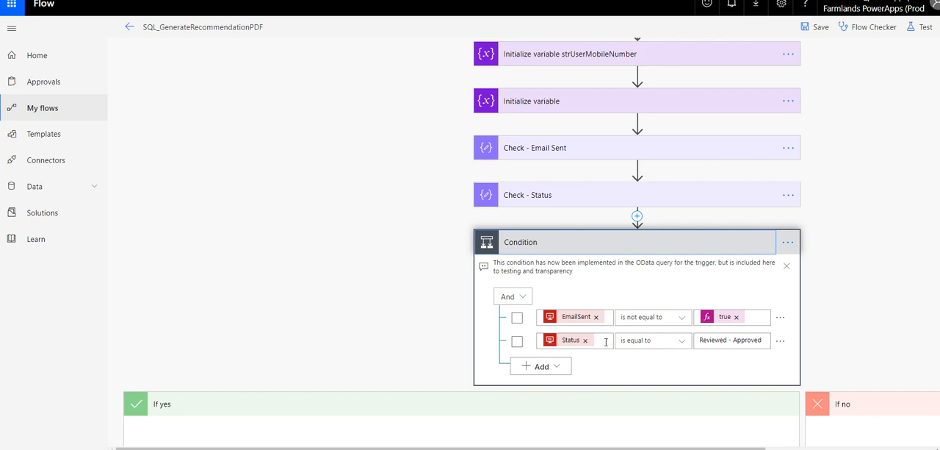
mouse_move(647, 316)
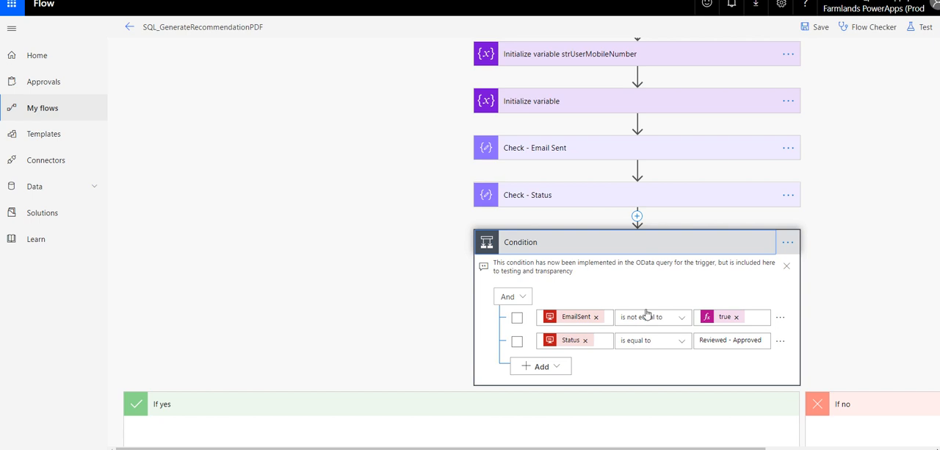
mouse_move(457, 264)
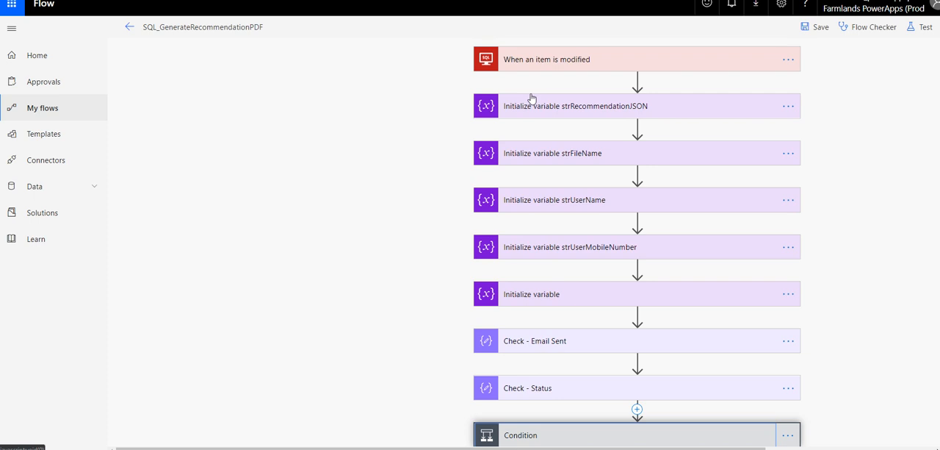
mouse_move(690, 64)
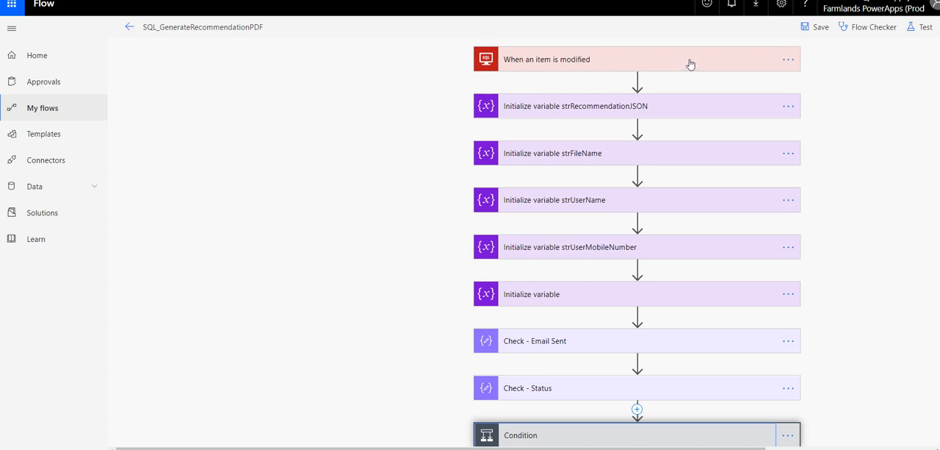
mouse_move(688, 152)
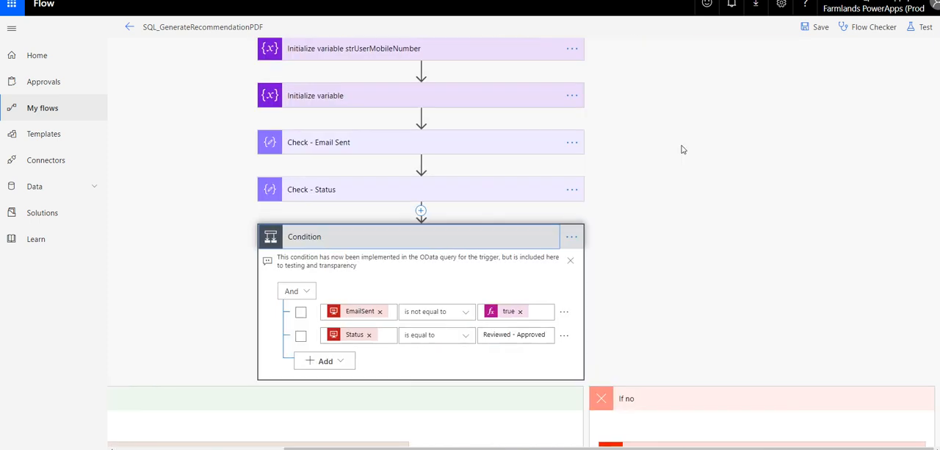
scroll("down", 3)
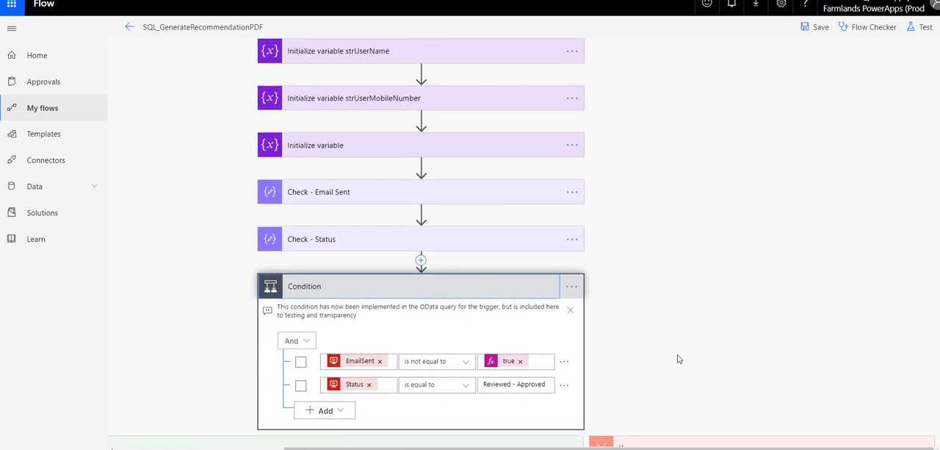
mouse_move(610, 306)
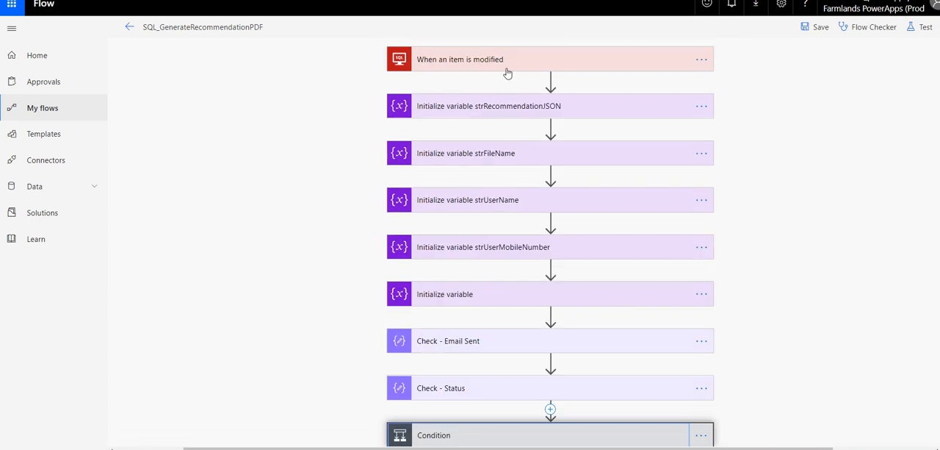
left_click(460, 59)
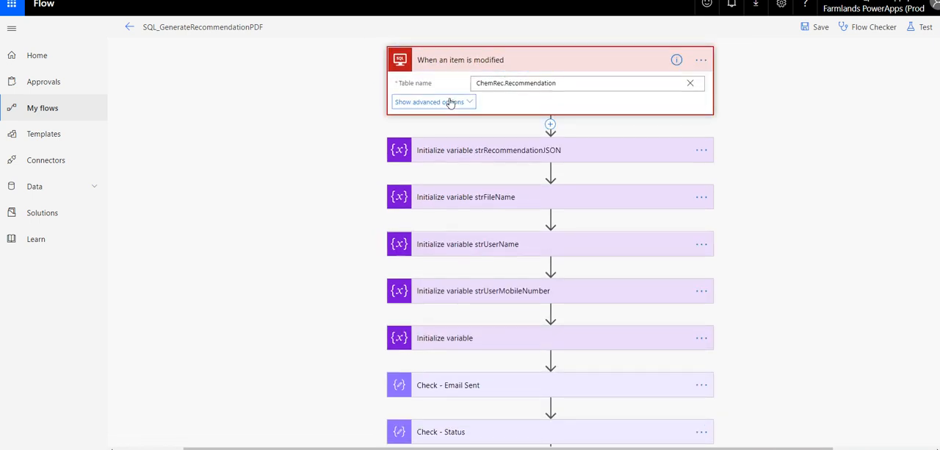
left_click(429, 101)
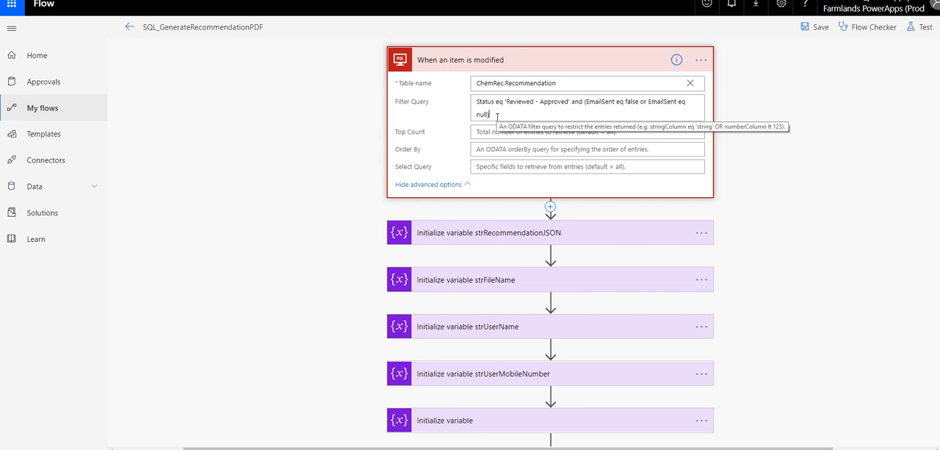
scroll("down", 3)
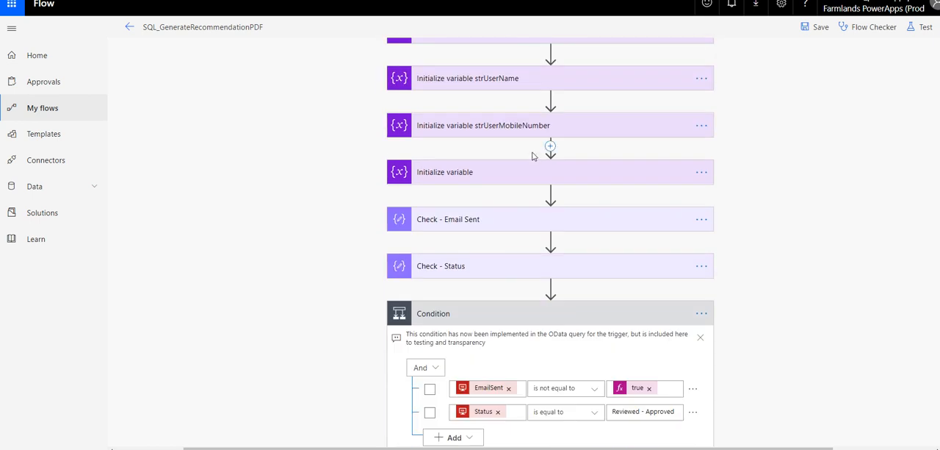
mouse_move(561, 412)
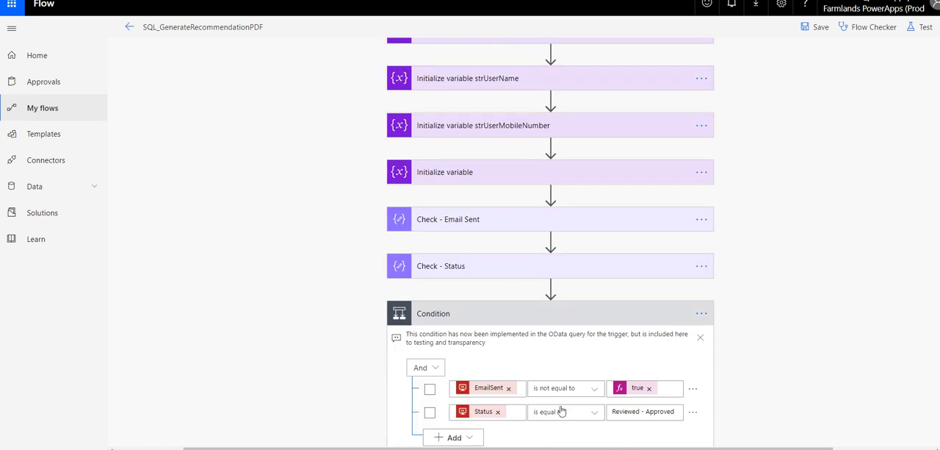
scroll("up", 3)
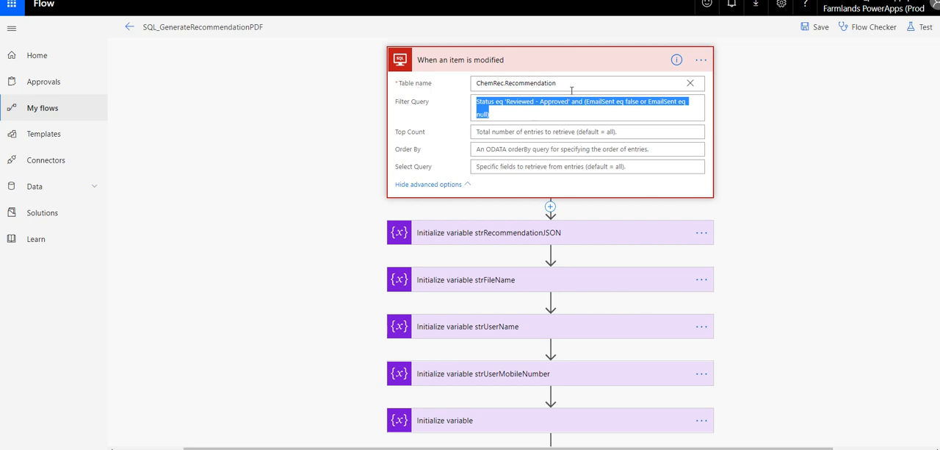
mouse_move(526, 59)
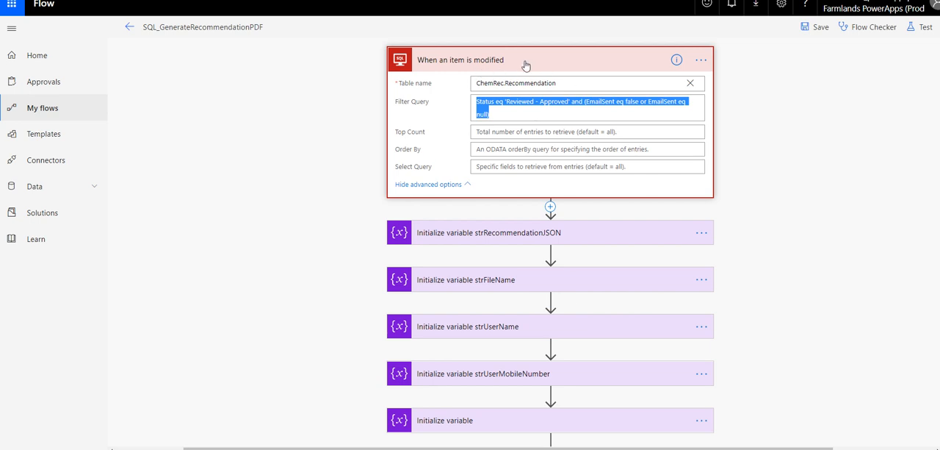
mouse_move(839, 70)
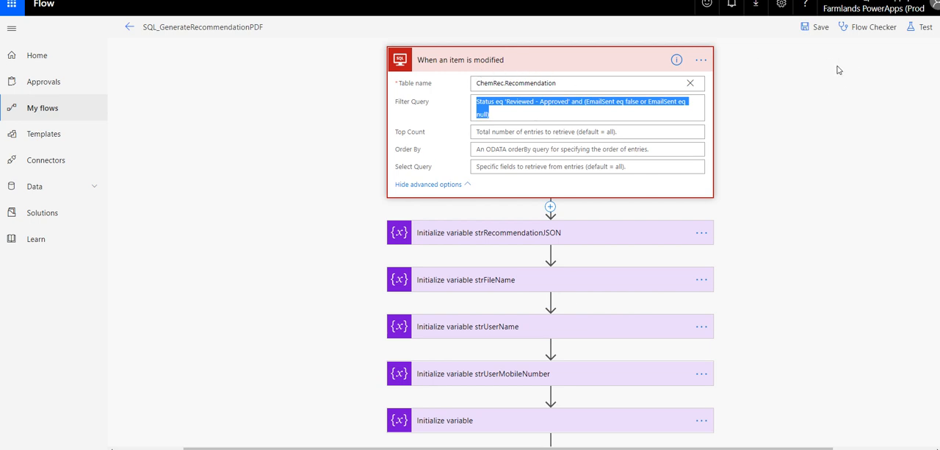
mouse_move(820, 65)
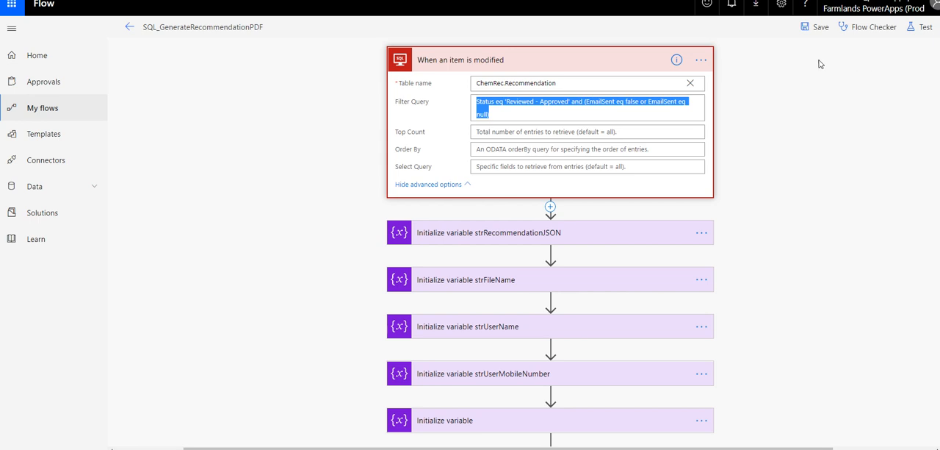
mouse_move(533, 82)
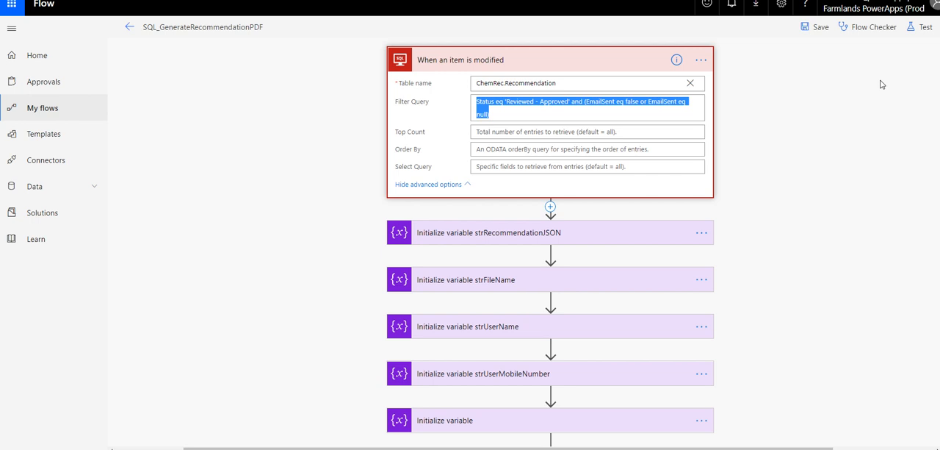
mouse_move(690, 78)
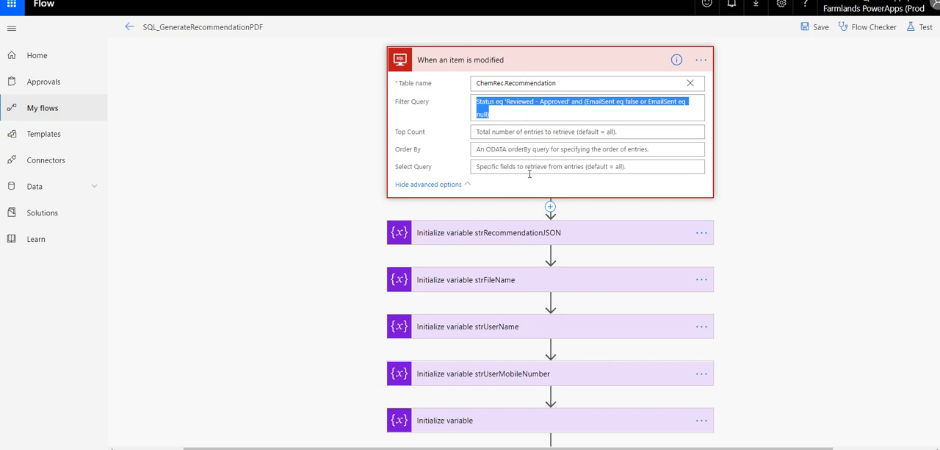
mouse_move(529, 174)
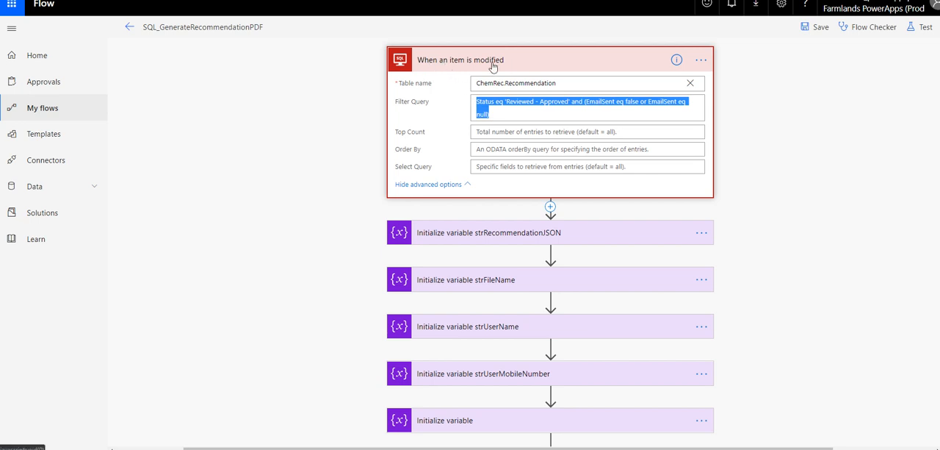
mouse_move(529, 56)
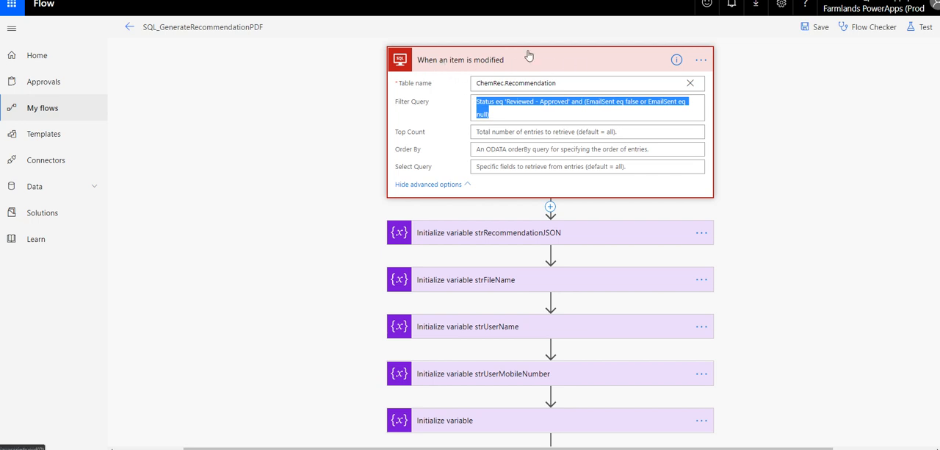
scroll("down", 3)
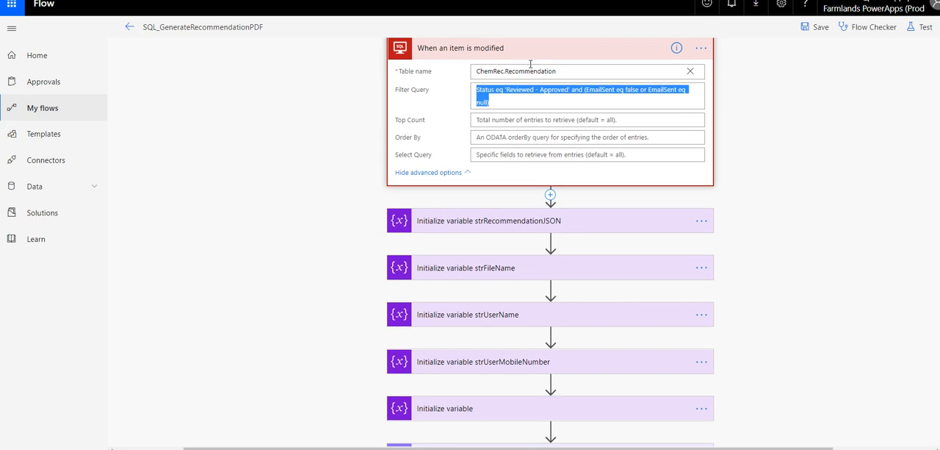
scroll("down", 3)
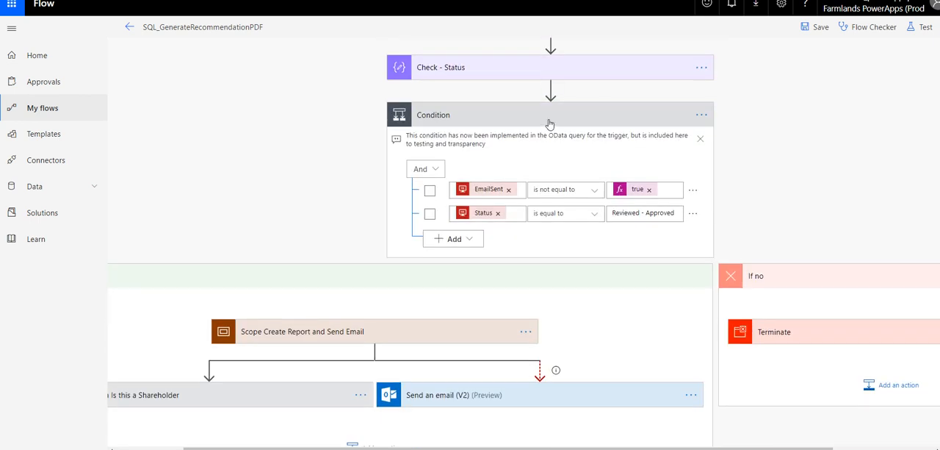
mouse_move(512, 121)
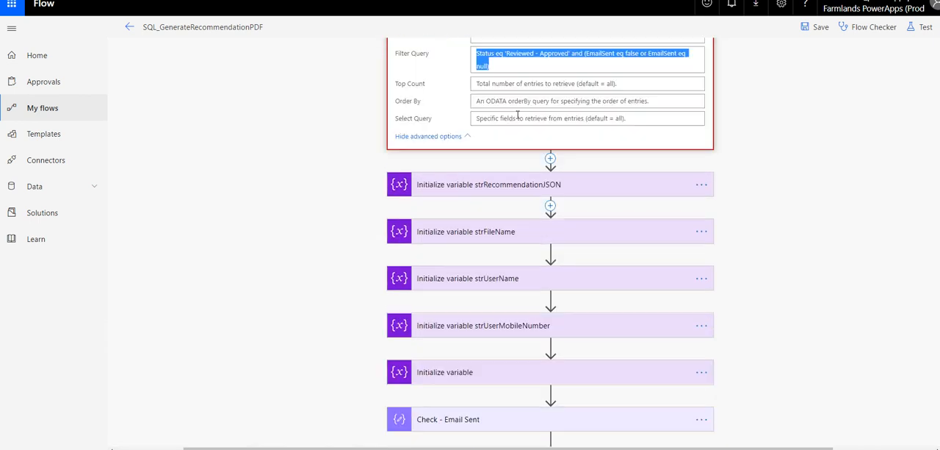
scroll("up", 3)
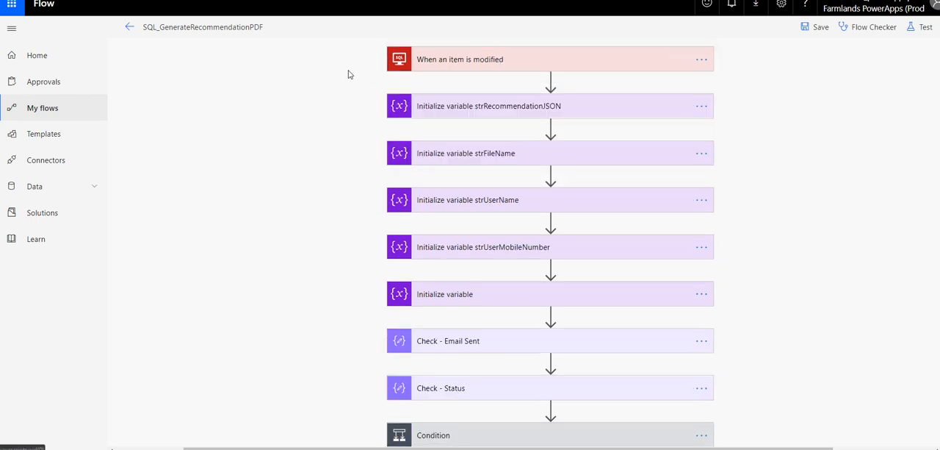
mouse_move(332, 73)
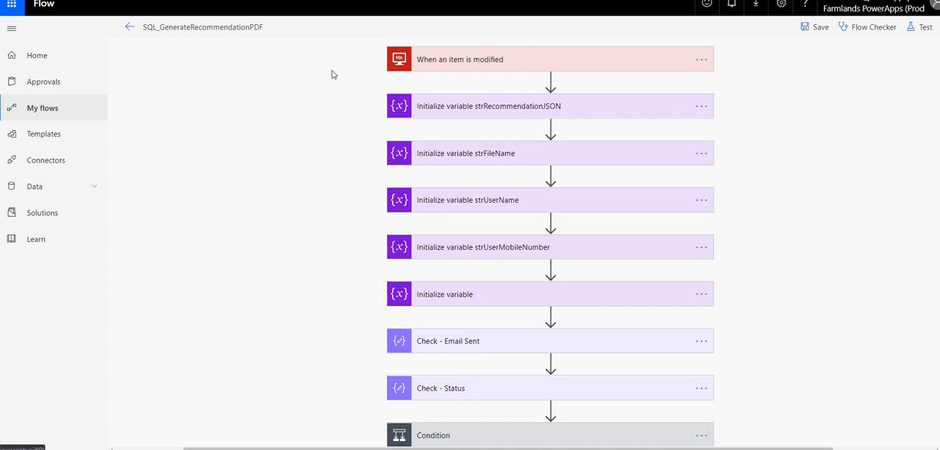
mouse_move(726, 250)
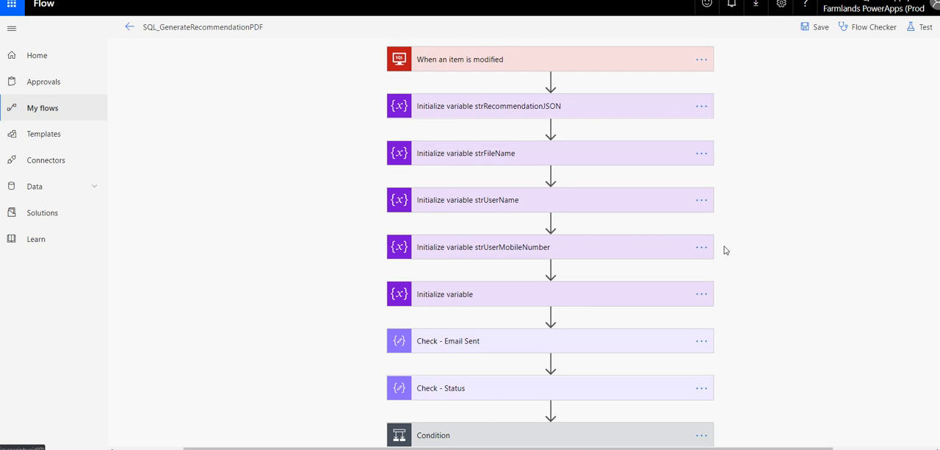
mouse_move(382, 406)
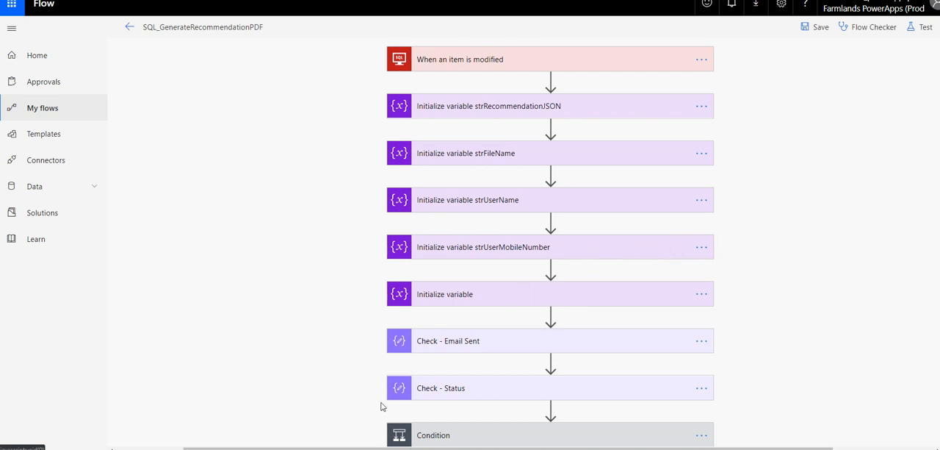